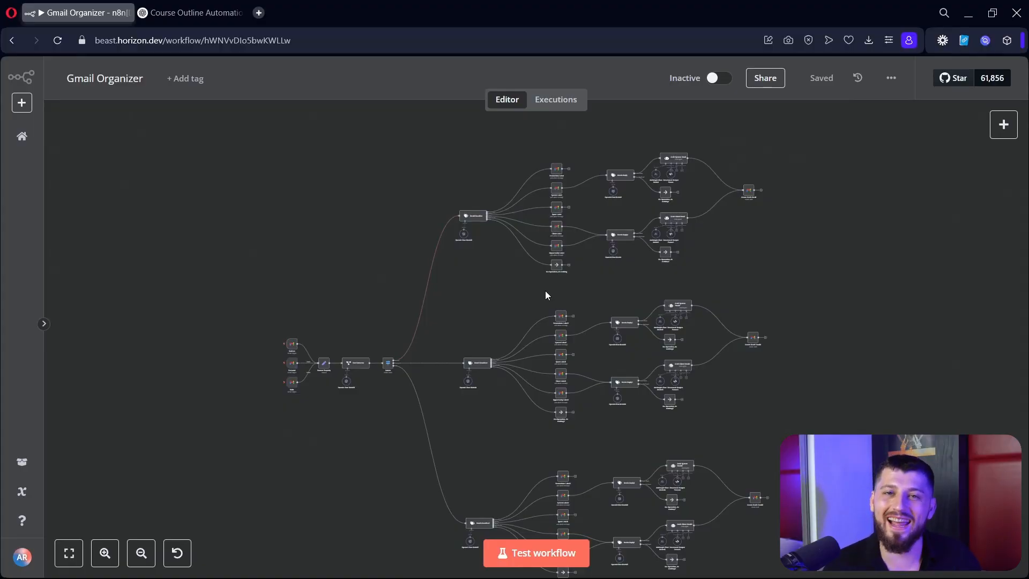
mouse_move(806, 344)
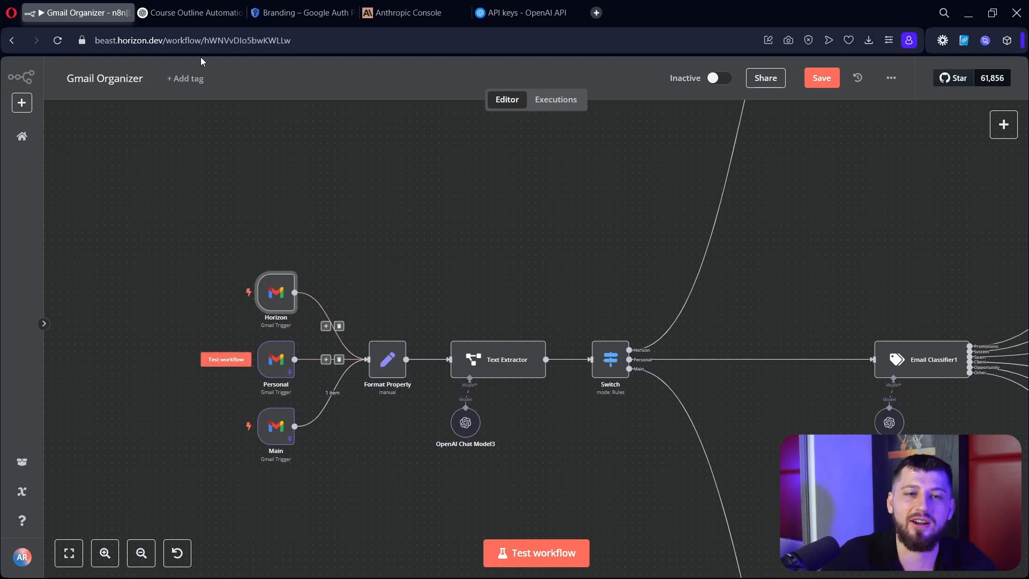
- Start the Google Auth Platform configuration and complete the app information step
left_click(302, 13)
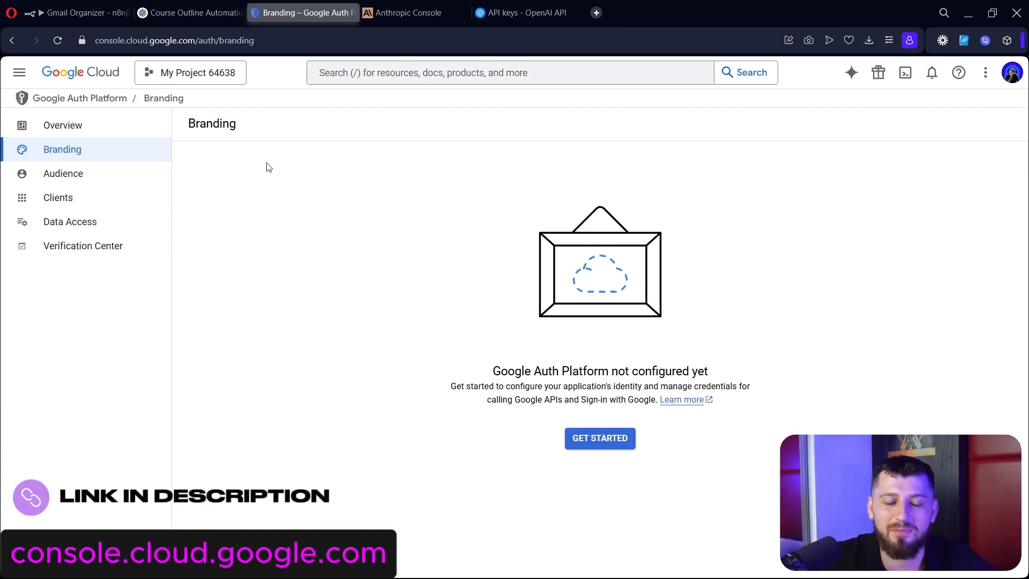
mouse_move(598, 438)
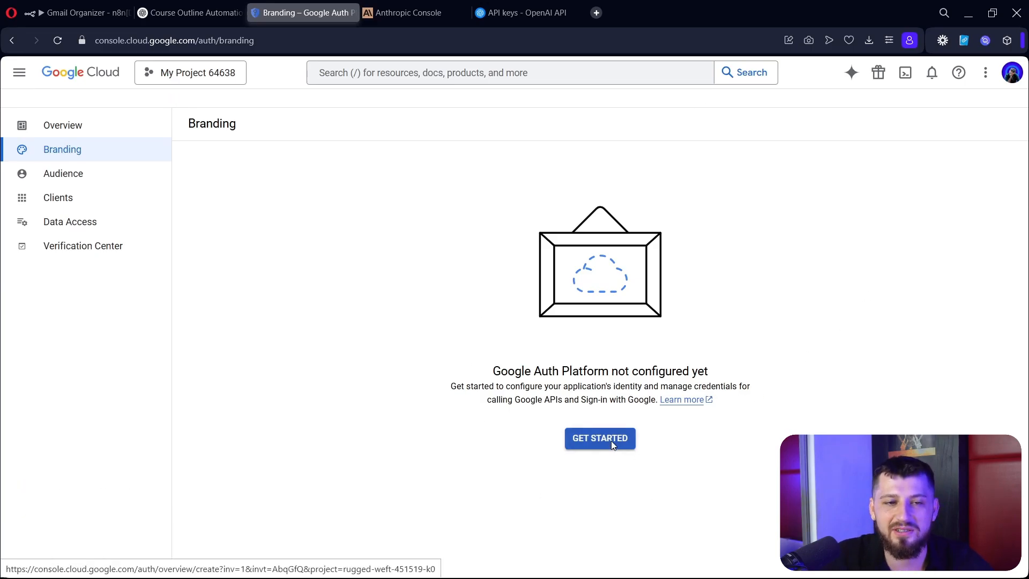
left_click(598, 438)
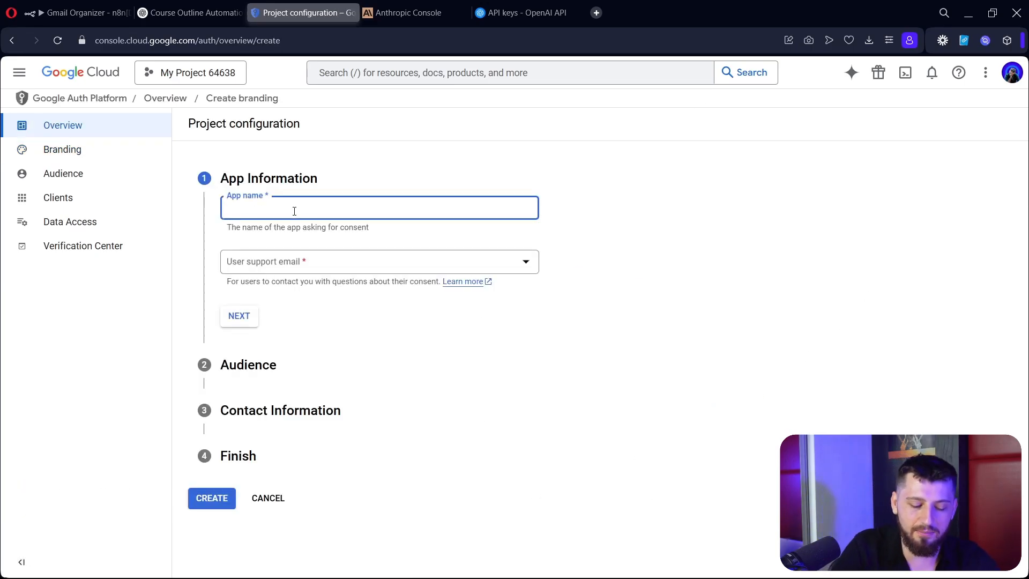
left_click(239, 315)
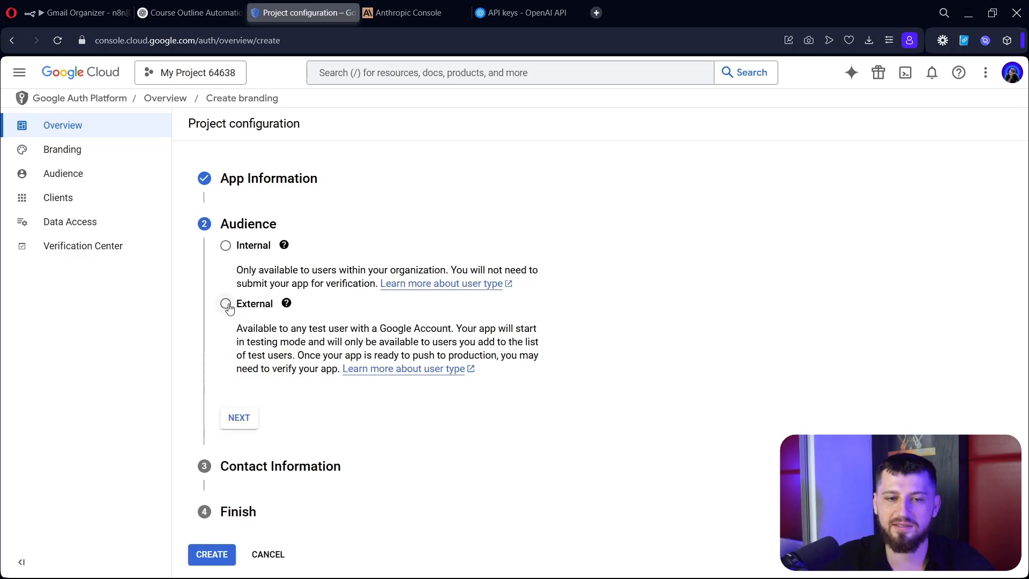
- Choose an External audience and fill in the gmail contact email address
left_click(225, 303)
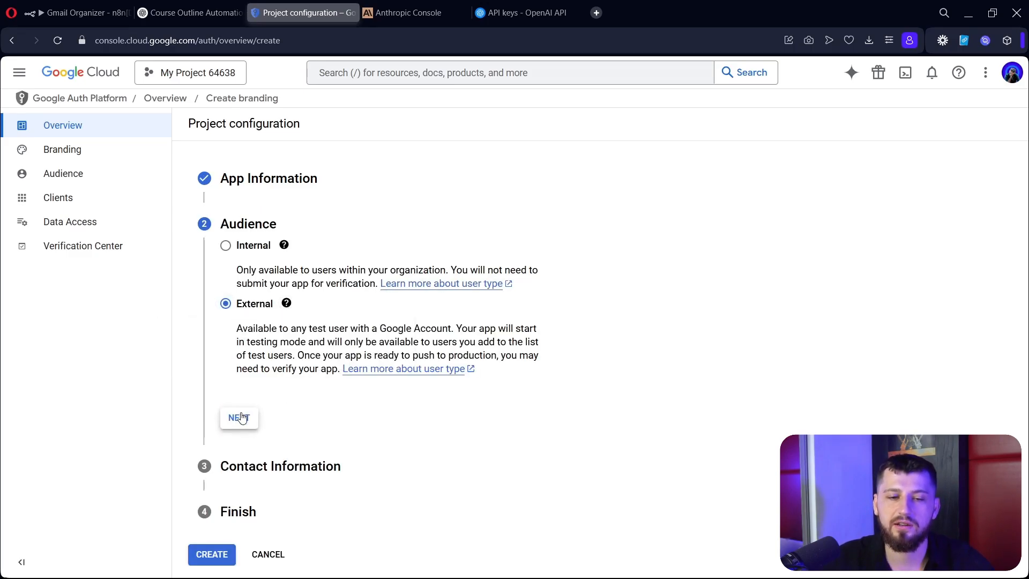
left_click(239, 416)
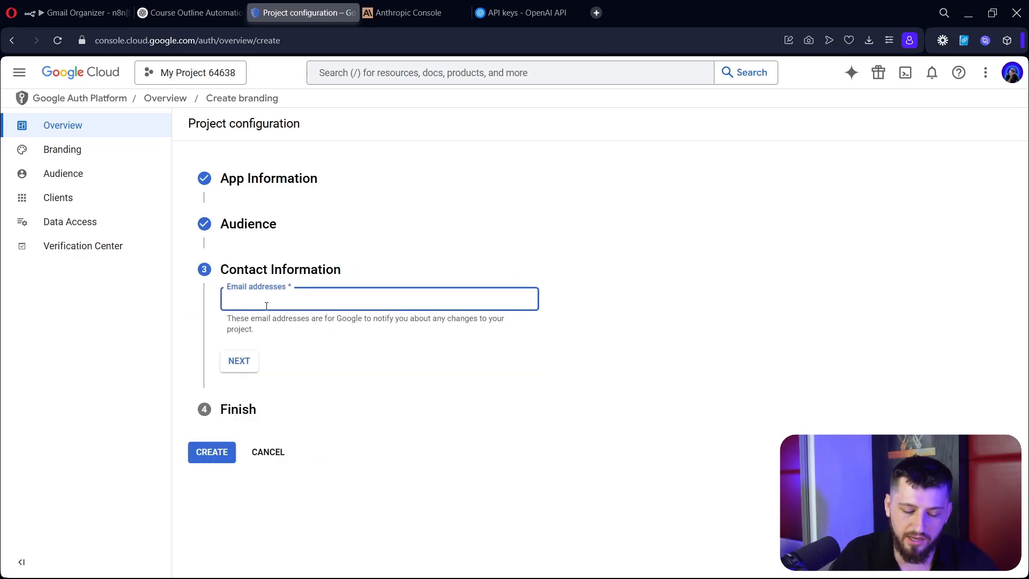
left_click(239, 360)
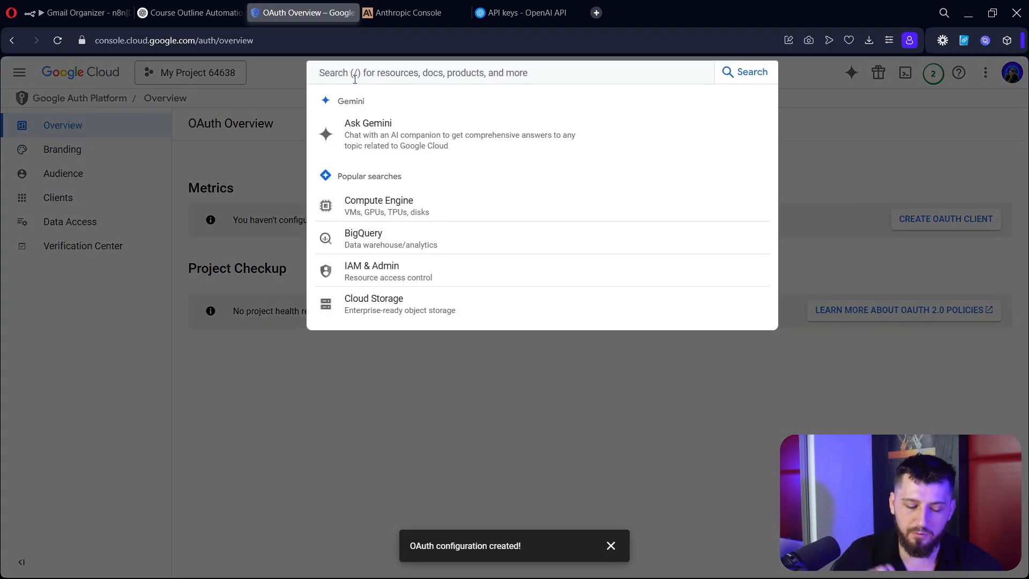
type("gmail")
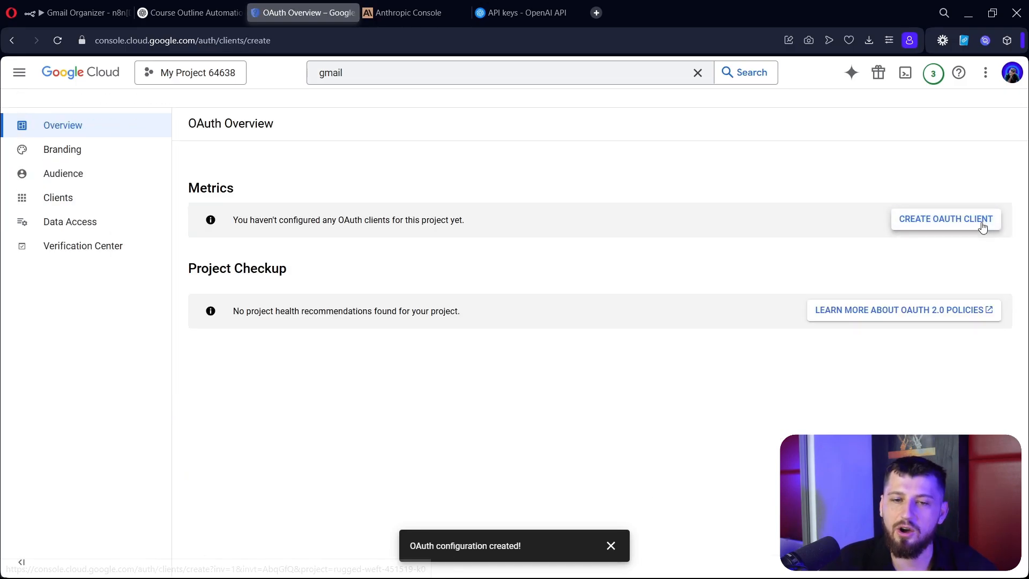
- Start a new OAuth client and get the redirect URL from the Horizon trigger's new Gmail credential
left_click(944, 219)
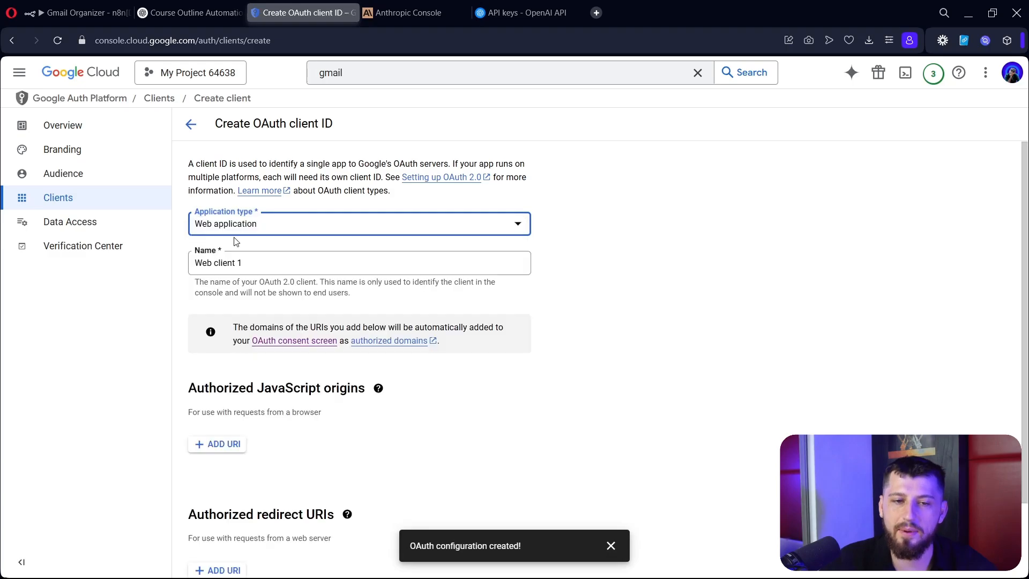
scroll("down", 3)
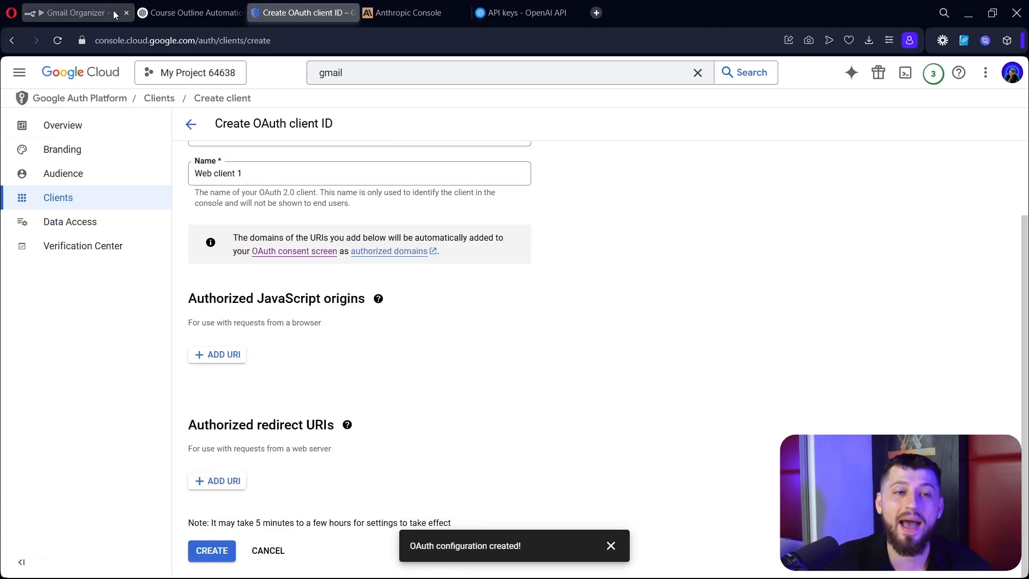
left_click(71, 12)
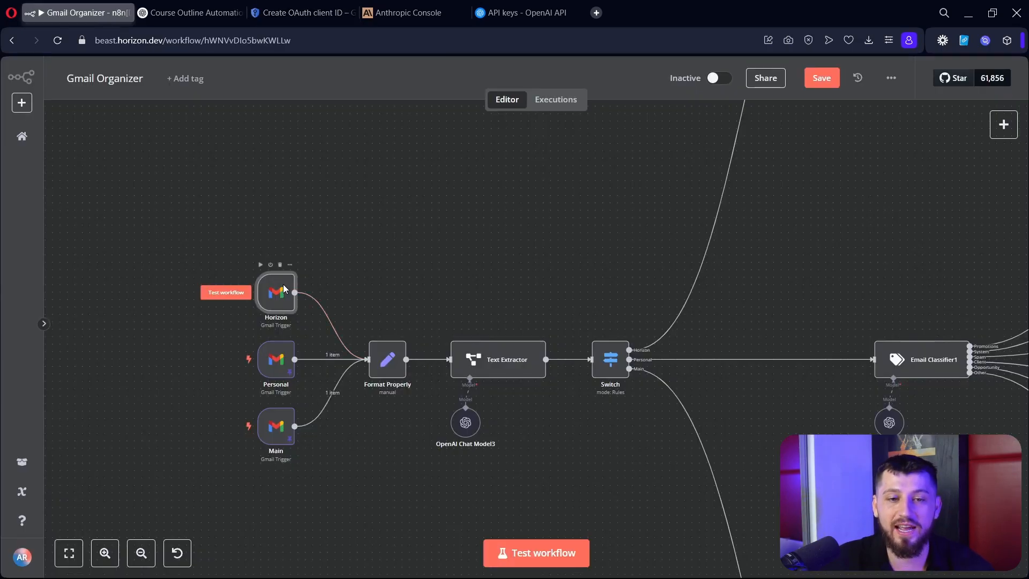
double_click(276, 293)
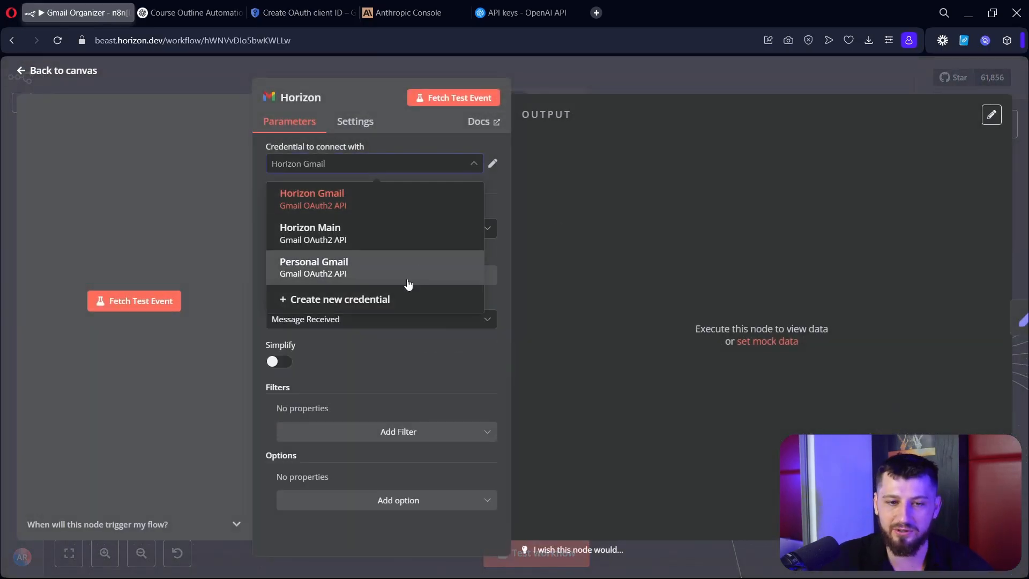
left_click(492, 163)
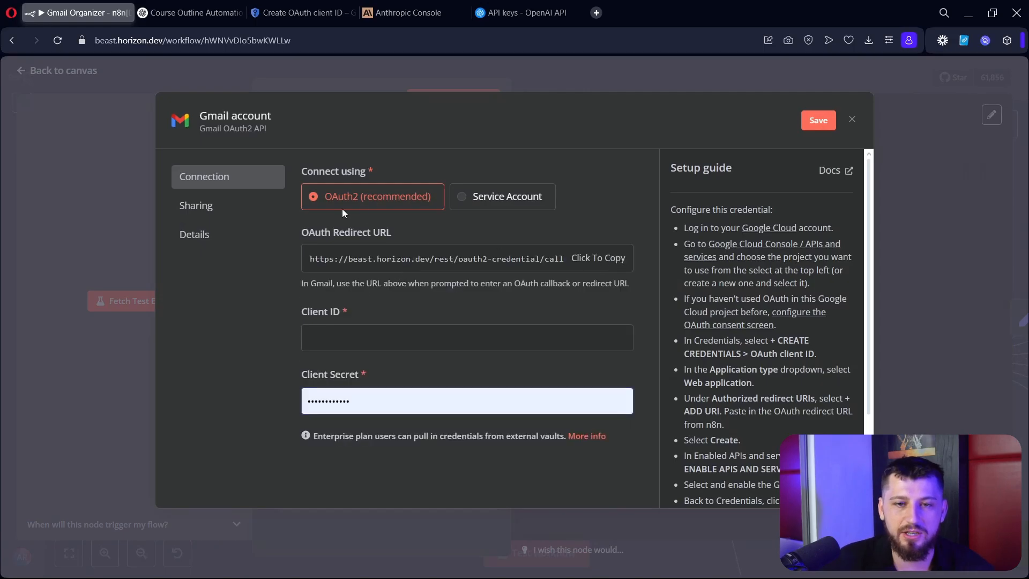
left_click(303, 13)
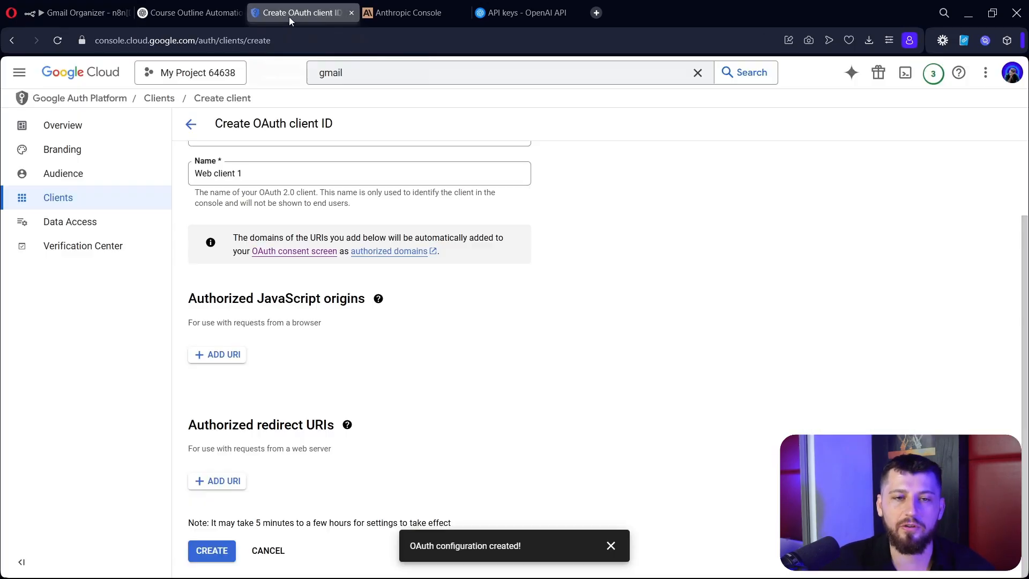
type("https://beast.horizon.dev/rest/oauth2-credential/callback")
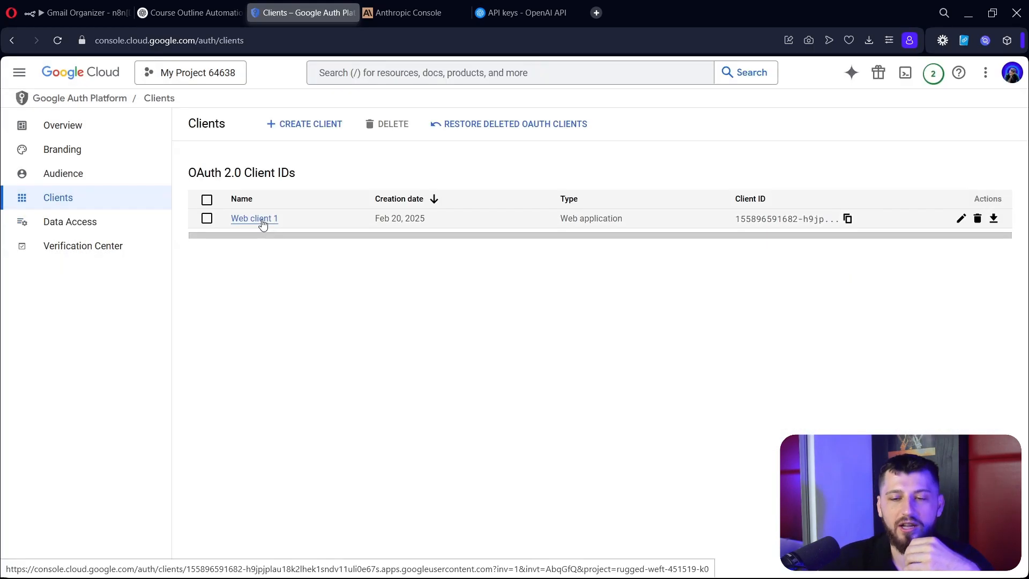
- Take the Web client 1 ID and secret, sign in with Google and close the connected Gmail credential
left_click(254, 218)
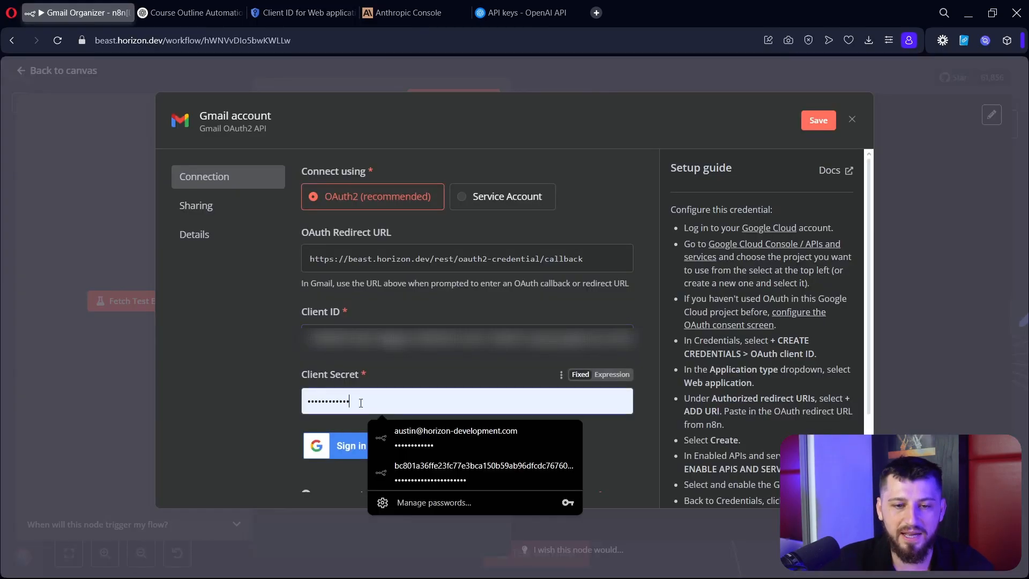
left_click(352, 444)
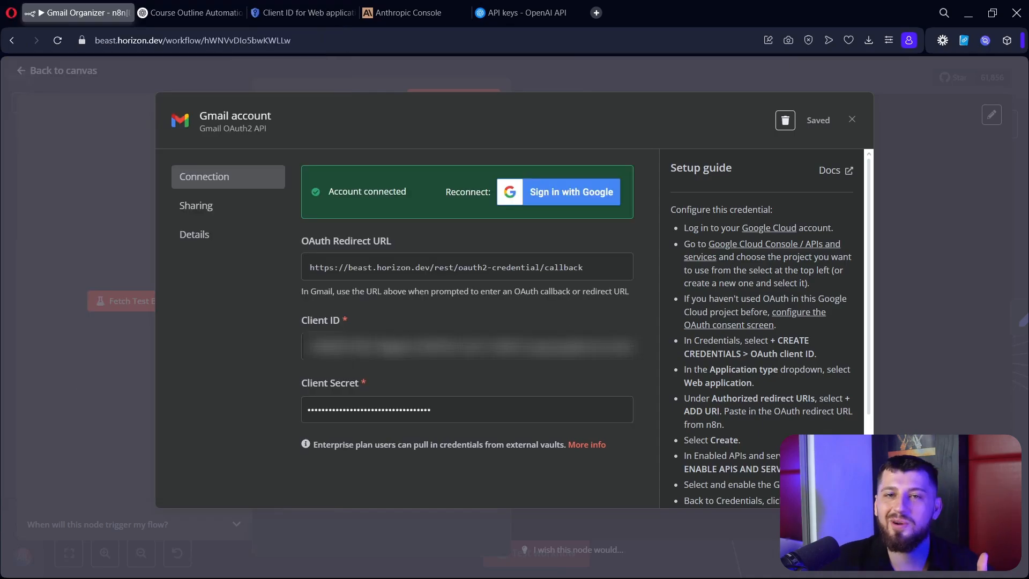
left_click(851, 119)
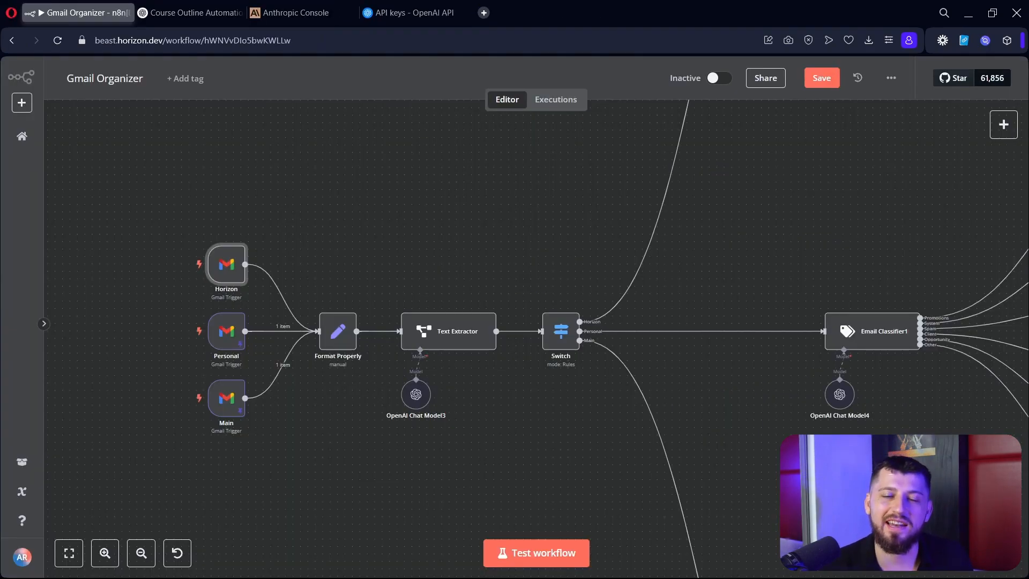
mouse_move(113, 422)
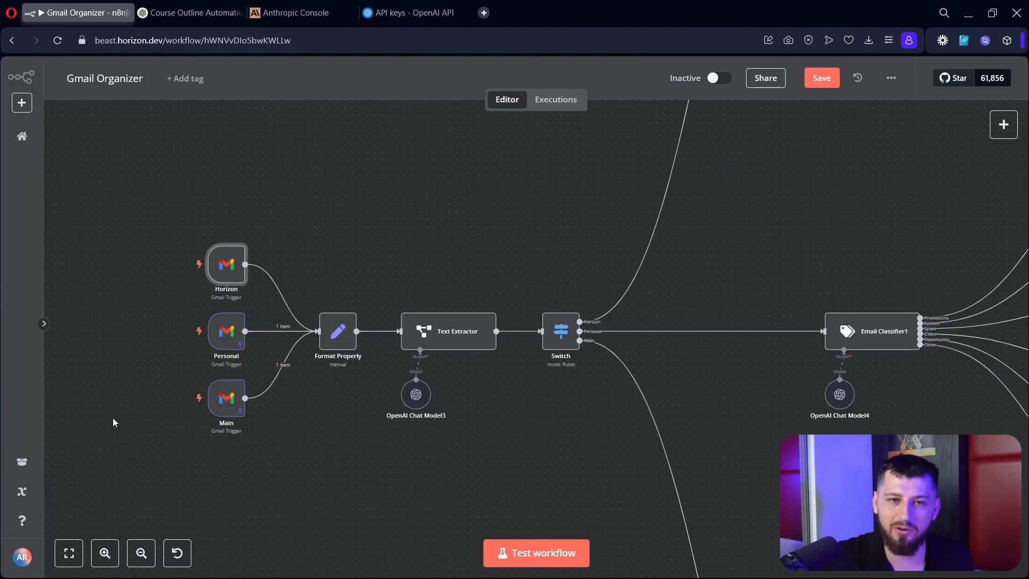
- Create a new Anthropic API key and copy it from the Save your API key dialog
left_click(292, 13)
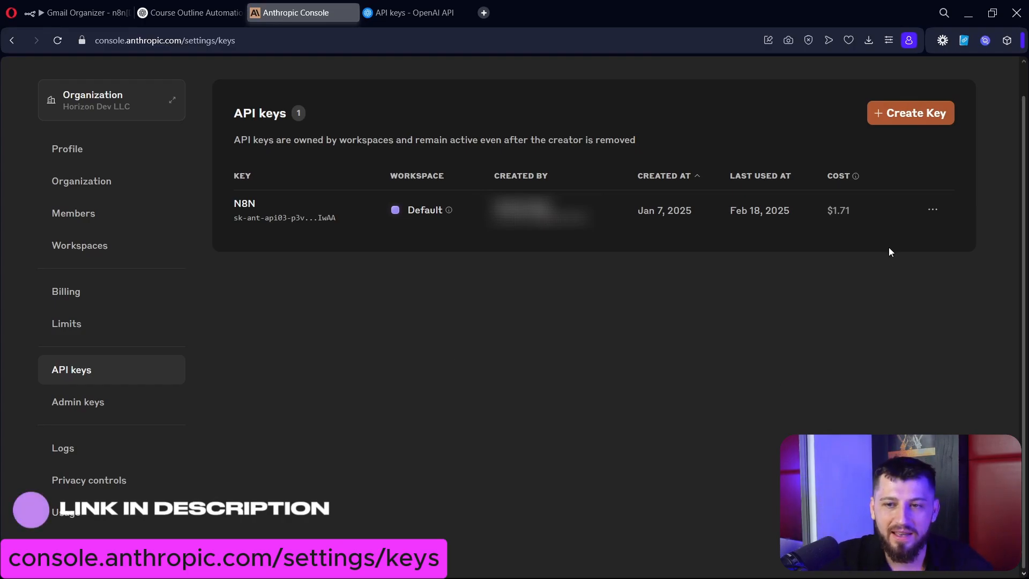
left_click(910, 112)
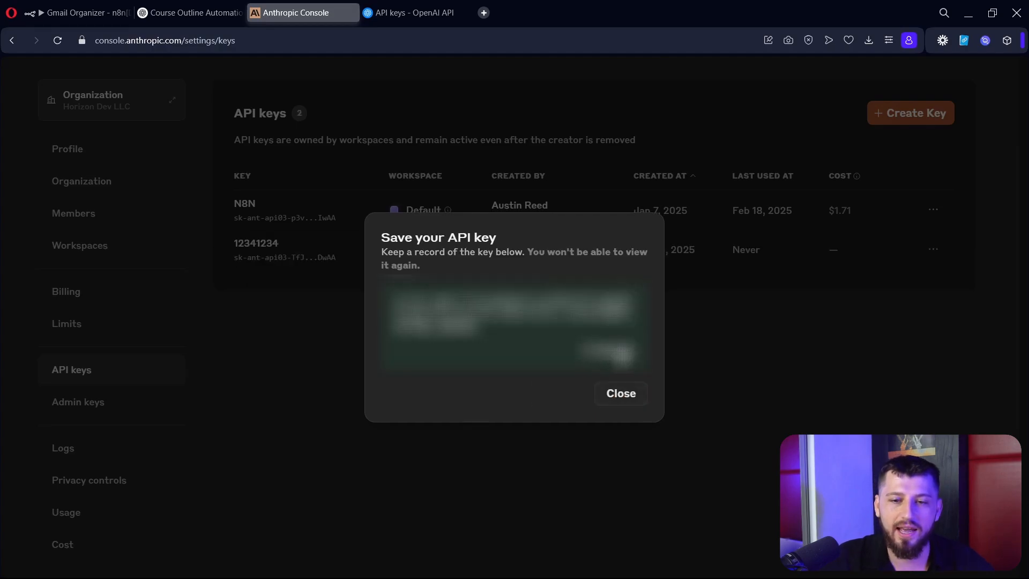
left_click(75, 13)
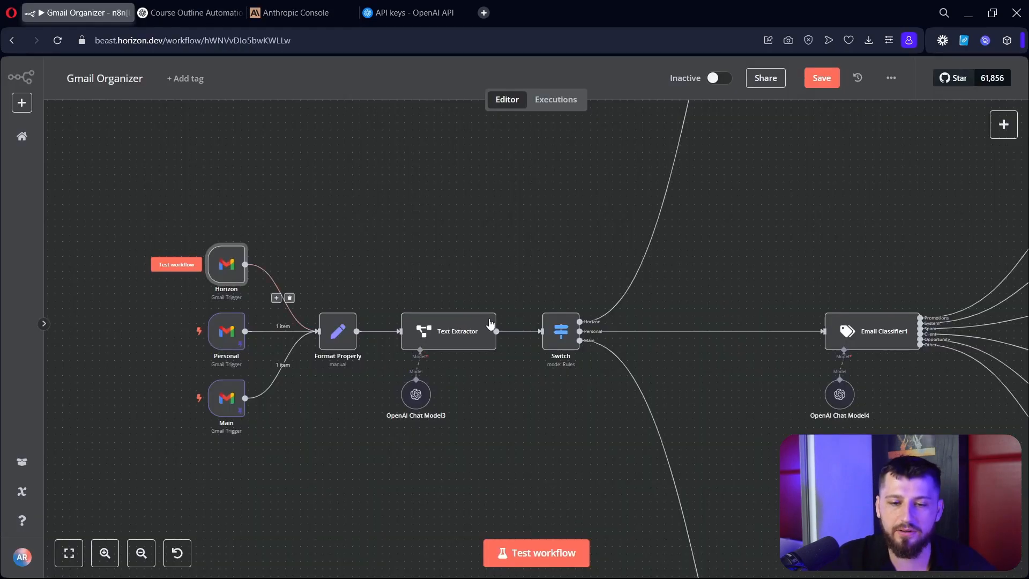
- Add an AI Agent after the Horizon trigger with an Anthropic chat model
left_click(1003, 125)
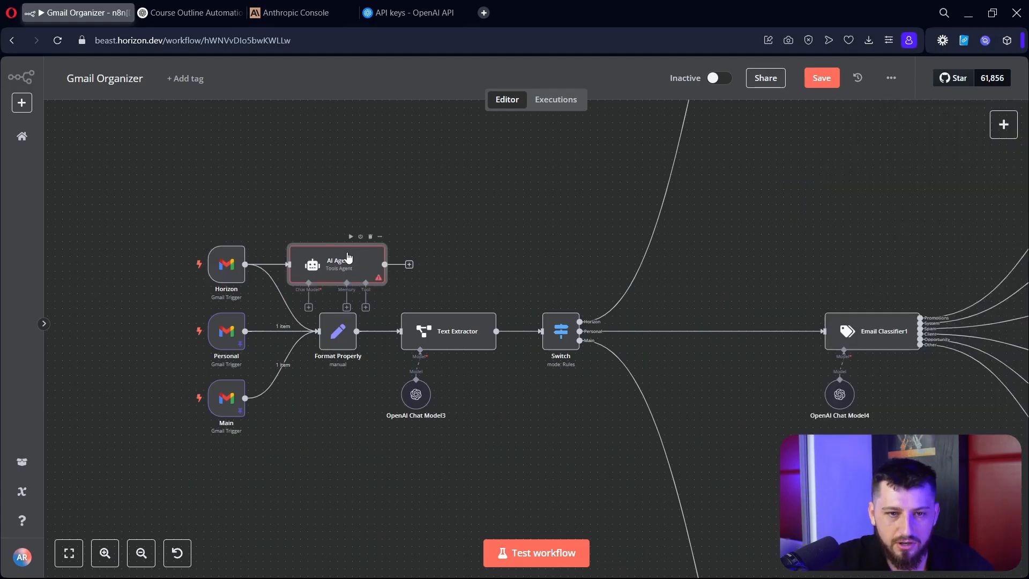
left_click(307, 306)
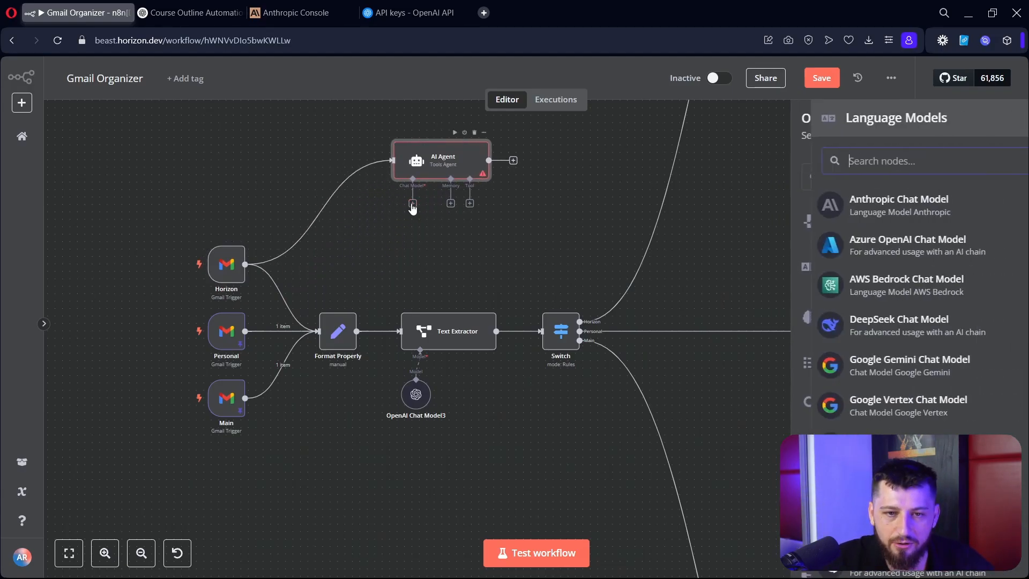
left_click(899, 199)
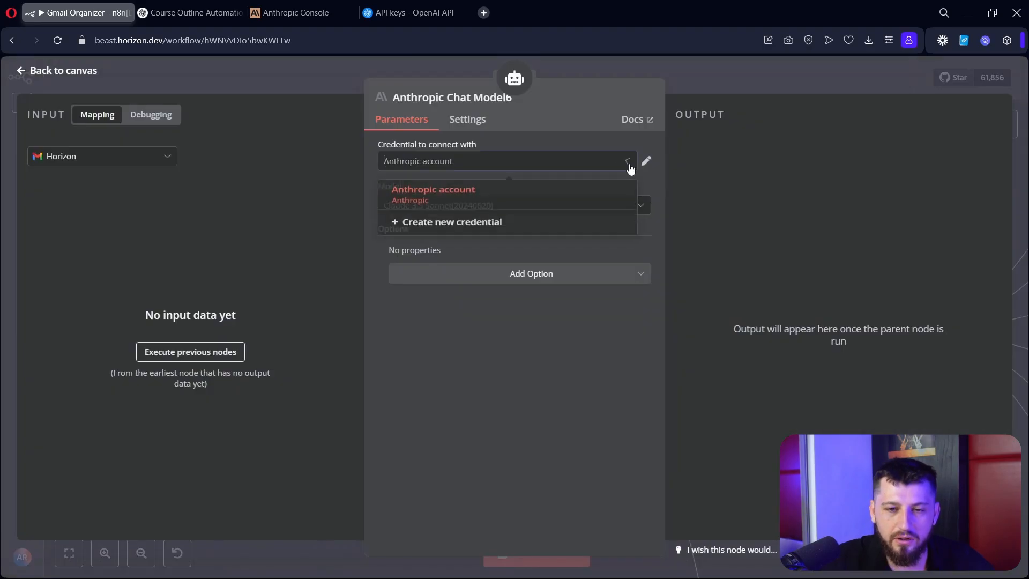
- Save a new Anthropic credential holding the copied API key
left_click(452, 222)
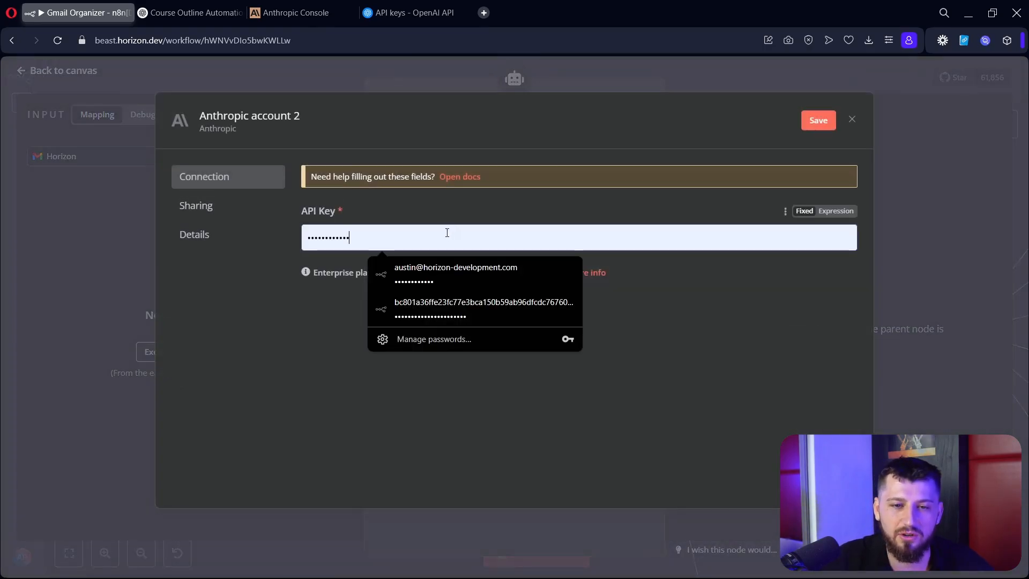
left_click(818, 120)
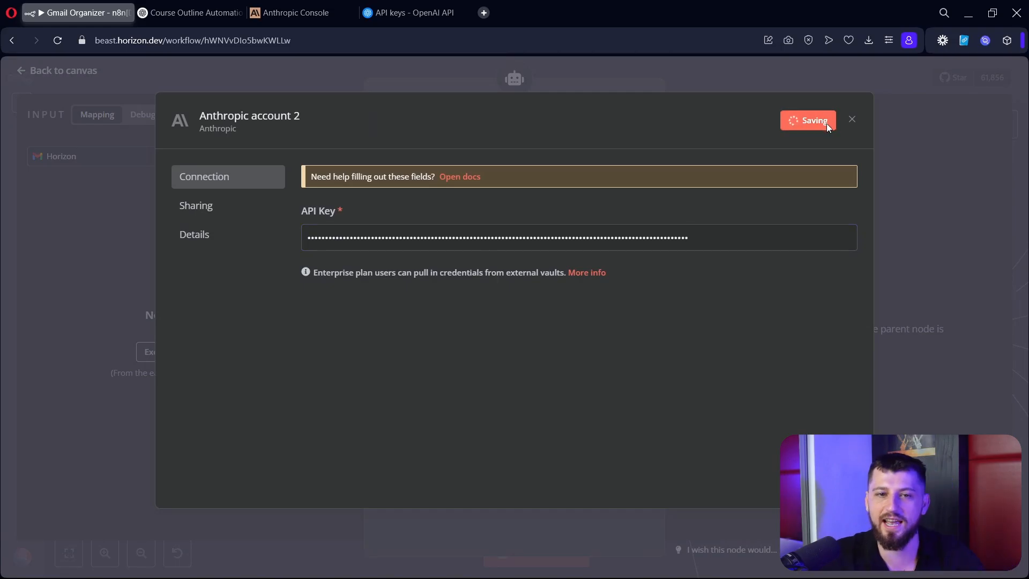
left_click(407, 13)
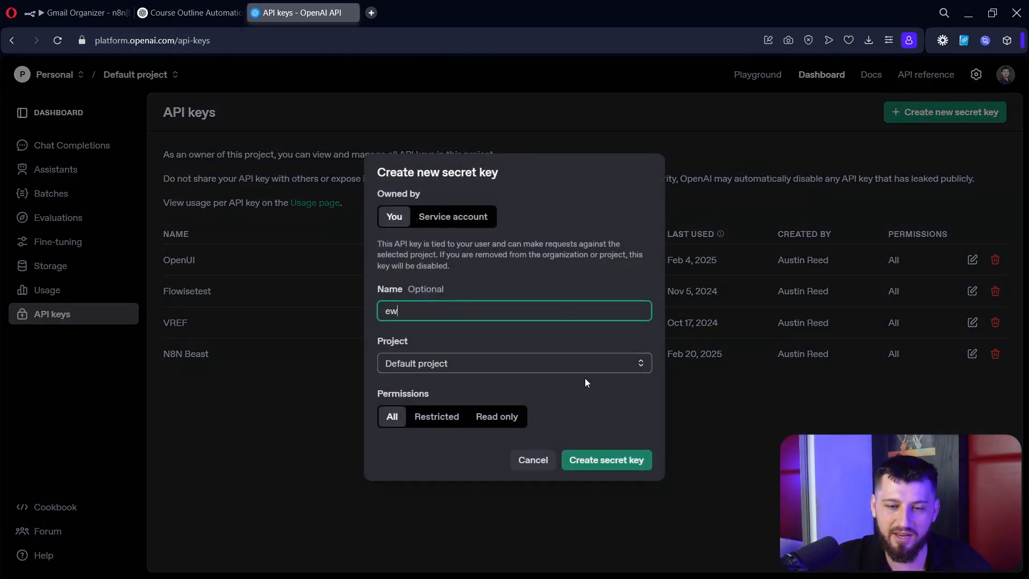
- Create the new OpenAI secret key and copy it from the Save your key dialog
left_click(604, 460)
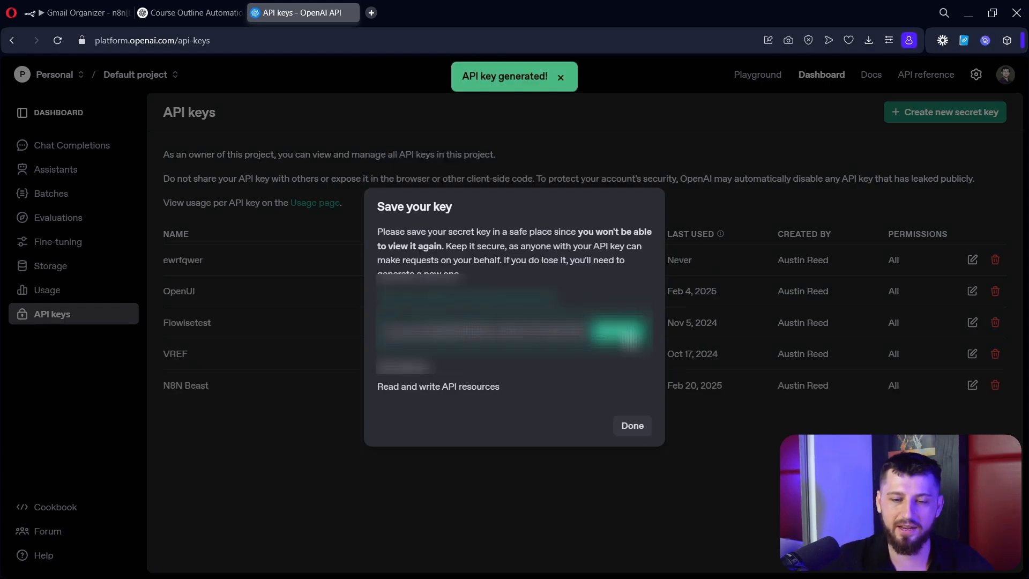
left_click(75, 13)
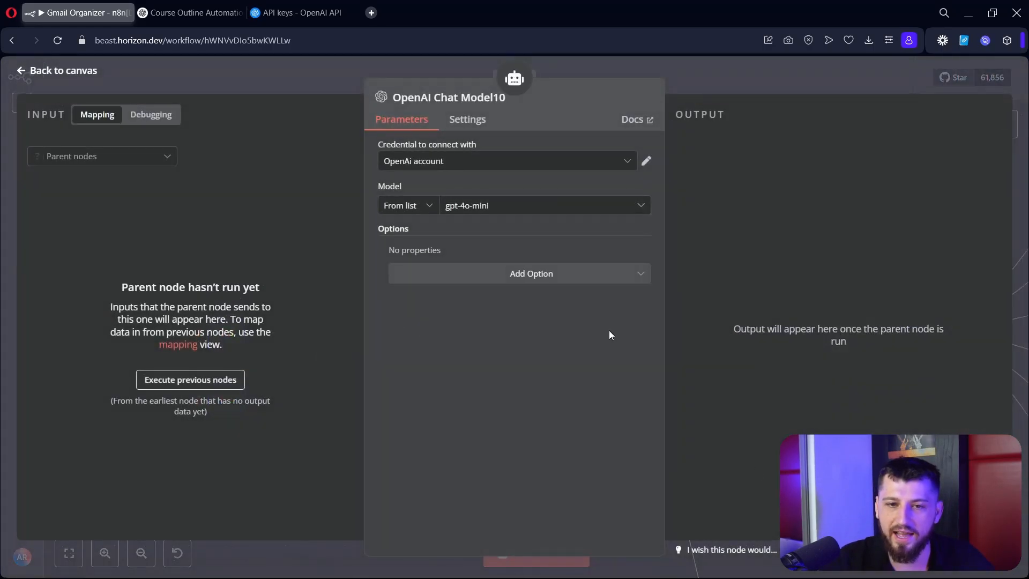
- Save a new OpenAI credential with the copied API key for the chat model node
left_click(645, 161)
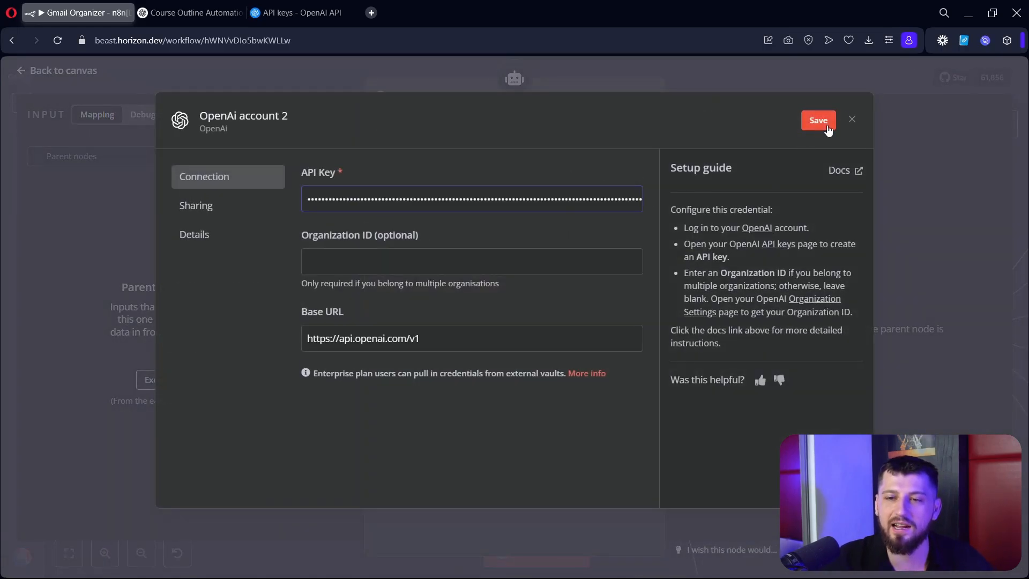
left_click(817, 120)
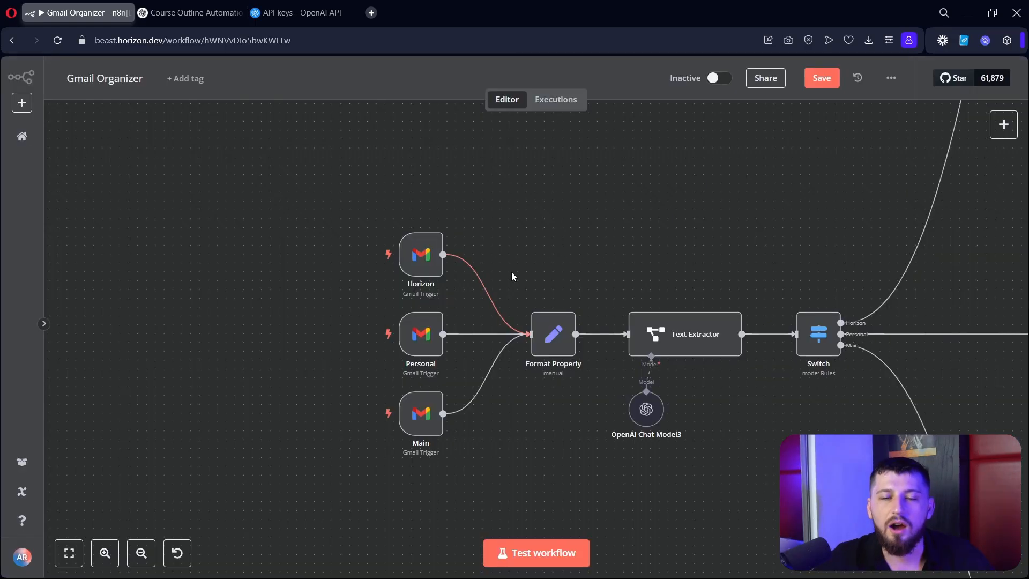
mouse_move(420, 257)
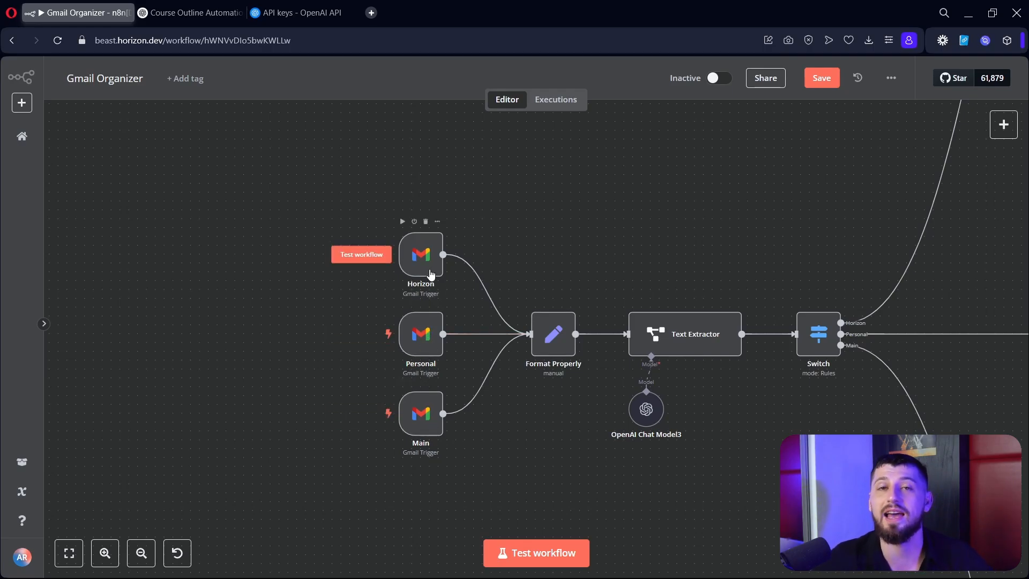
- Review the Horizon Gmail trigger's poll times and event settings, then reopen the node
double_click(420, 254)
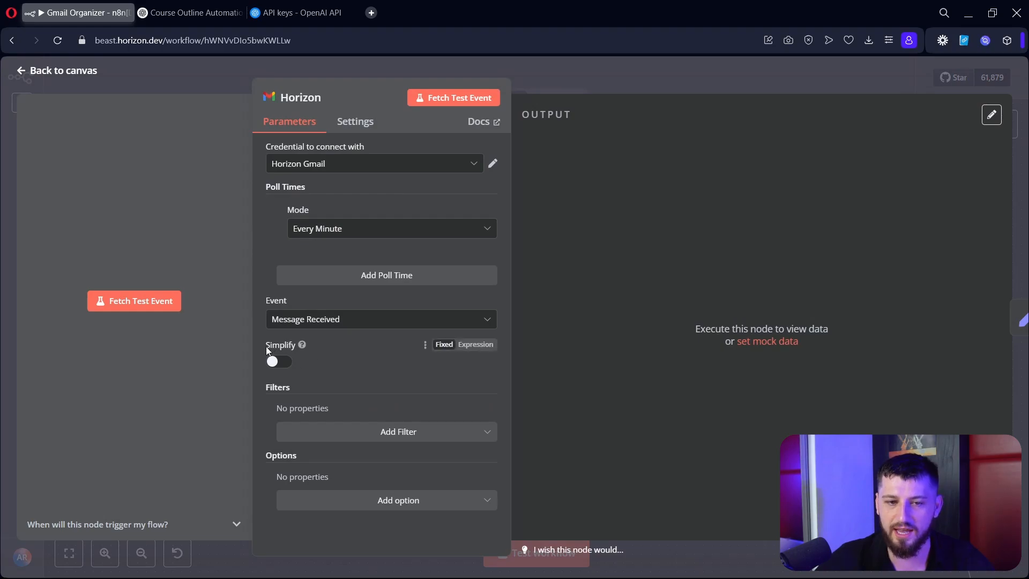
mouse_move(245, 375)
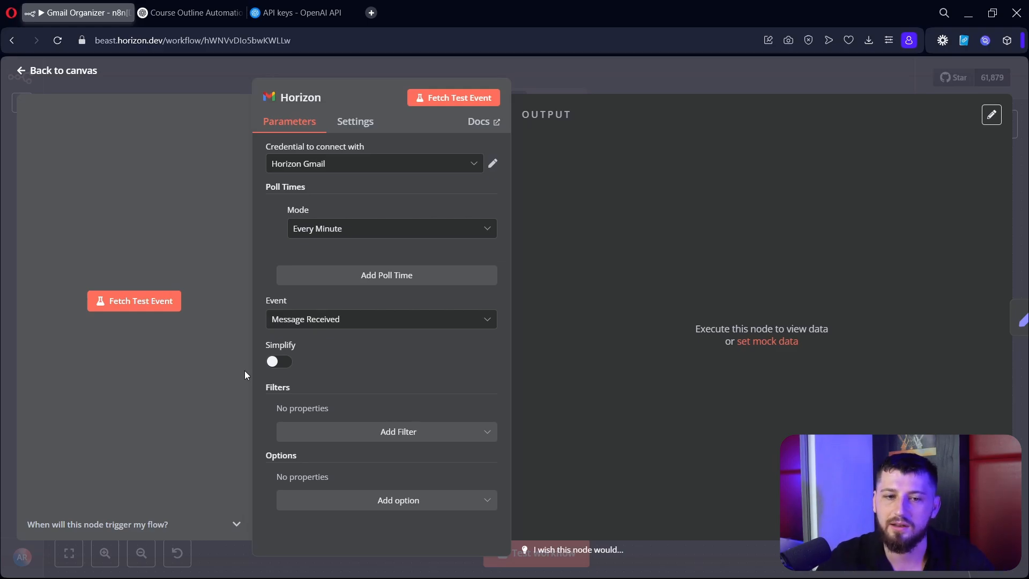
mouse_move(383, 400)
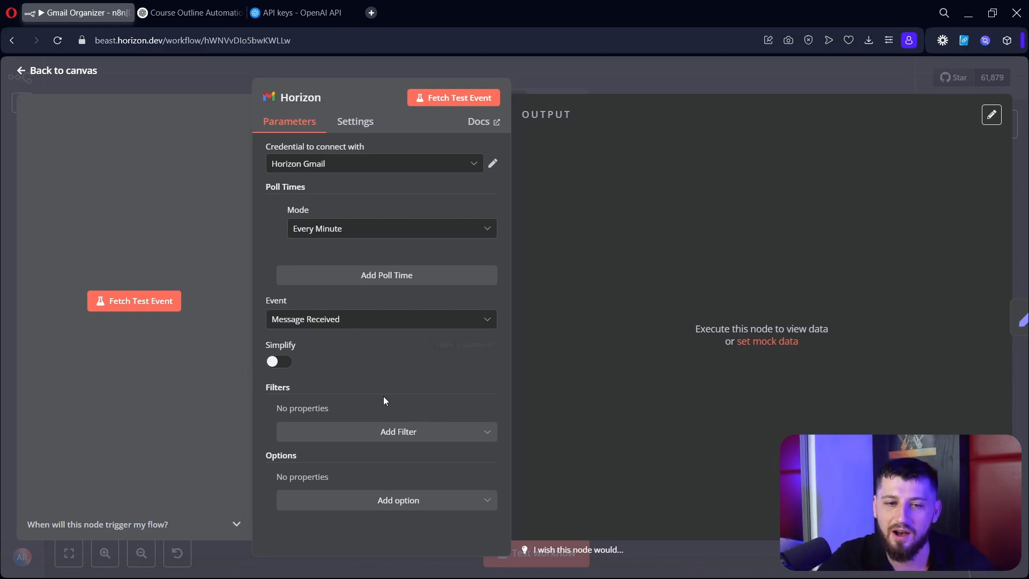
mouse_move(303, 330)
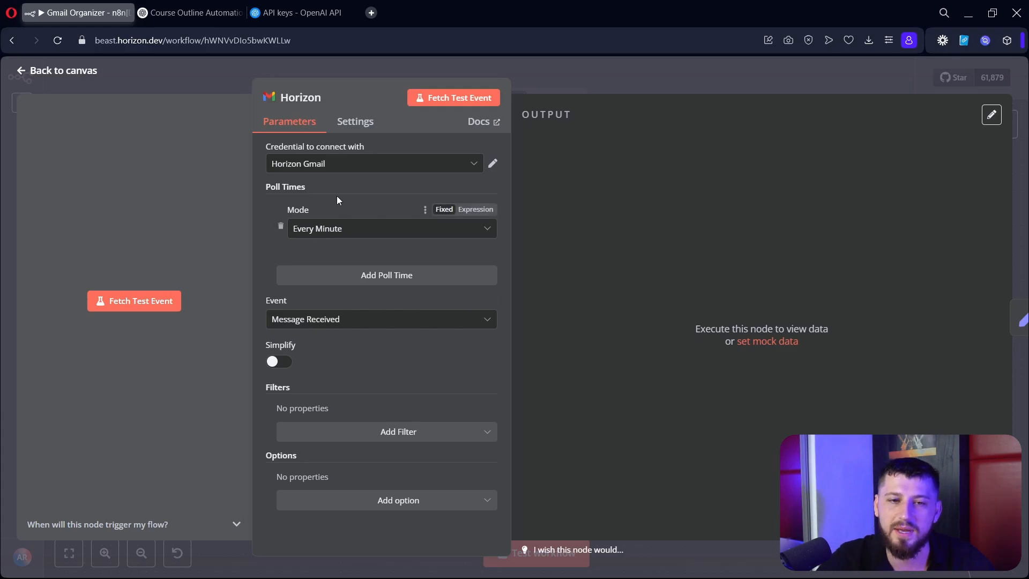
left_click(374, 162)
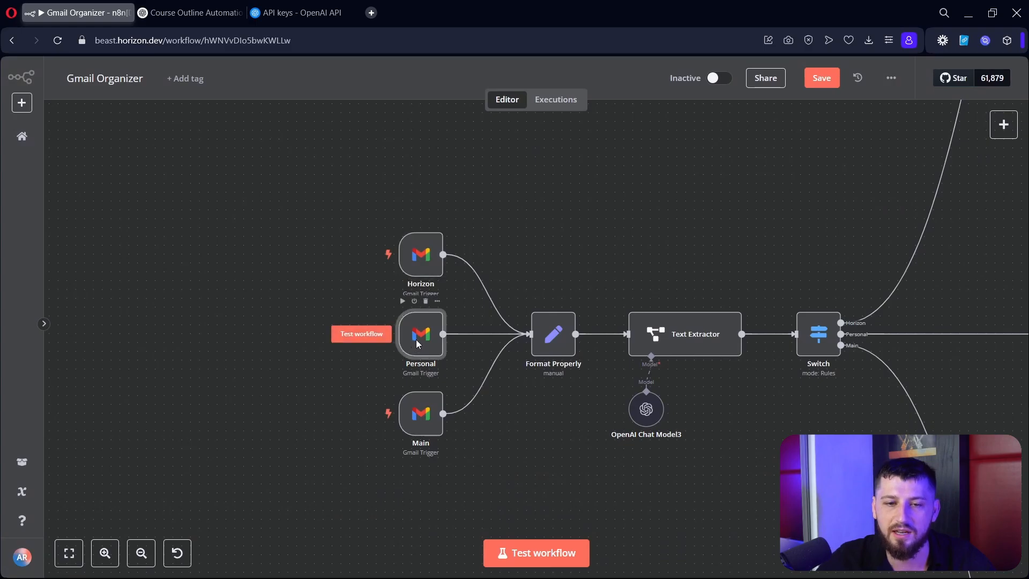
double_click(420, 255)
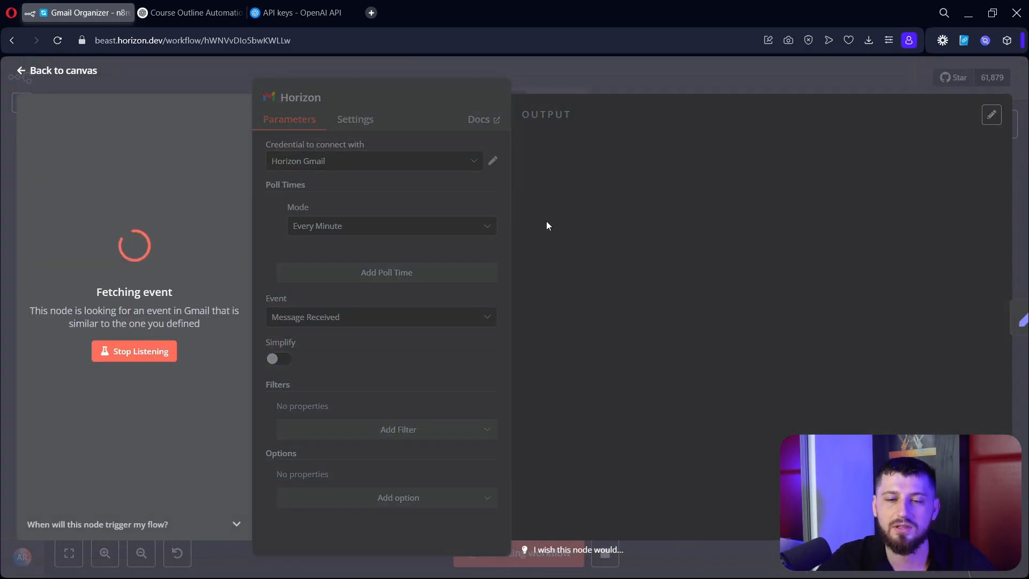
- Stop listening and scroll through the fetched Freelancer test email's JSON output
left_click(134, 352)
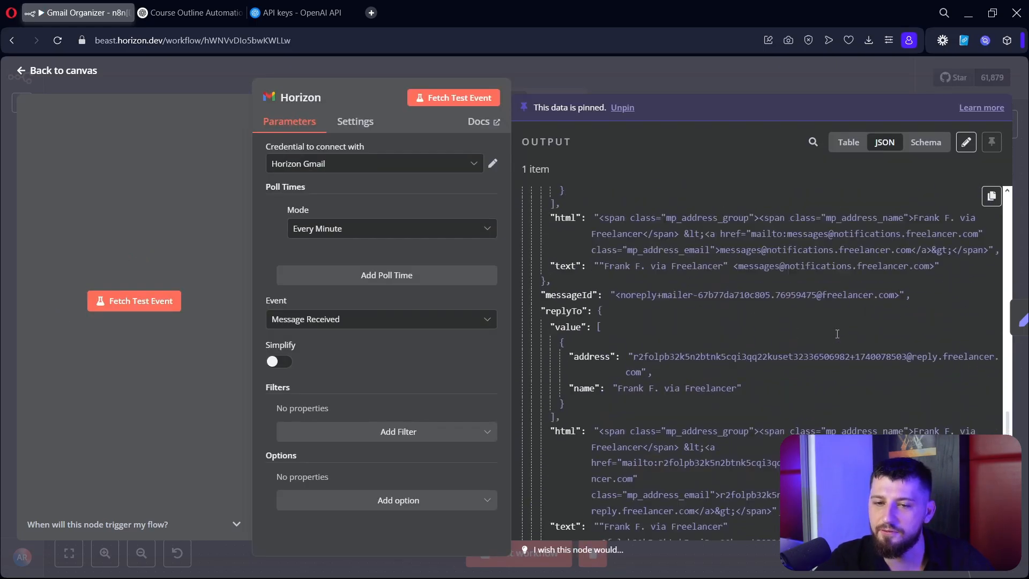
scroll("down", 3)
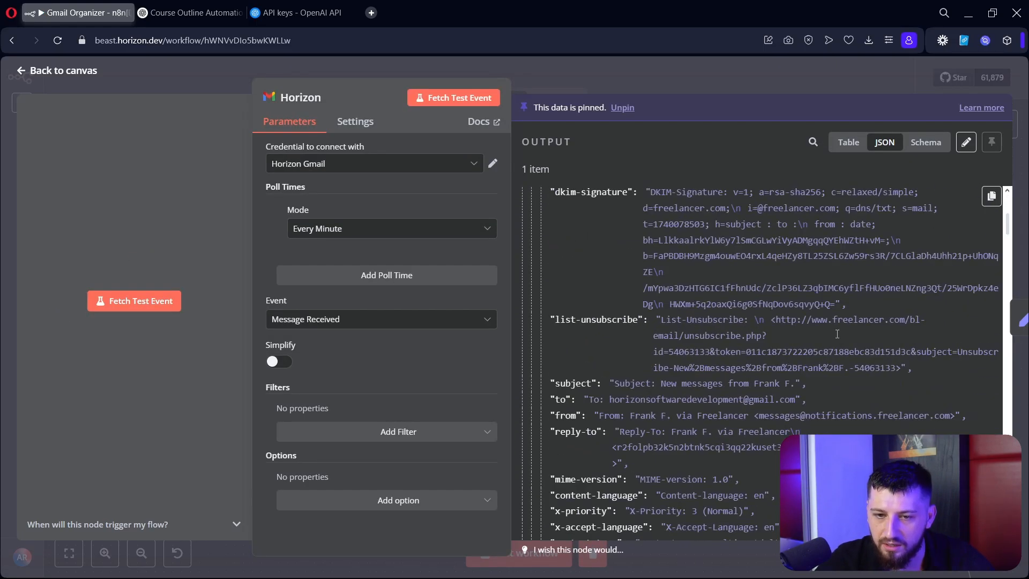
scroll("down", 3)
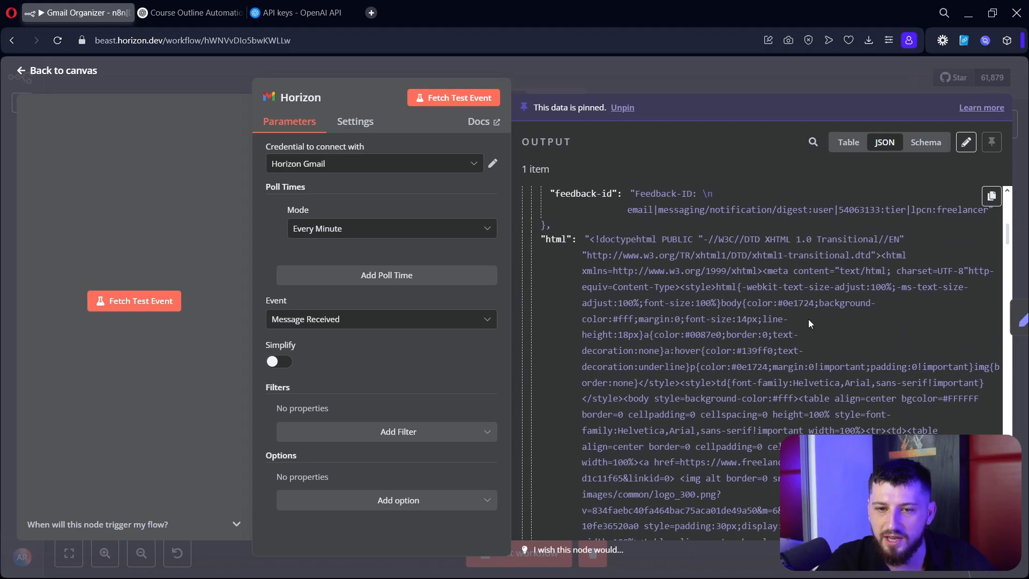
scroll("down", 3)
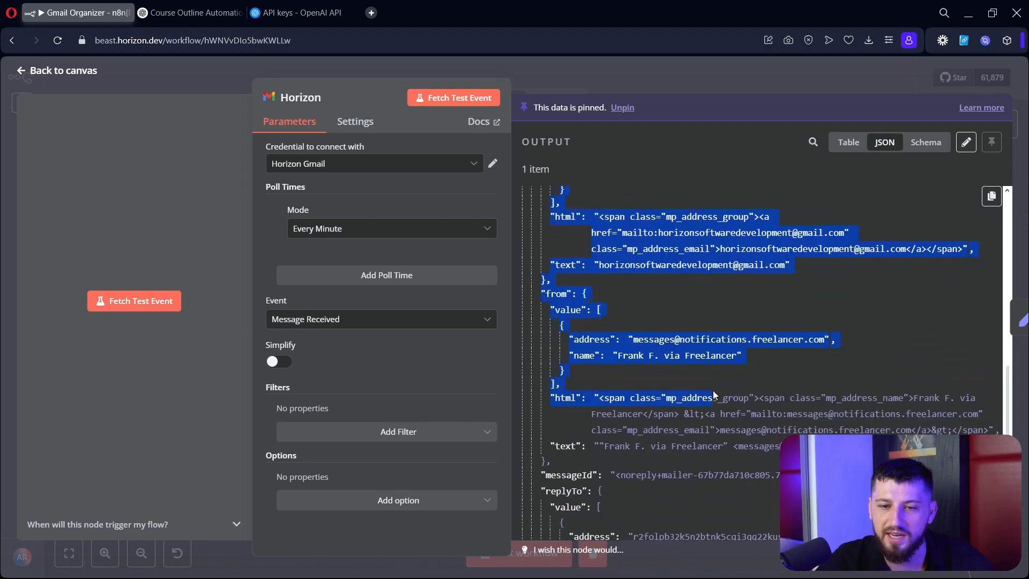
scroll("down", 3)
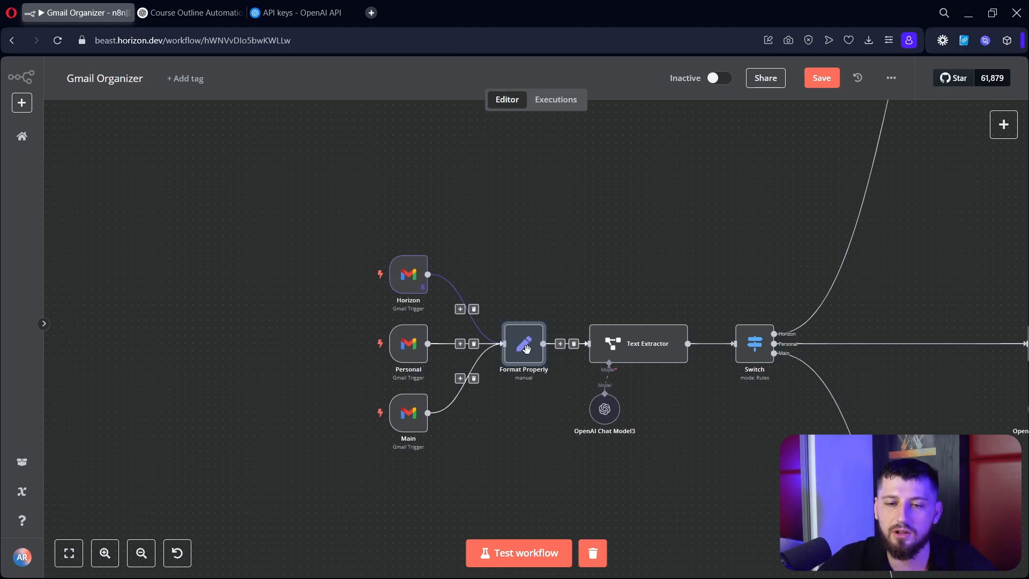
- Review Format Properly's mappings ({{ $json.threadId }}, subject, email, from, html) from the sample email
double_click(523, 343)
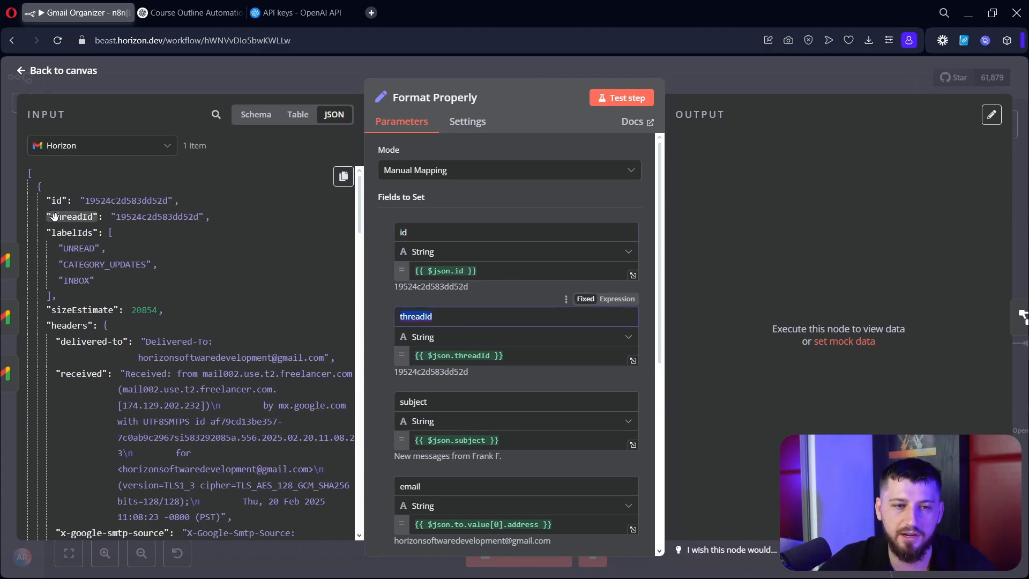
type("{{ $json.threadId }}")
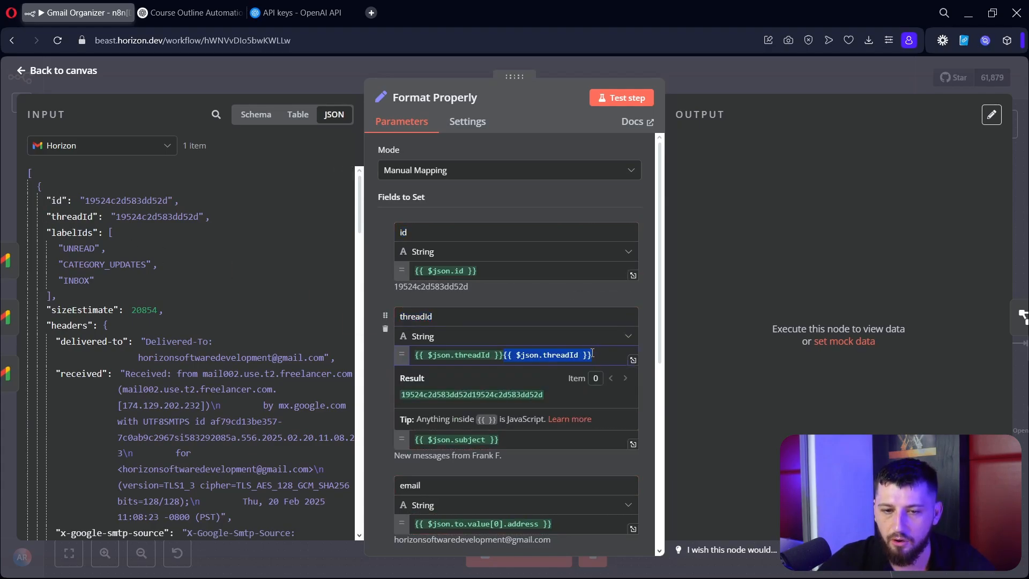
scroll("down", 3)
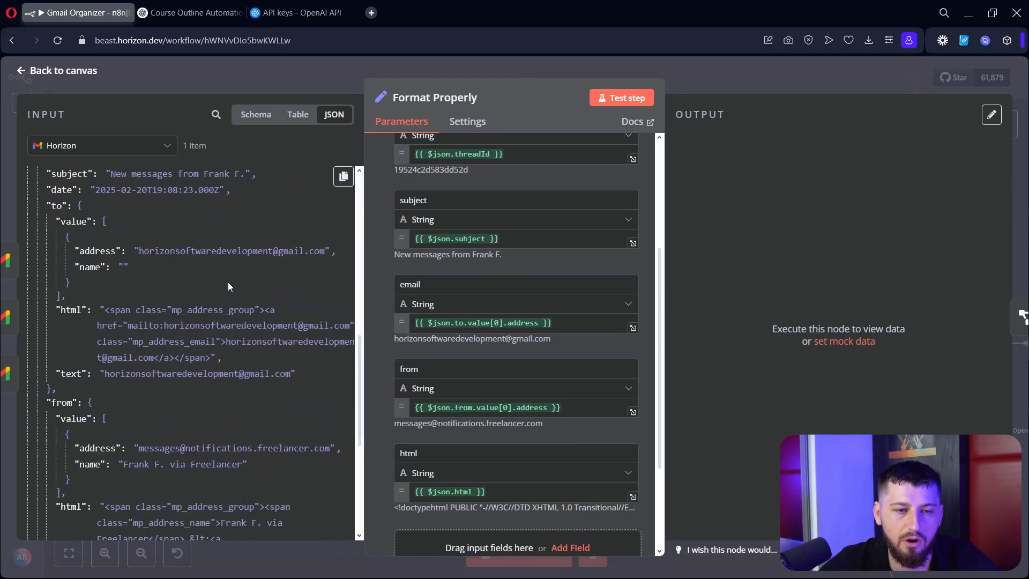
scroll("down", 3)
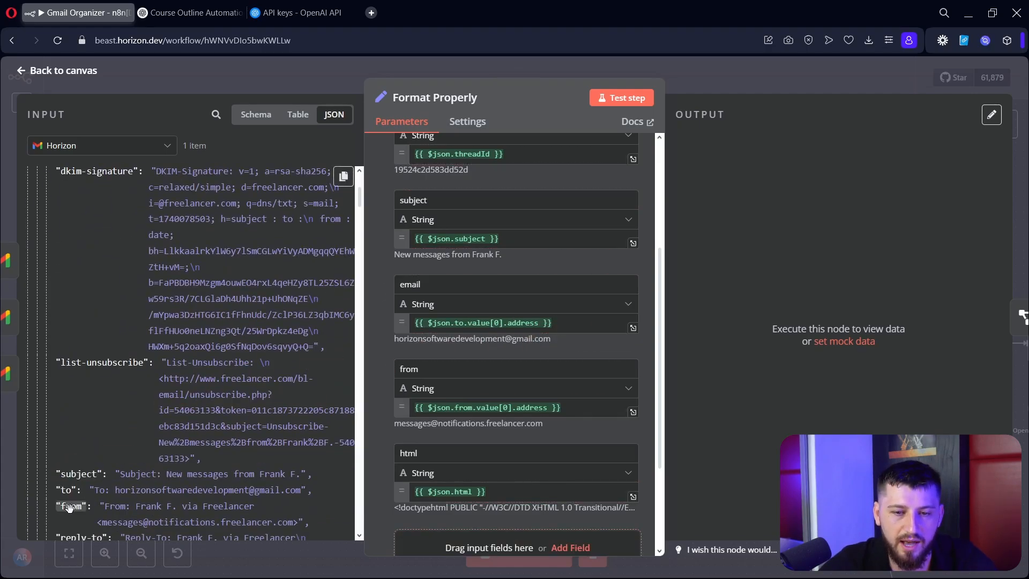
scroll("down", 3)
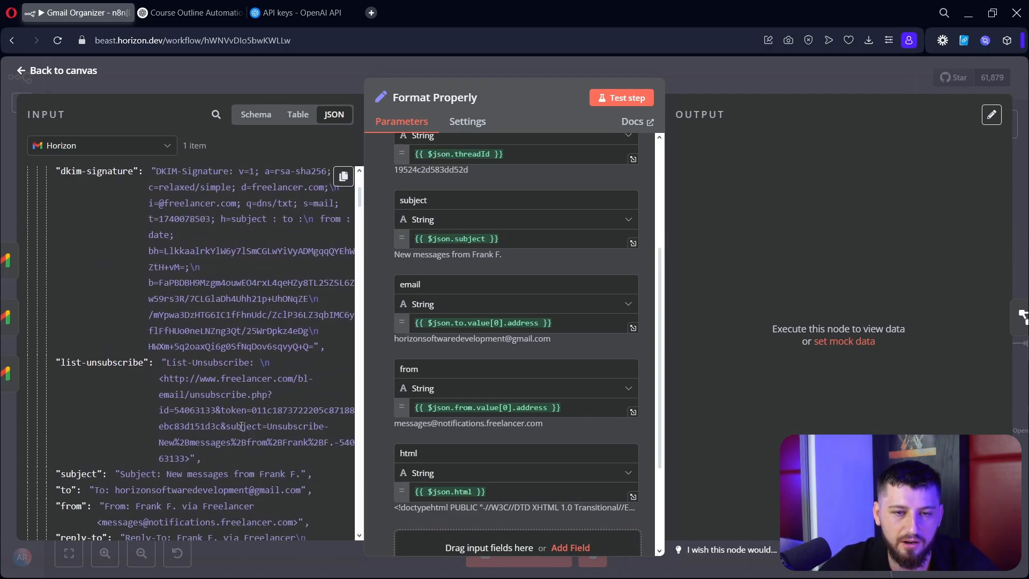
scroll("down", 3)
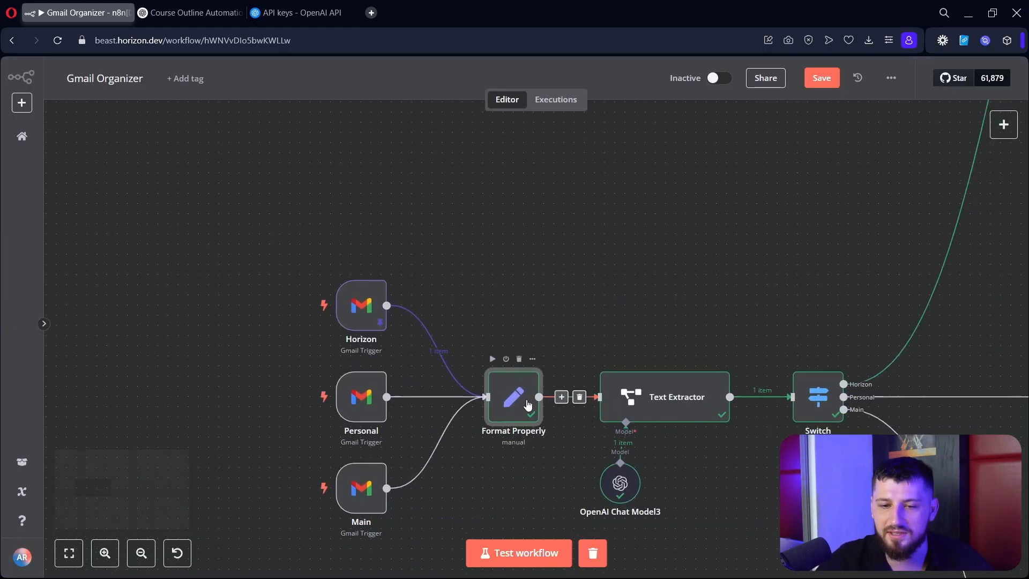
double_click(514, 397)
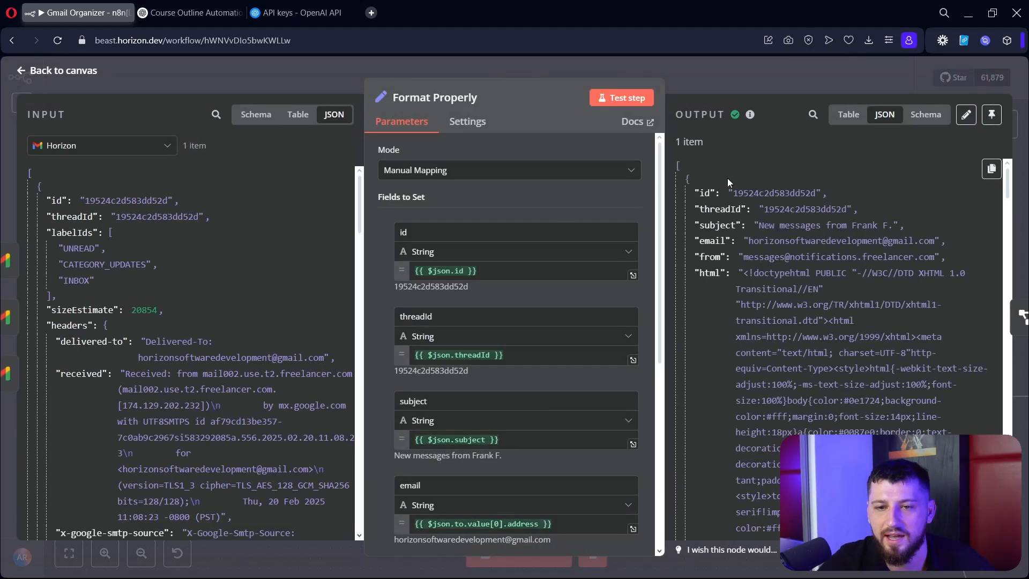
double_click(774, 193)
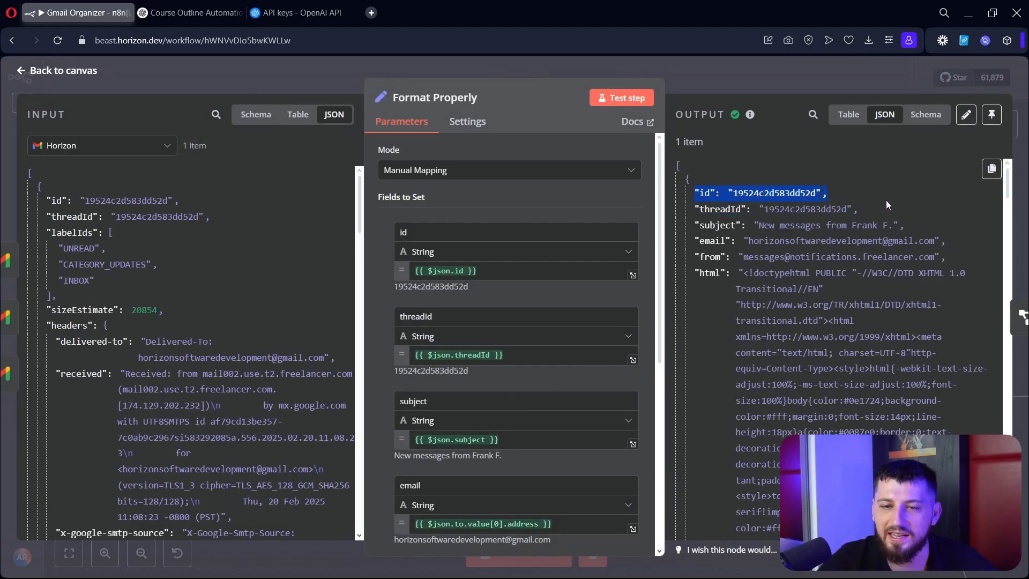
scroll("down", 3)
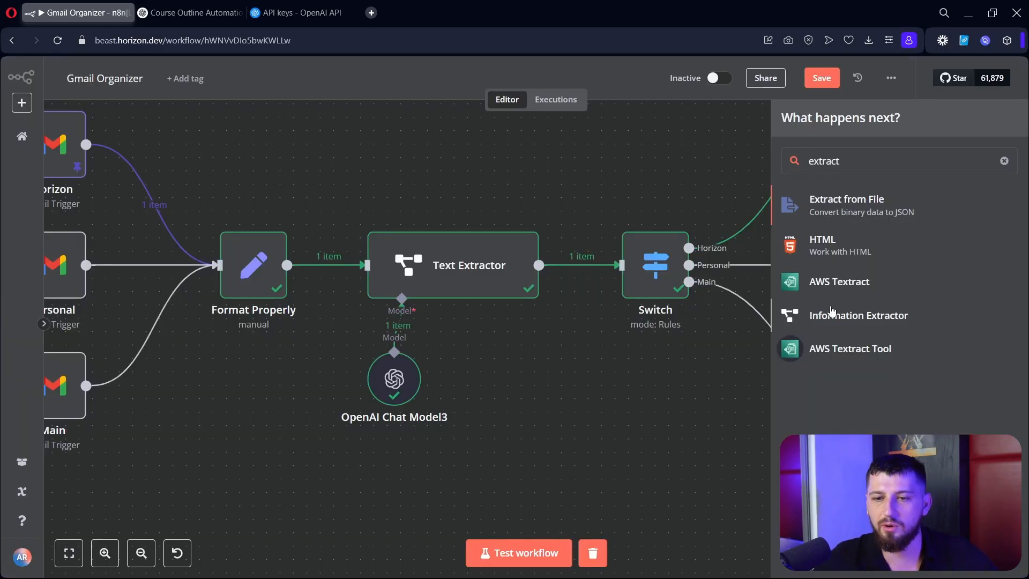
mouse_move(838, 317)
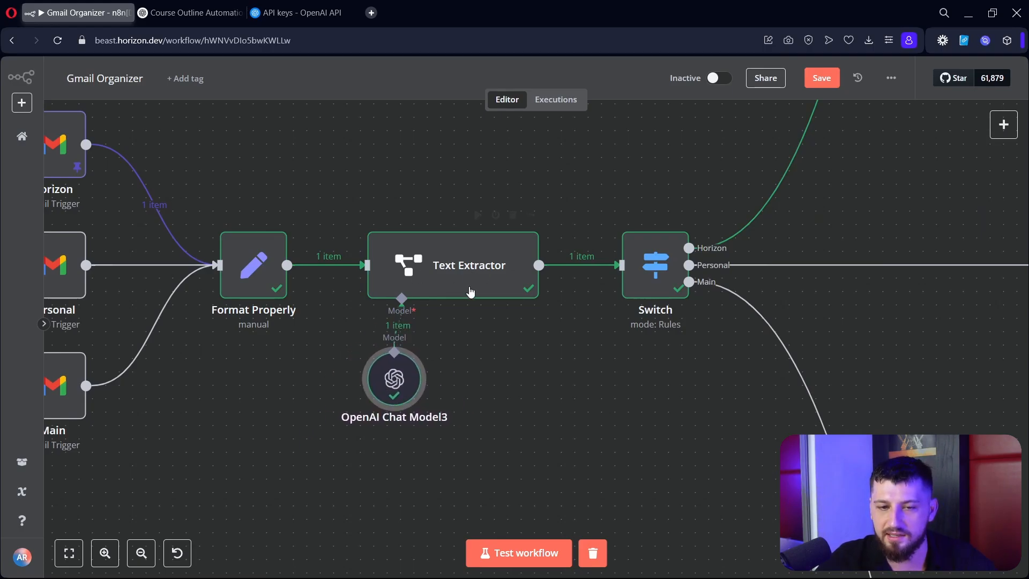
double_click(468, 264)
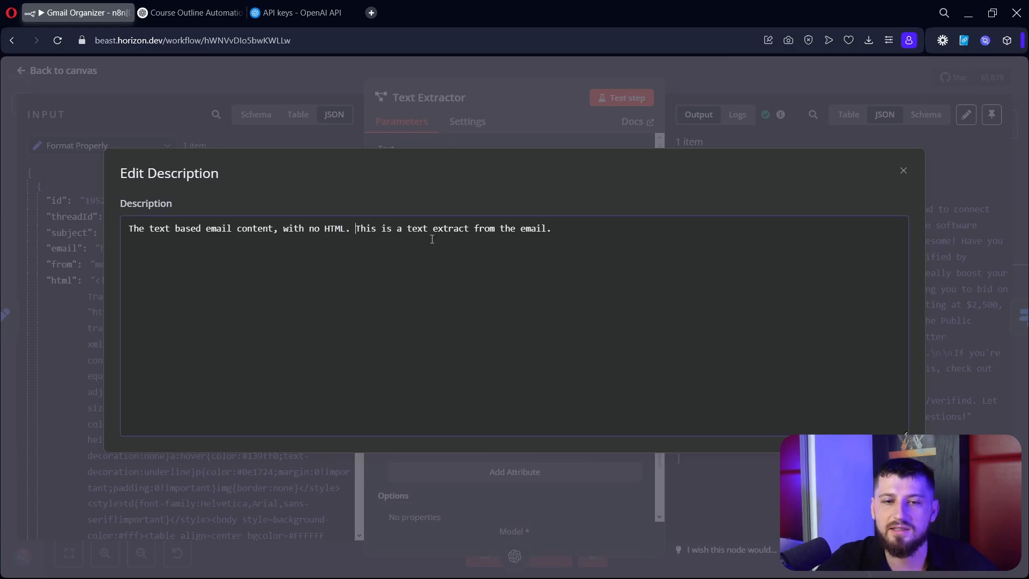
left_click(902, 170)
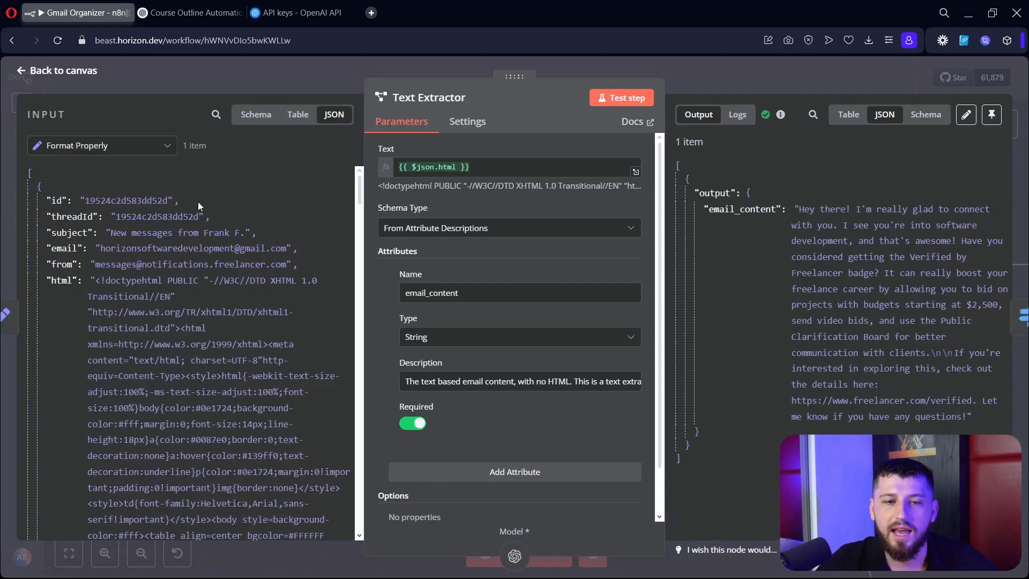
scroll("down", 3)
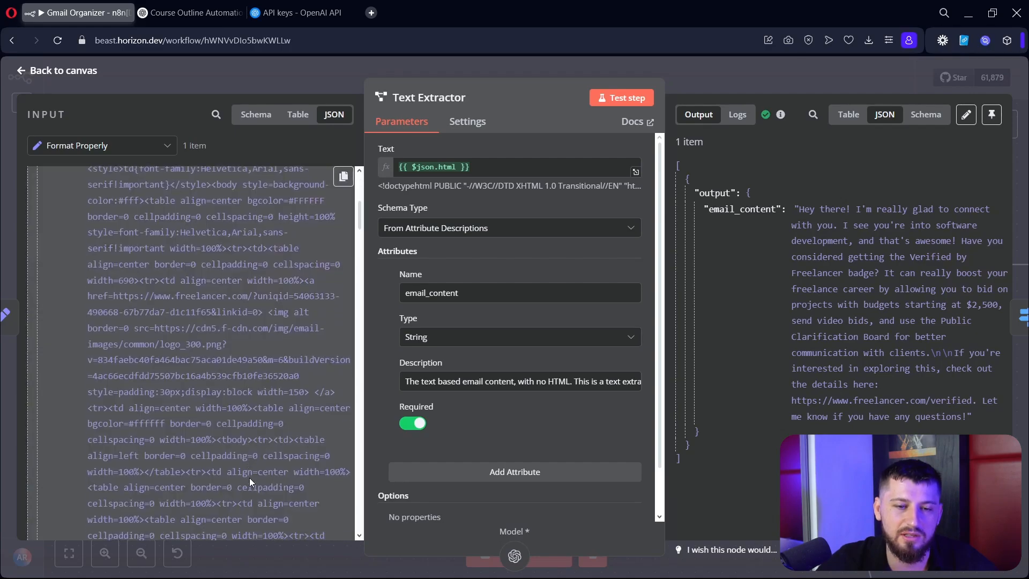
left_click_drag(797, 209, 872, 241)
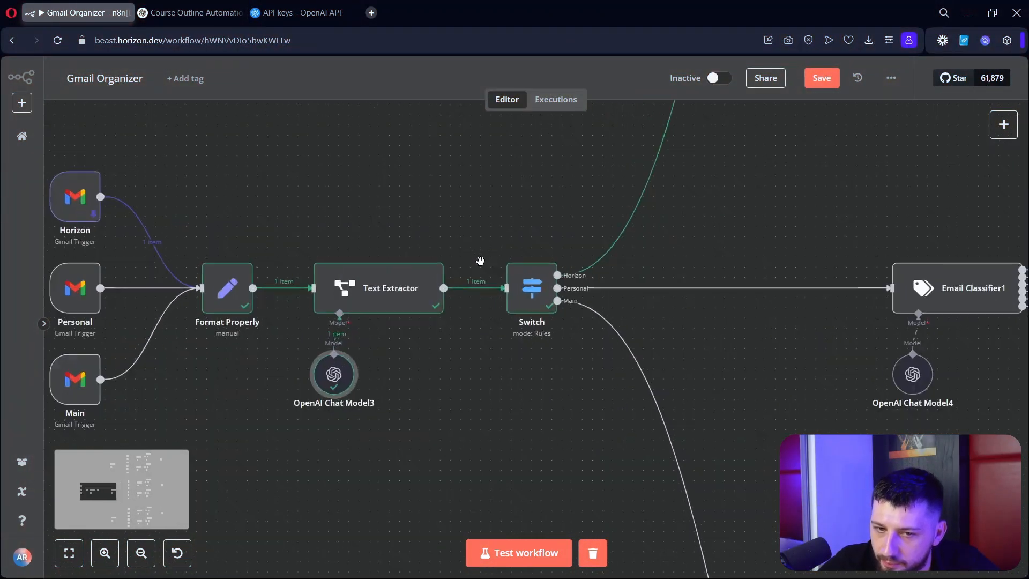
- Review the Switch node's rules routing emails by recipient address to Horizon, Personal and Main outputs
scroll("down", 3)
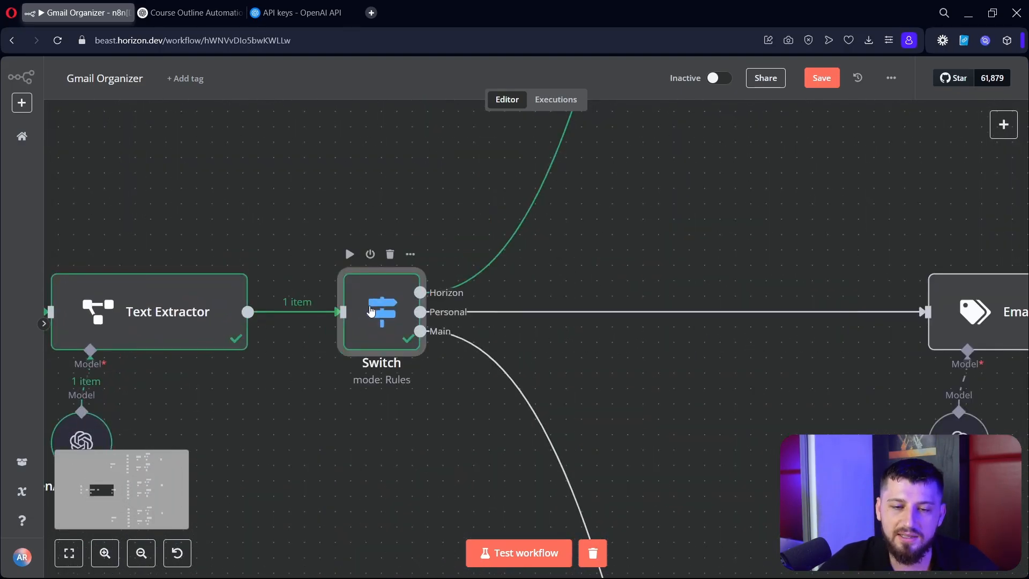
double_click(381, 312)
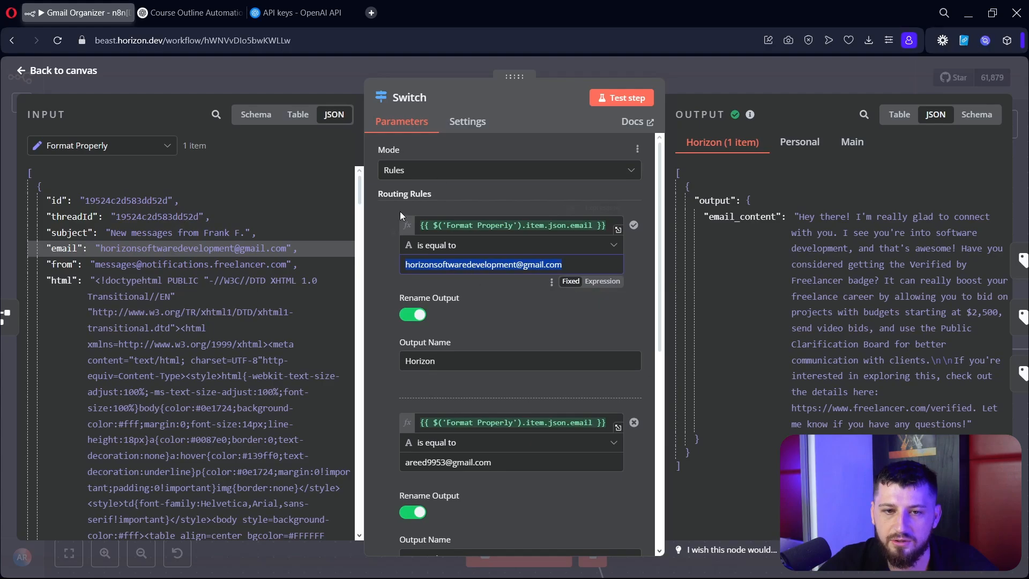
scroll("down", 3)
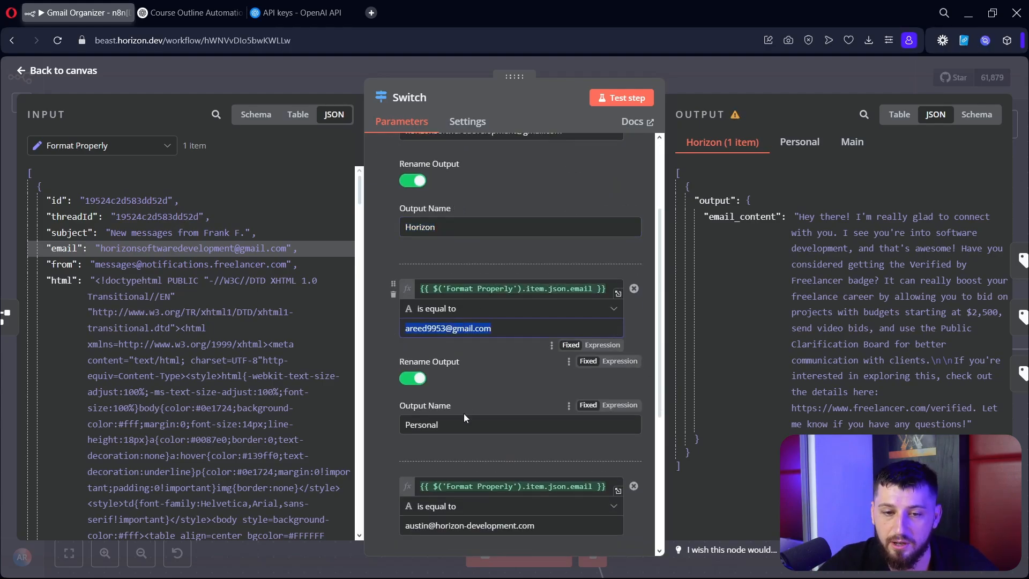
scroll("down", 3)
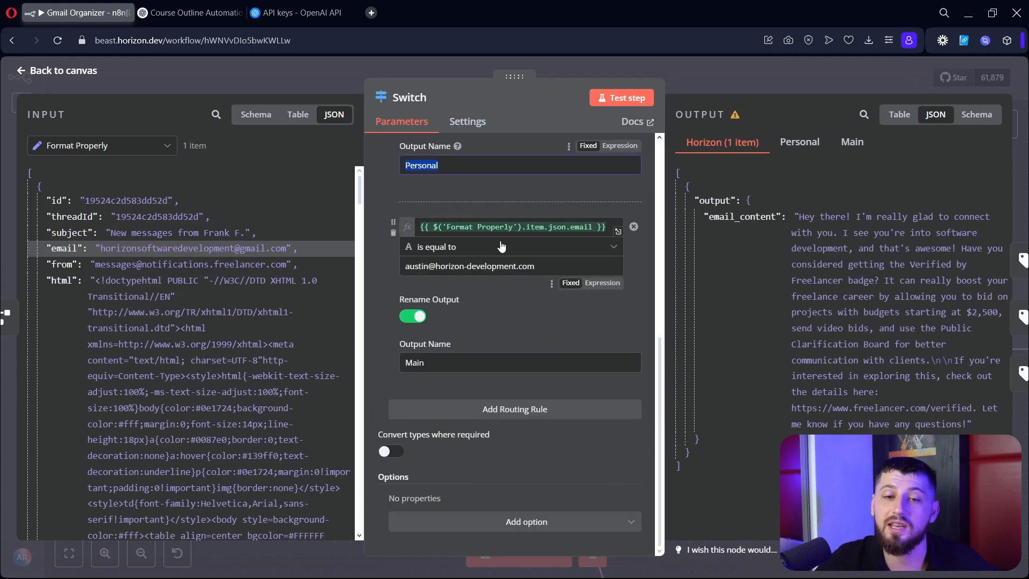
mouse_move(532, 291)
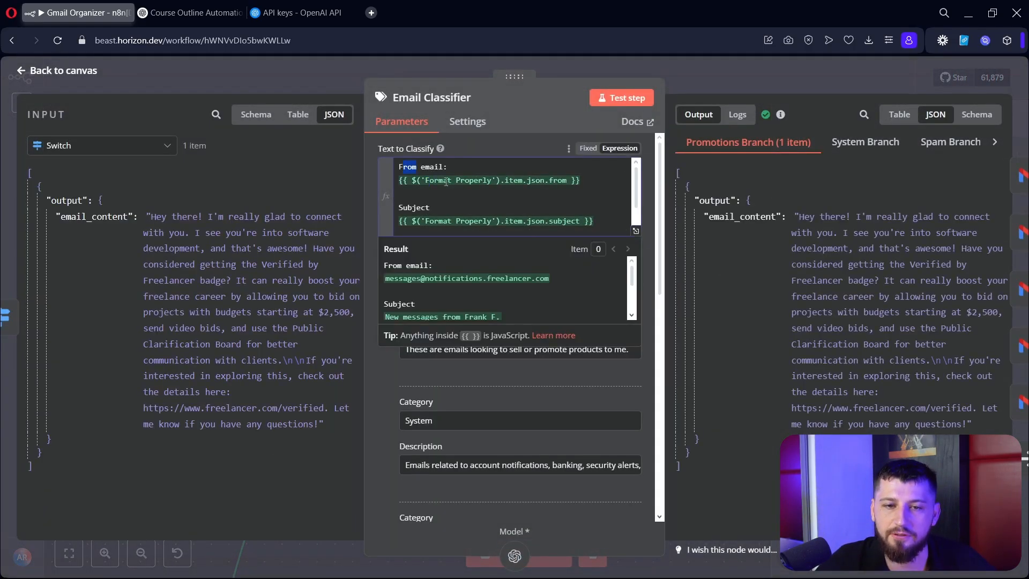
- Scroll through the Email Classifier's categories from Promotions to Other, then switch to the Gmail inbox
scroll("down", 3)
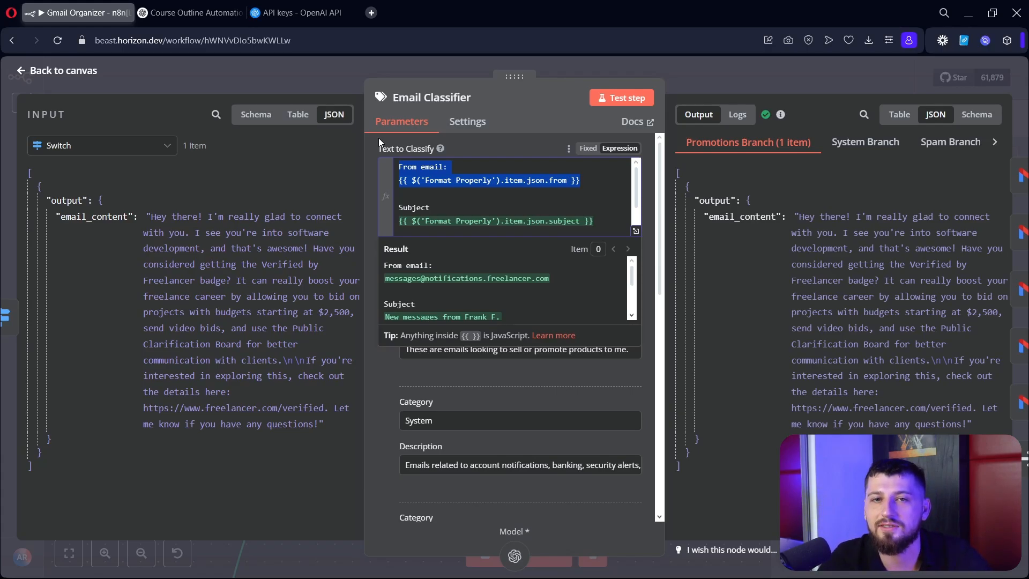
mouse_move(356, 140)
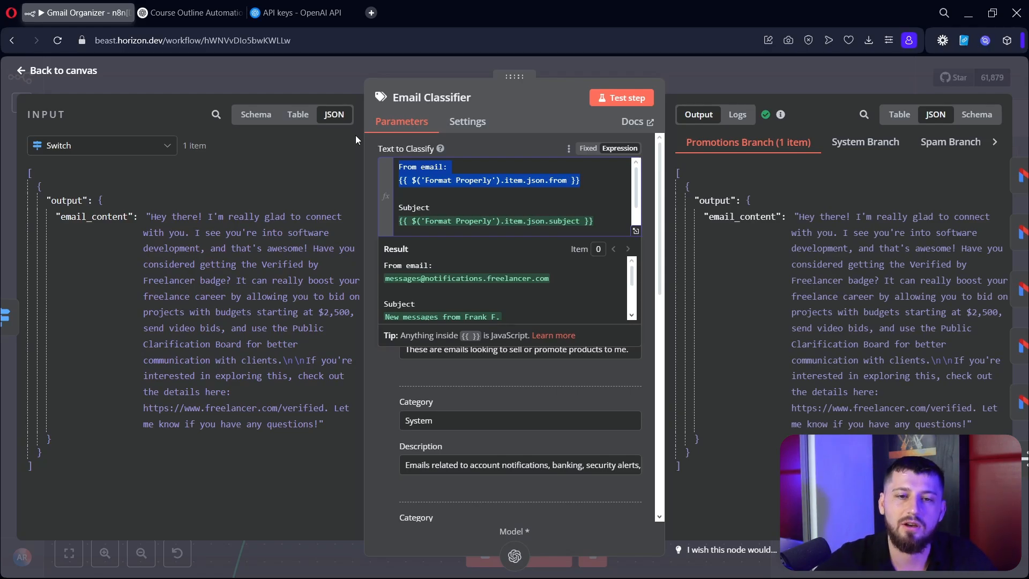
scroll("down", 3)
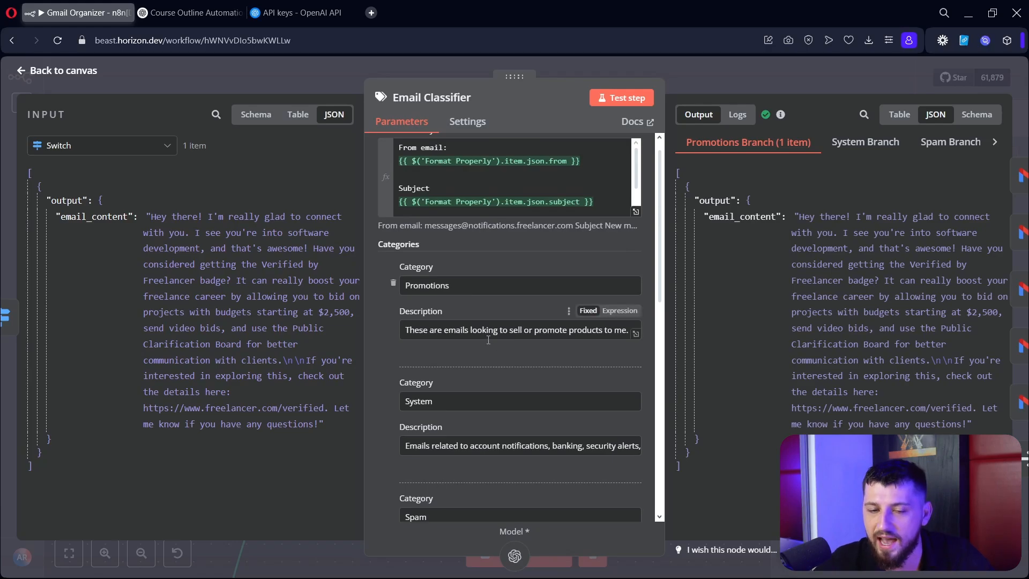
scroll("down", 3)
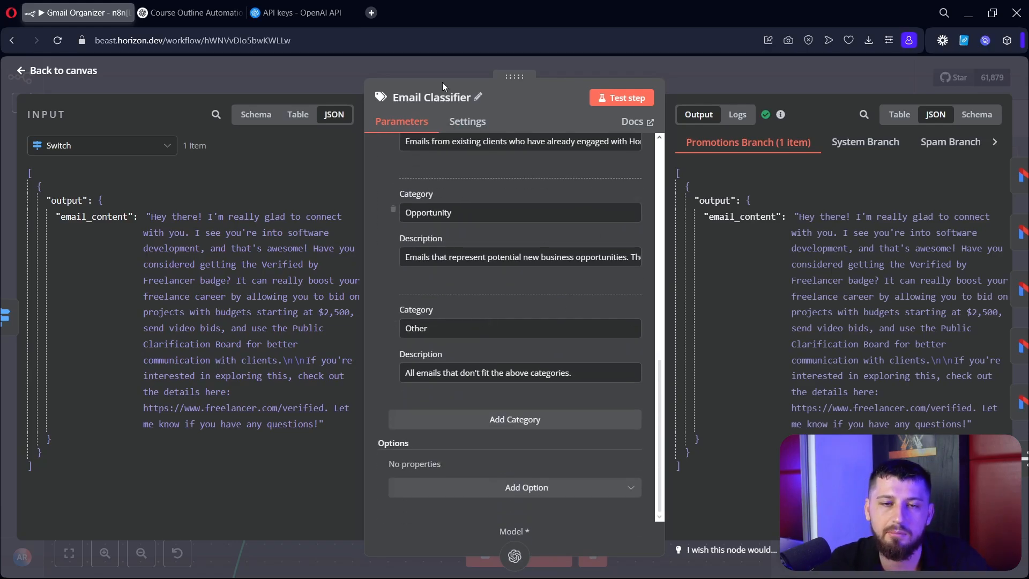
left_click(483, 12)
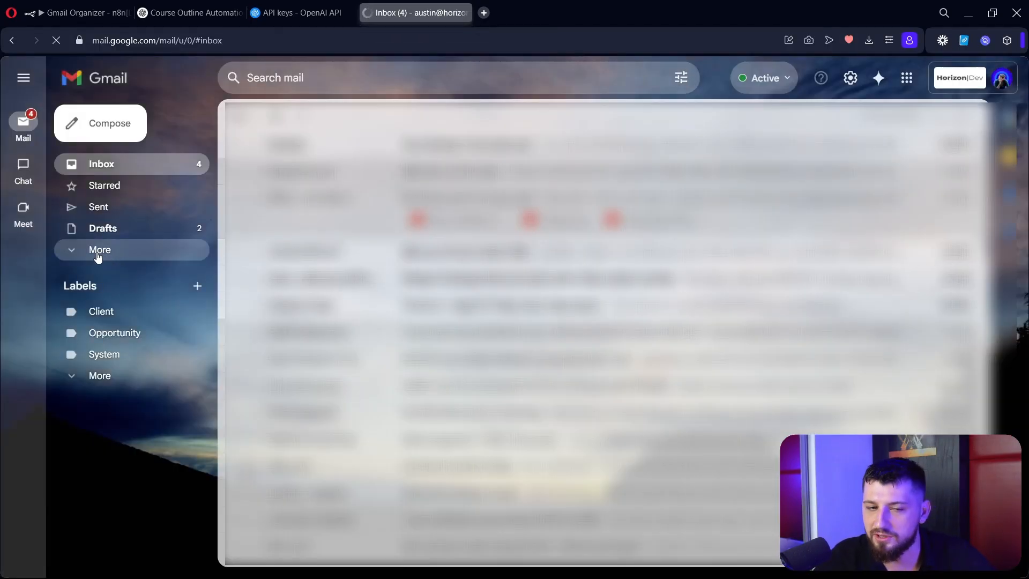
- Review Gmail's Manage labels page with Client, Opportunity, Personal and System labels, then return to n8n
left_click(100, 249)
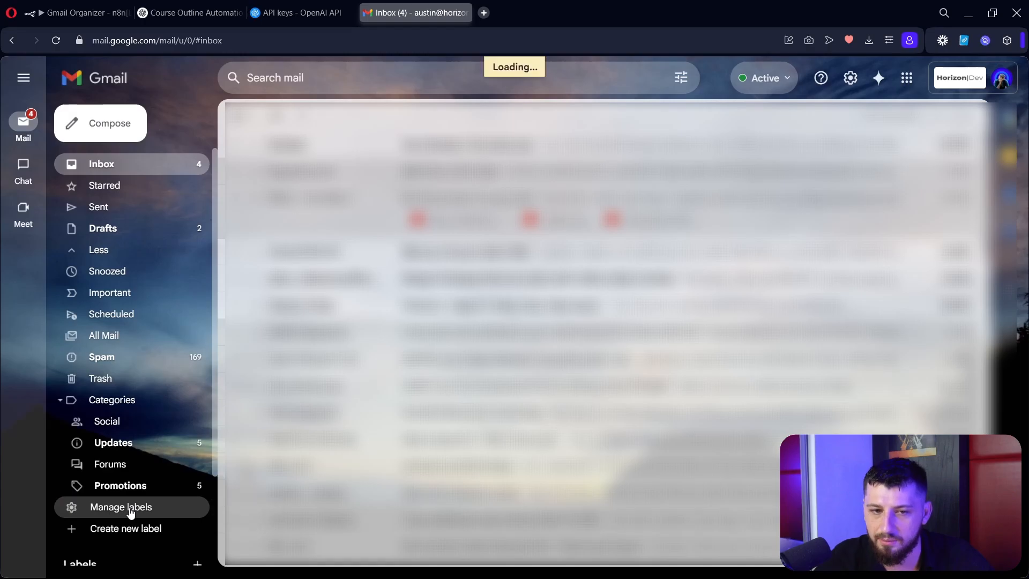
left_click(121, 507)
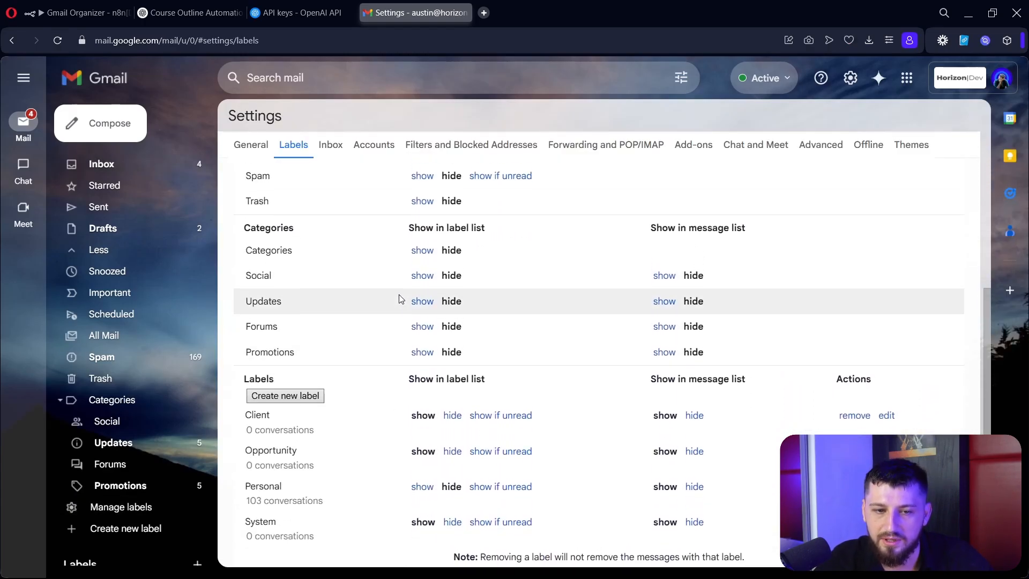
scroll("down", 3)
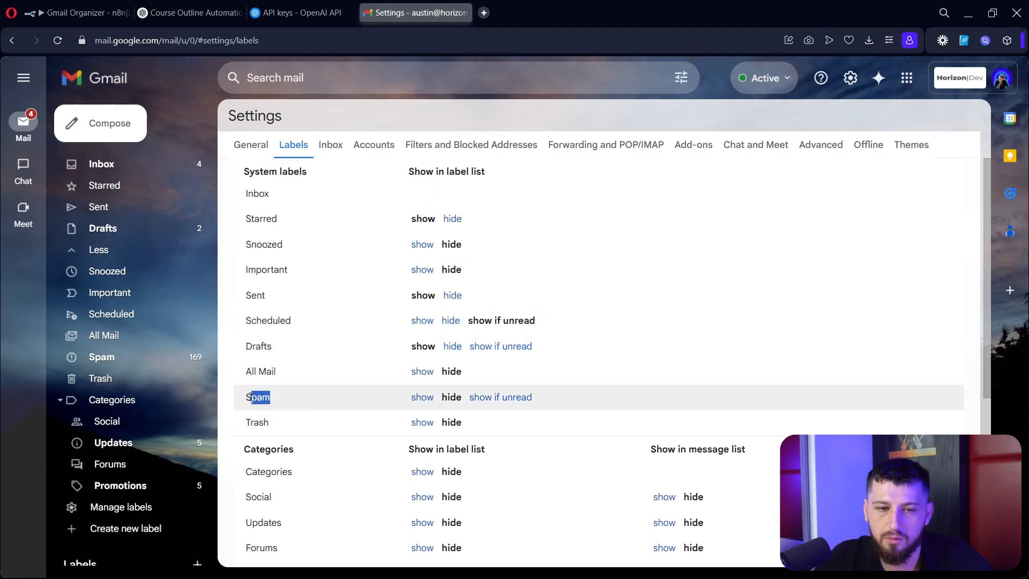
scroll("down", 3)
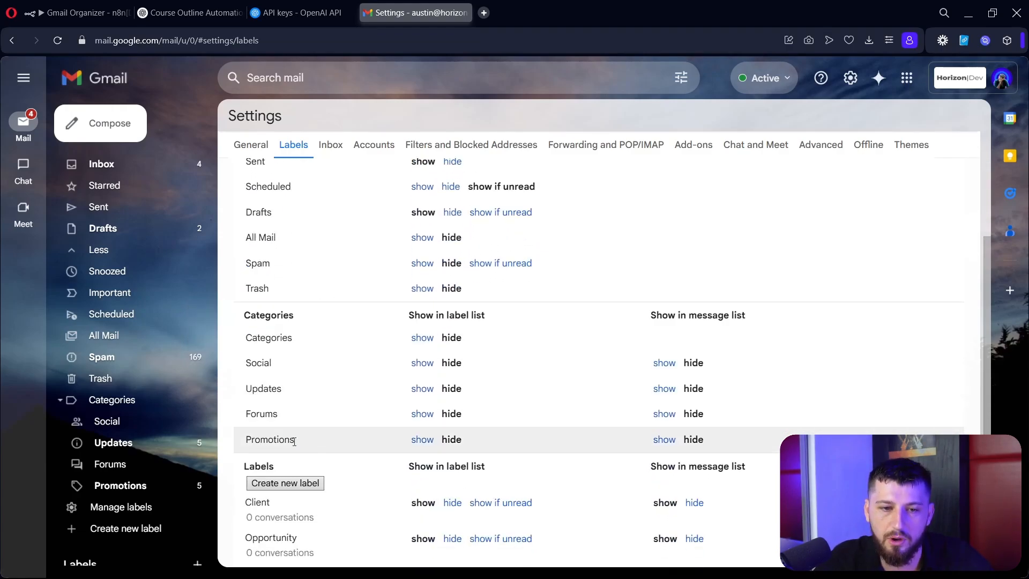
double_click(270, 439)
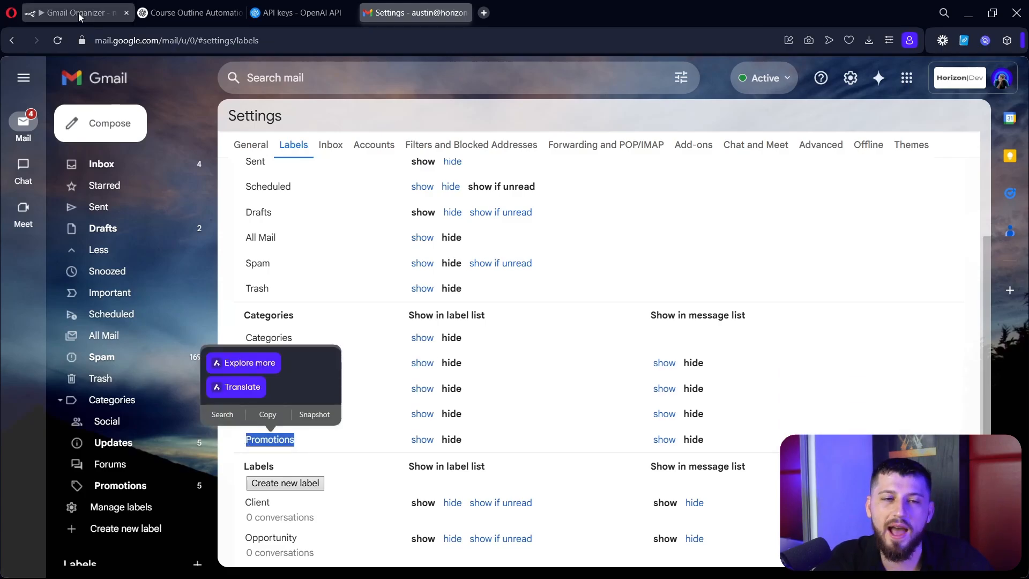
left_click(75, 13)
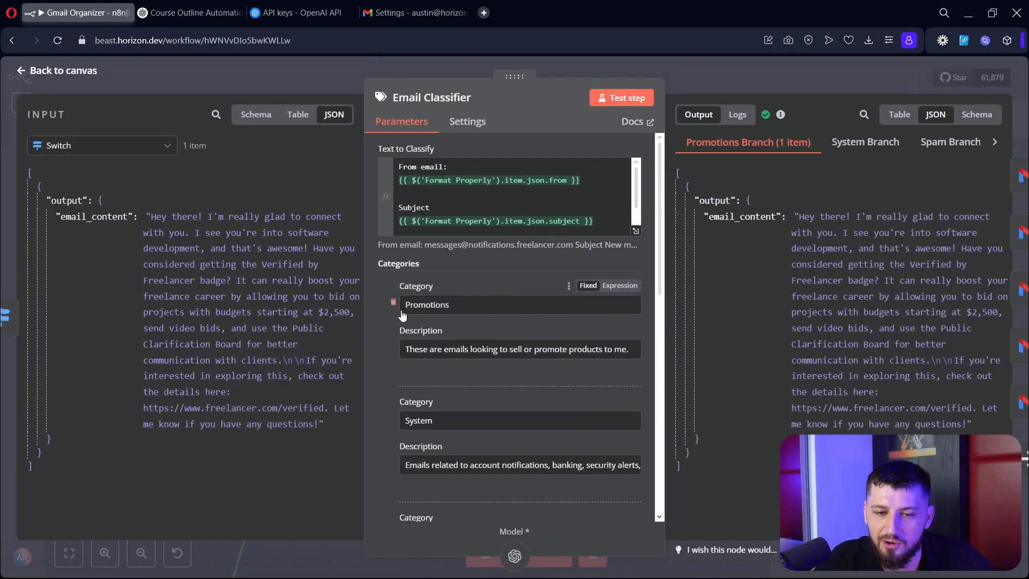
scroll("down", 3)
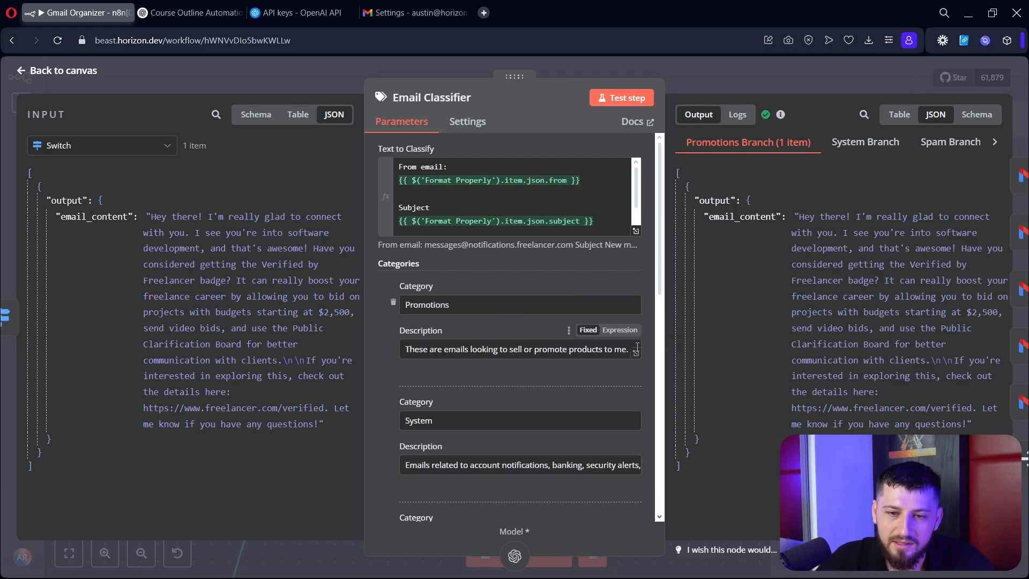
left_click(630, 348)
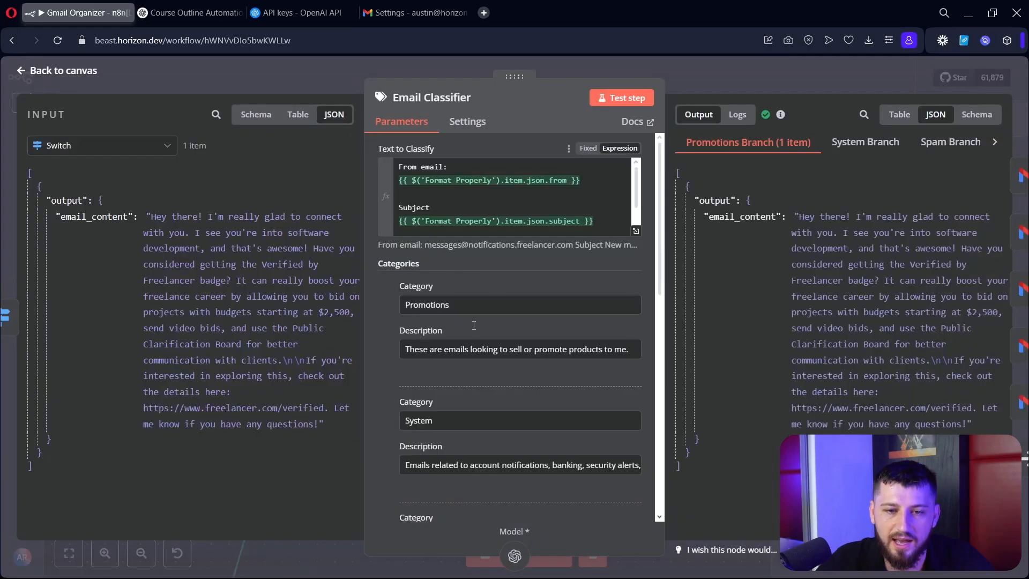
scroll("down", 3)
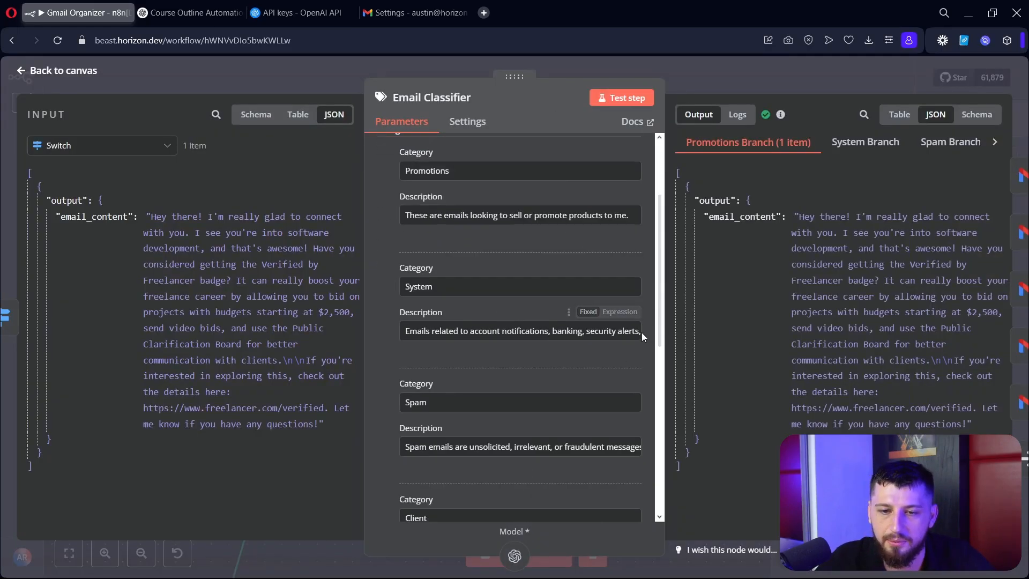
left_click(568, 311)
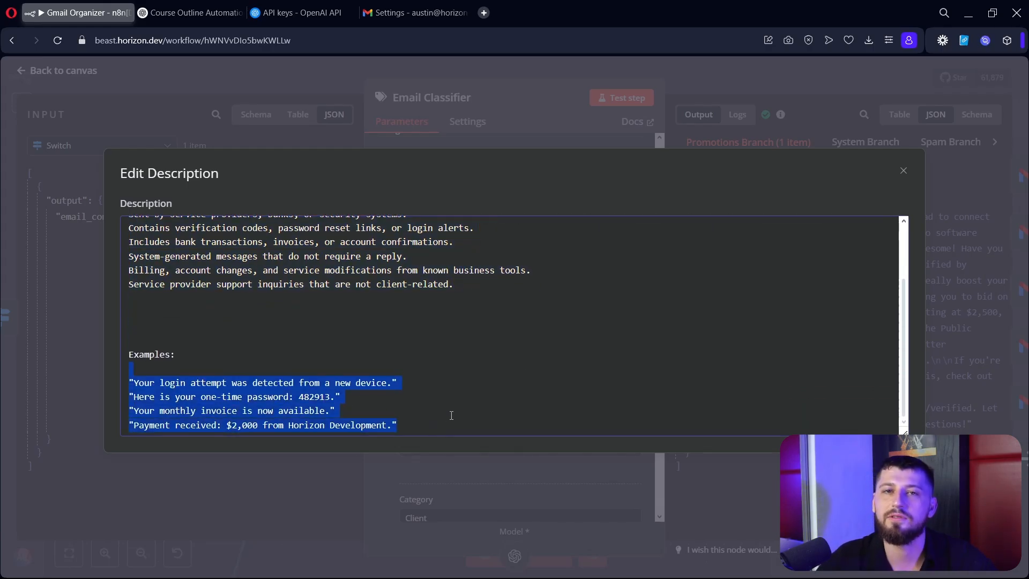
left_click(902, 171)
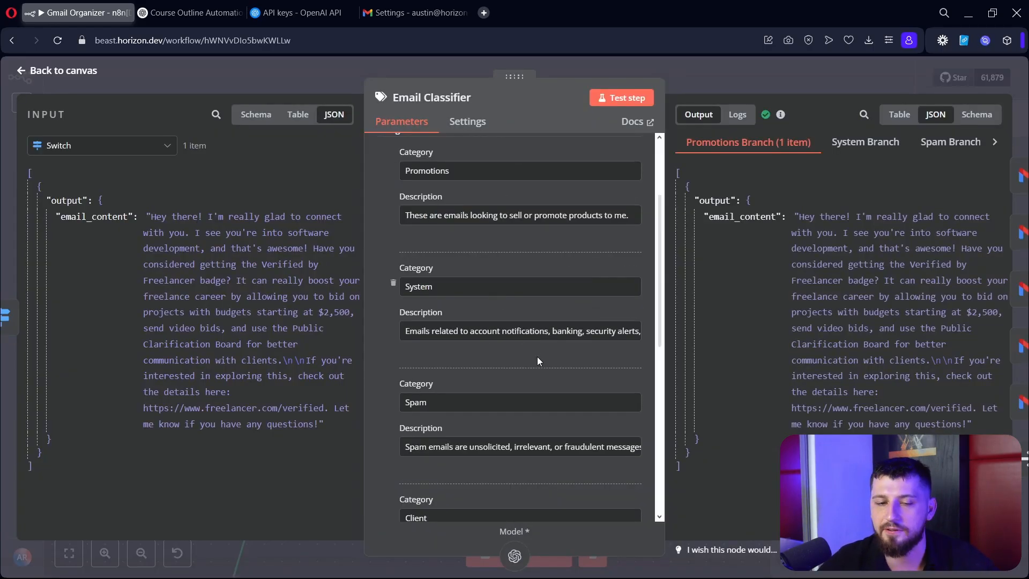
scroll("down", 3)
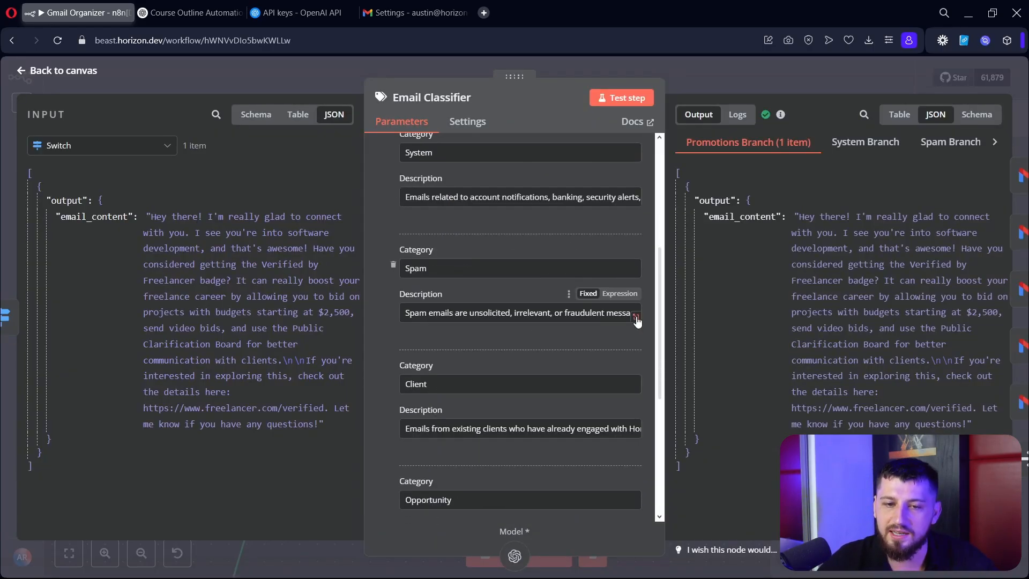
left_click(634, 312)
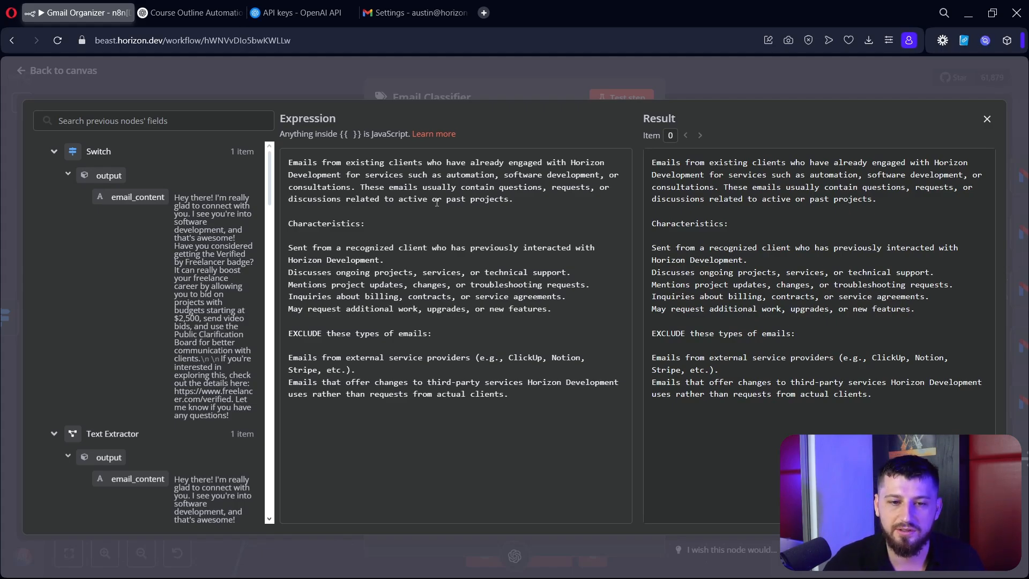
left_click_drag(288, 247, 553, 308)
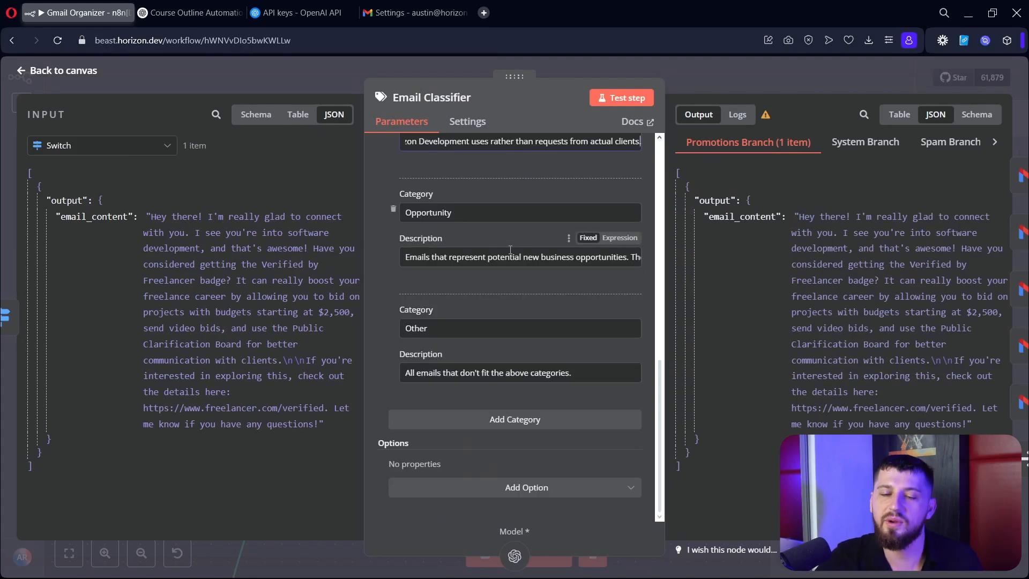
left_click(568, 237)
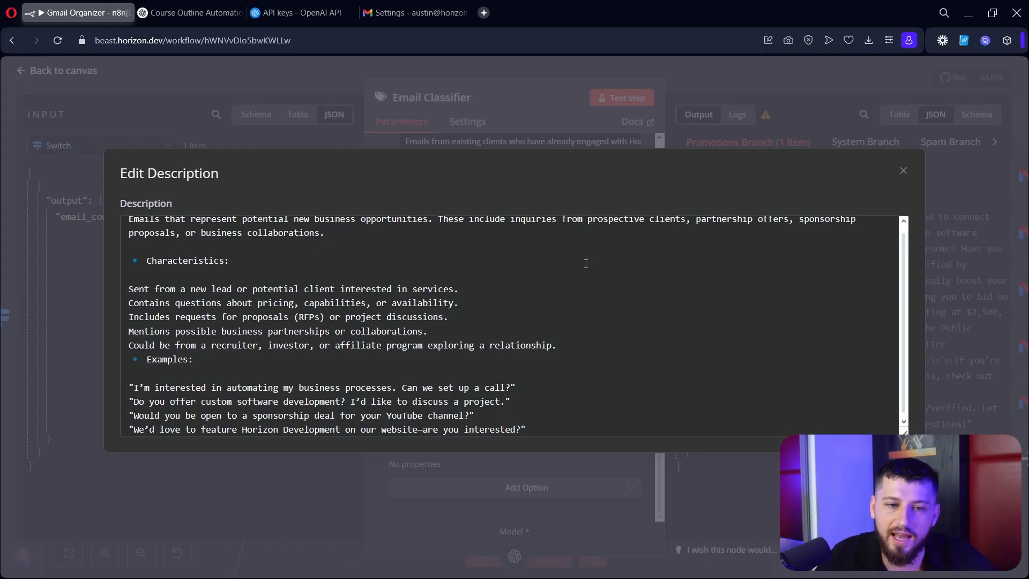
left_click_drag(128, 284, 556, 341)
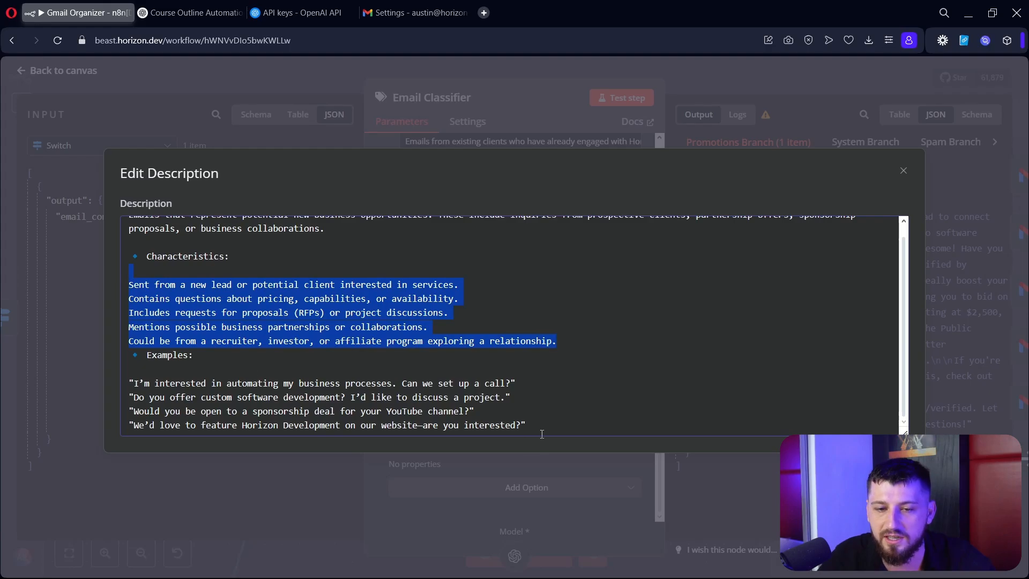
left_click(902, 171)
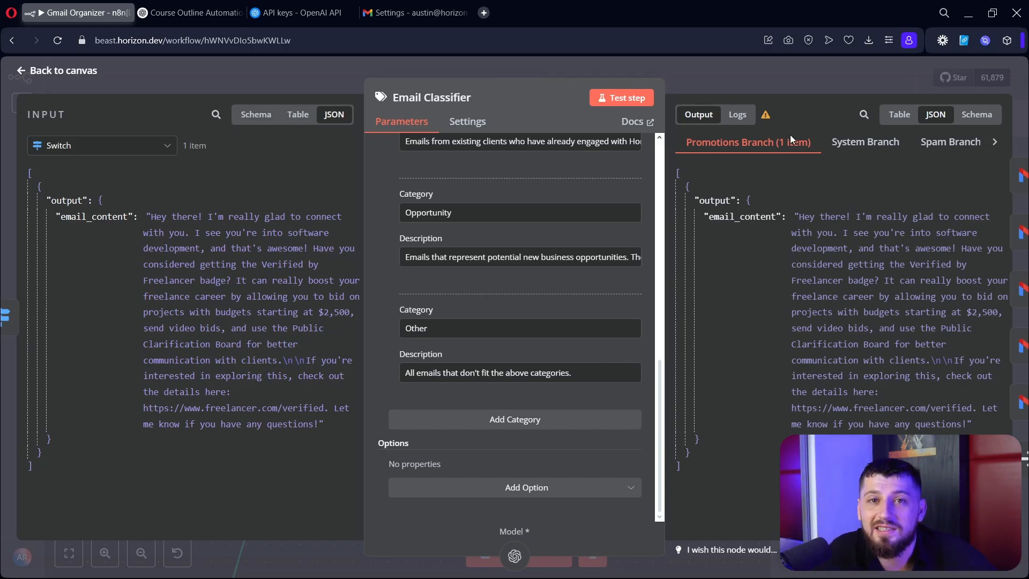
mouse_move(861, 28)
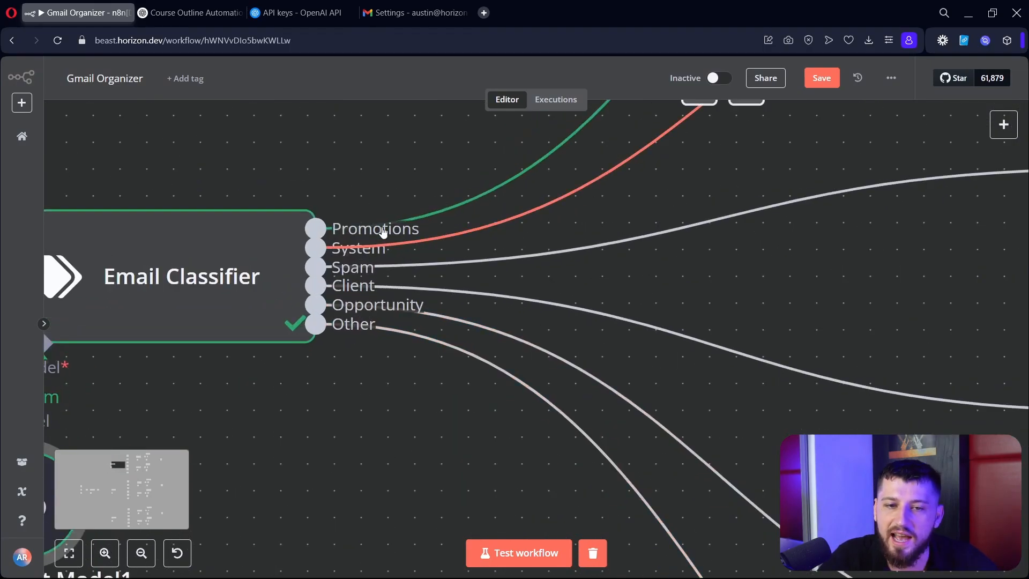
mouse_move(365, 256)
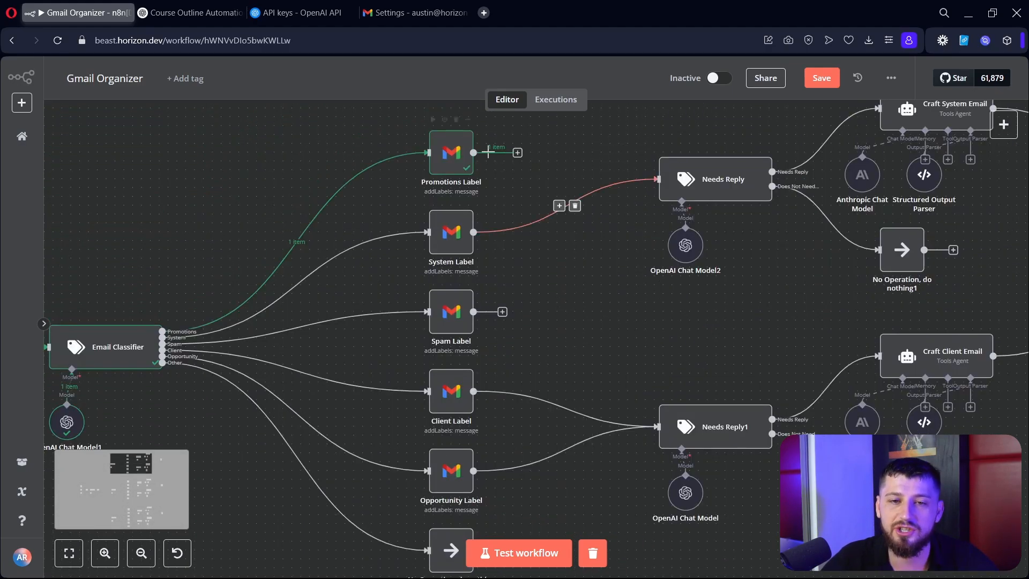
double_click(452, 151)
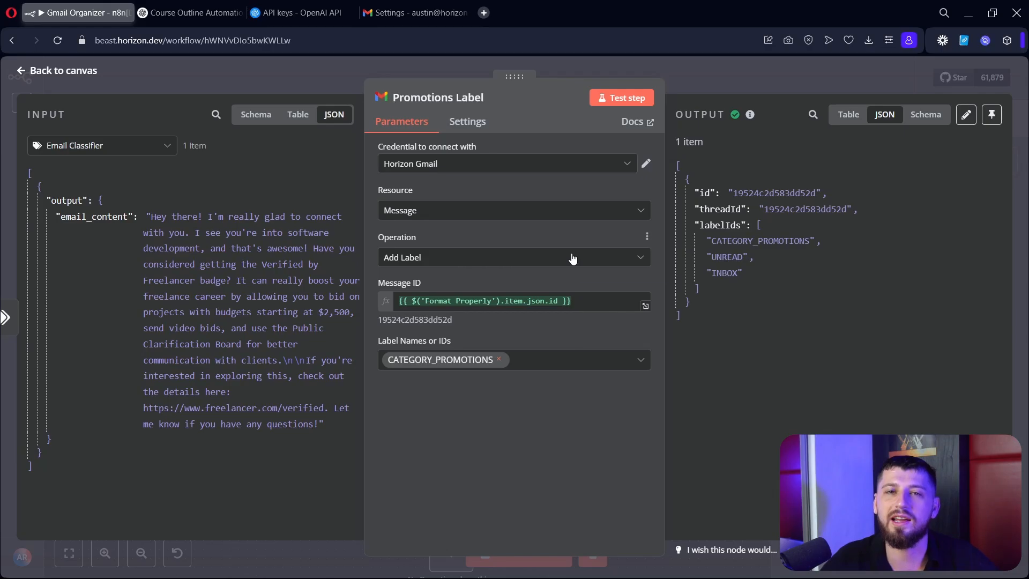
mouse_move(572, 257)
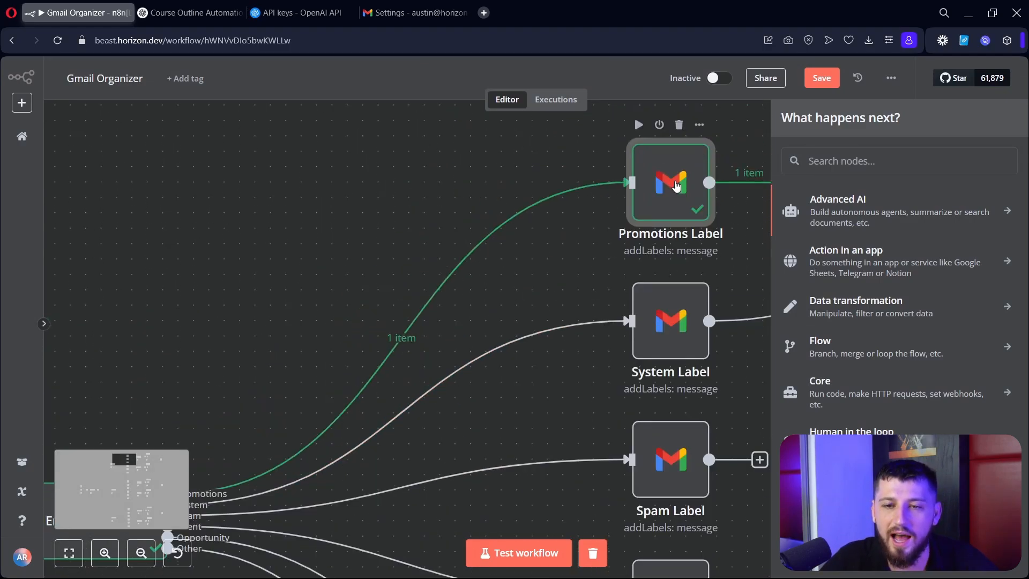
double_click(669, 182)
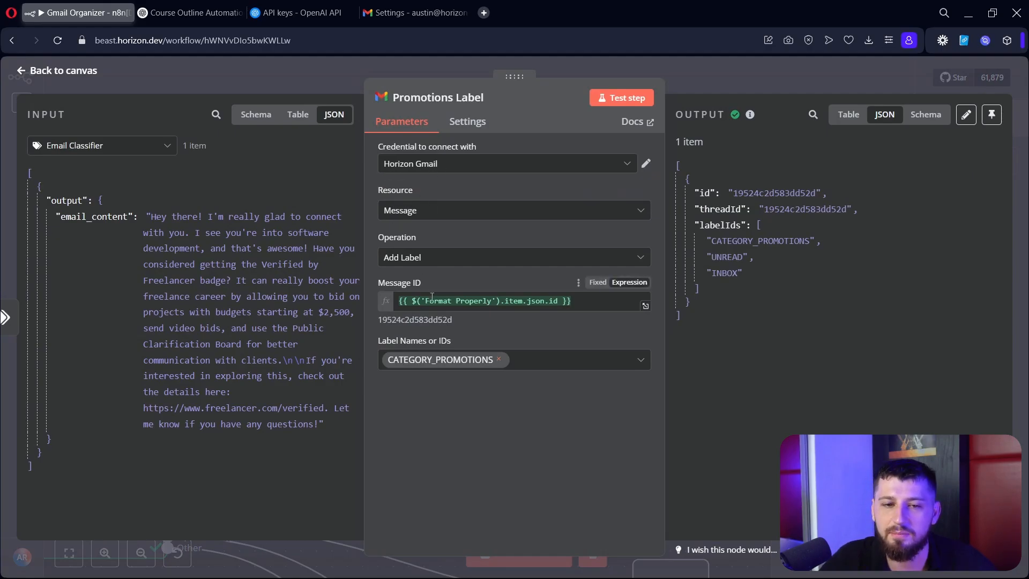
left_click(102, 145)
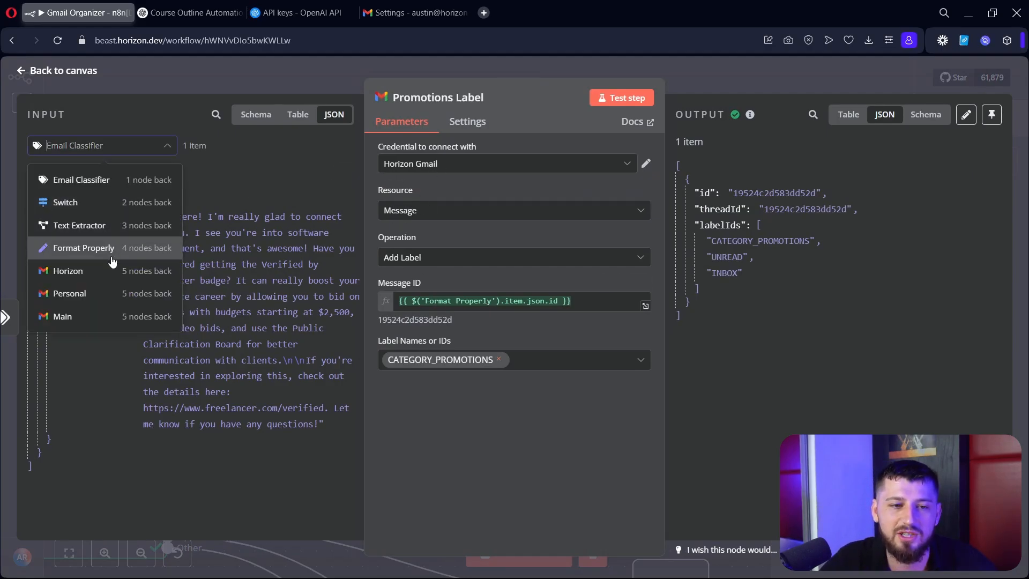
left_click(83, 248)
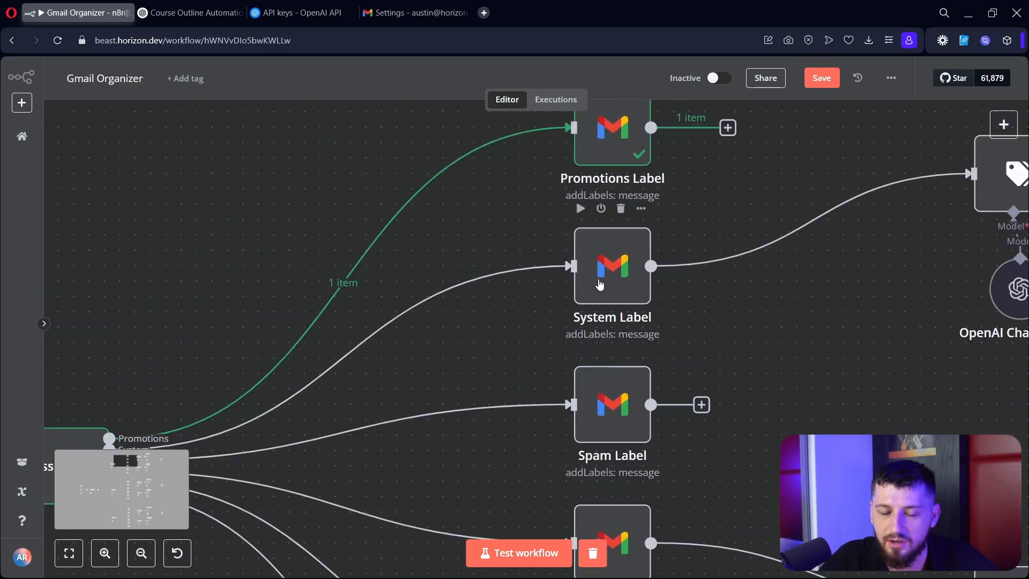
double_click(611, 265)
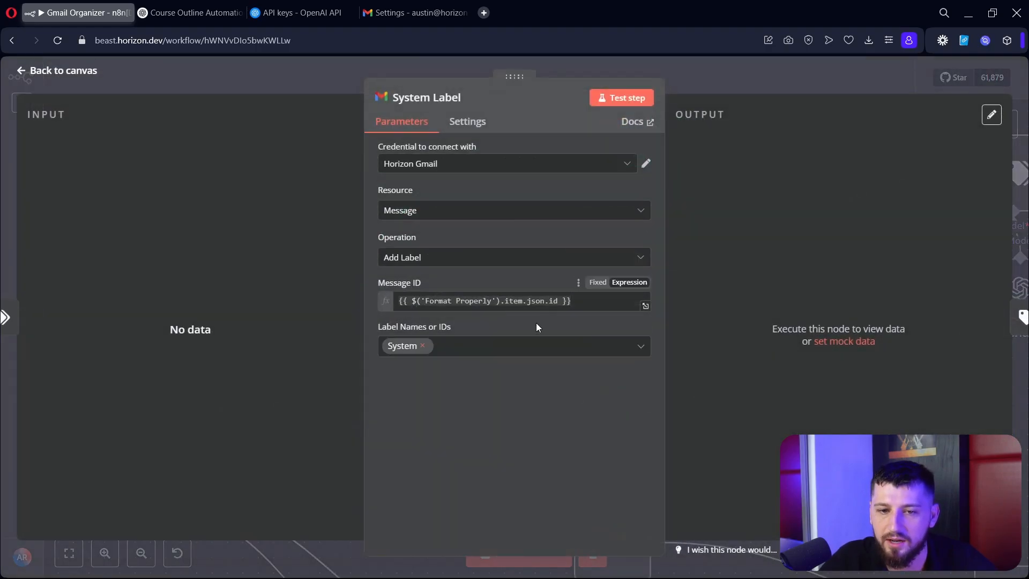
left_click(56, 71)
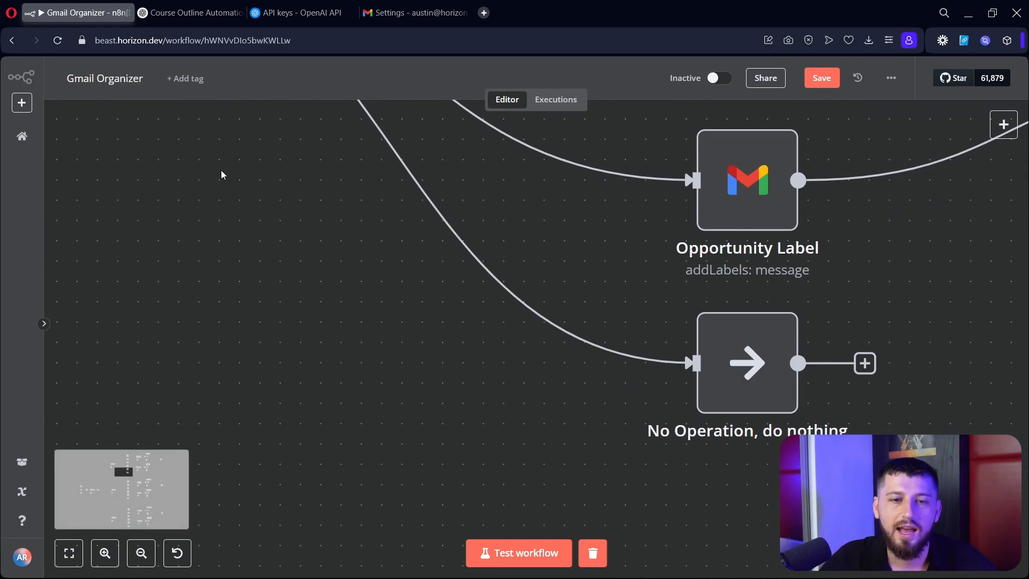
double_click(747, 363)
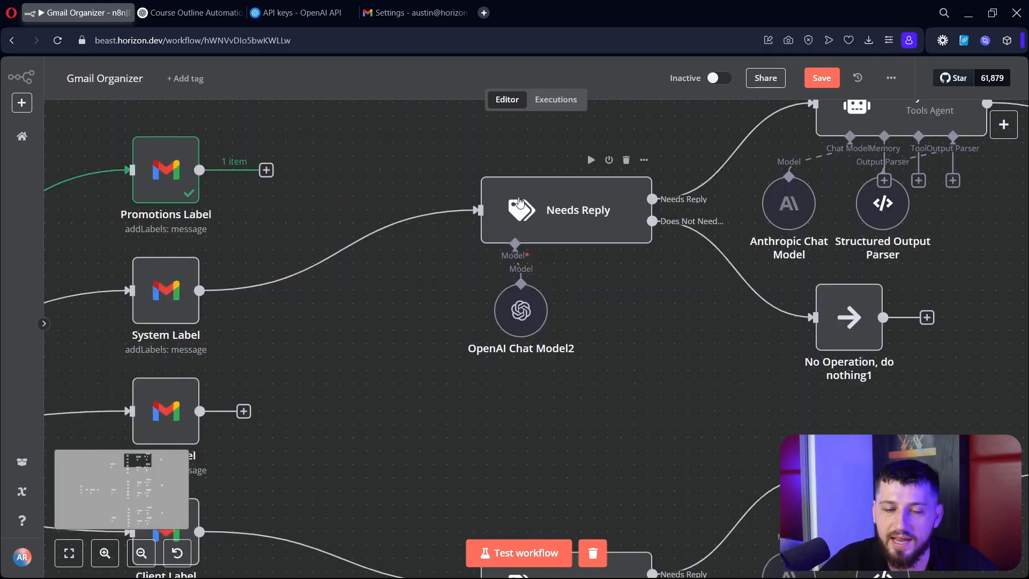
double_click(565, 209)
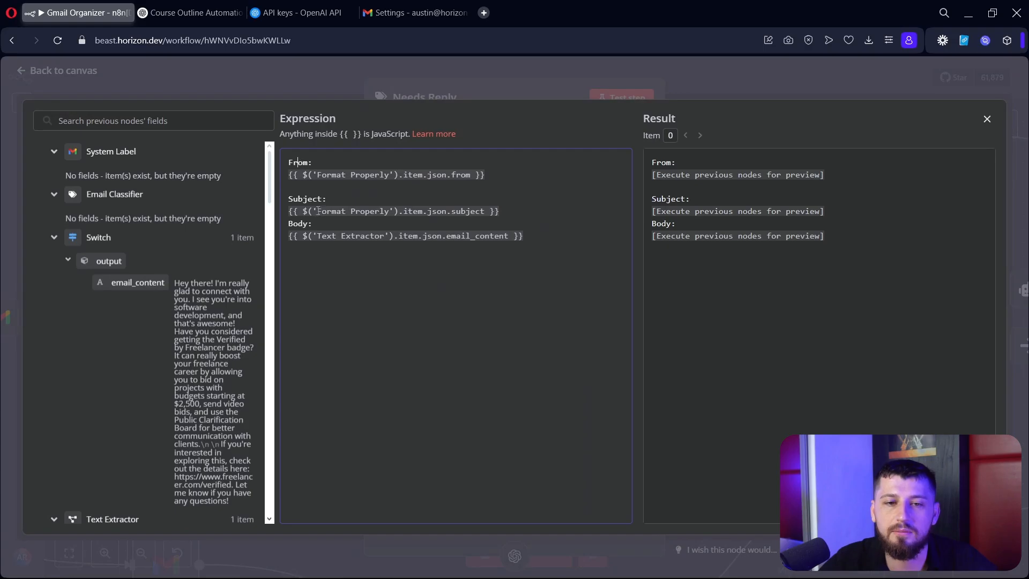
mouse_move(53, 162)
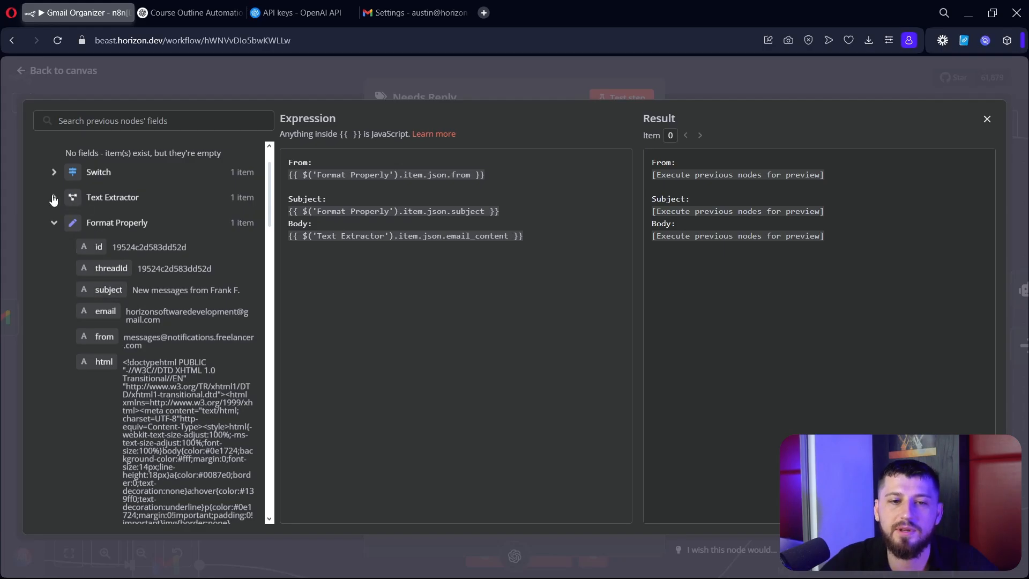
left_click(54, 197)
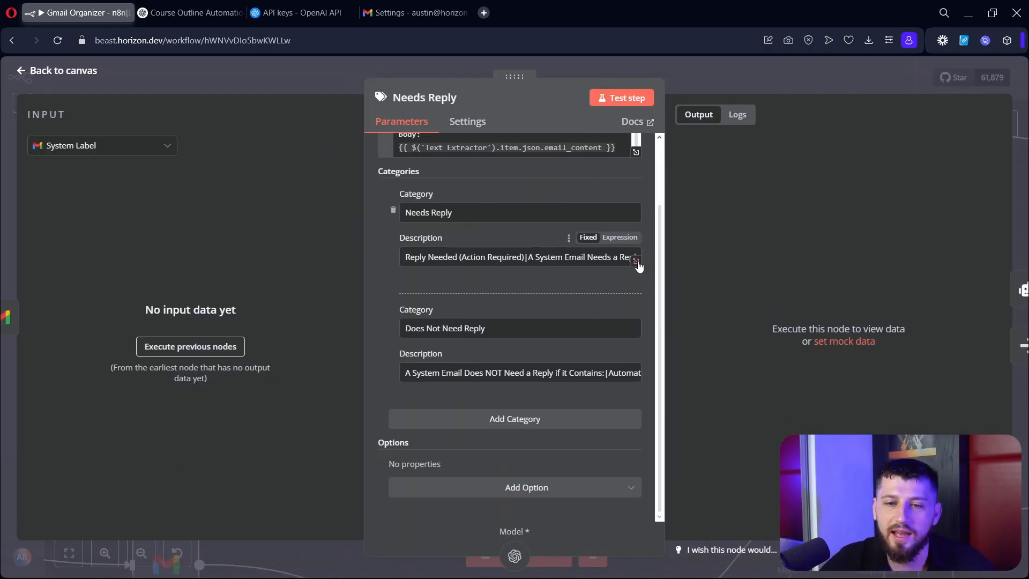
left_click(636, 256)
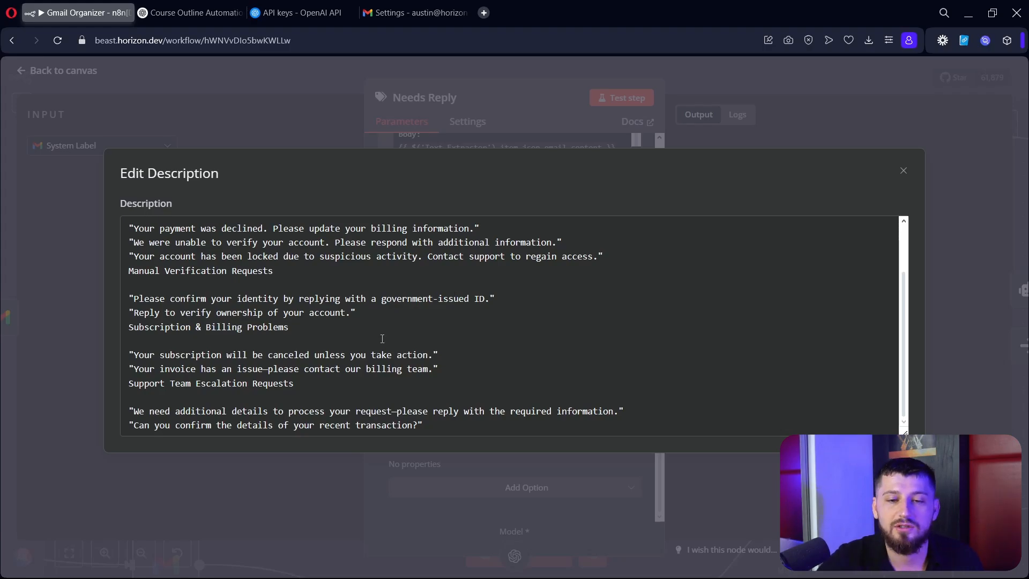
left_click(902, 170)
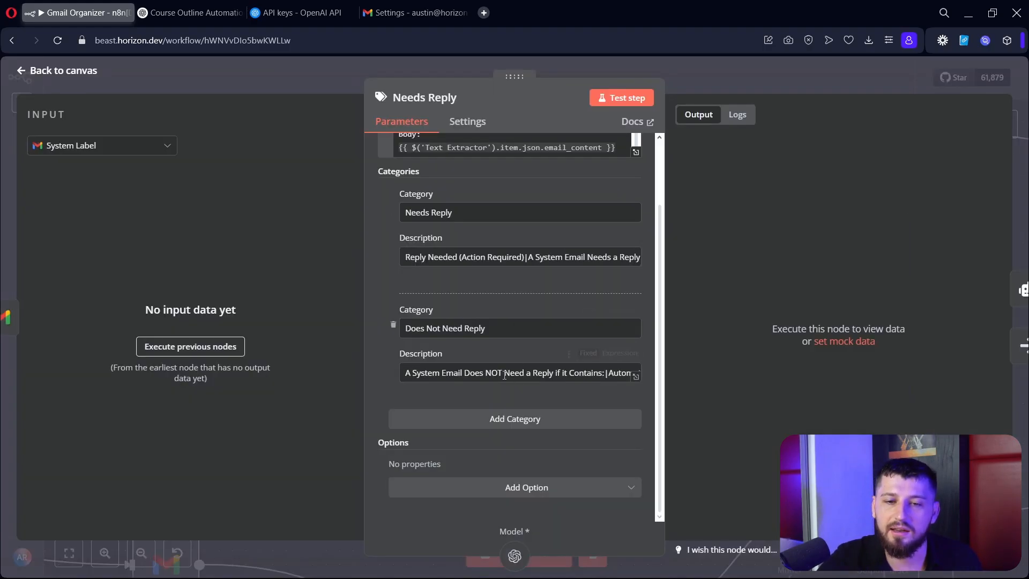
left_click(634, 373)
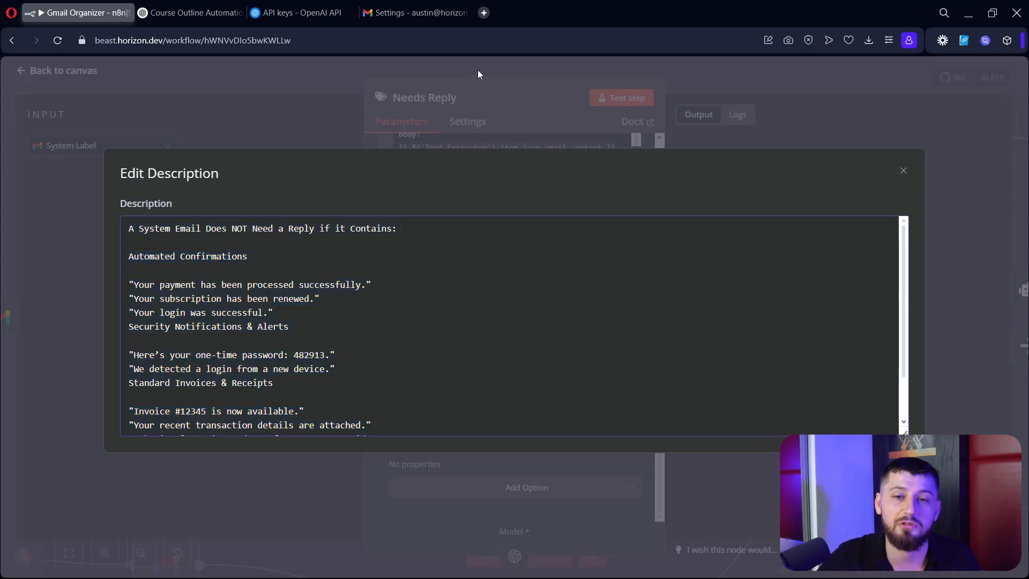
left_click(902, 170)
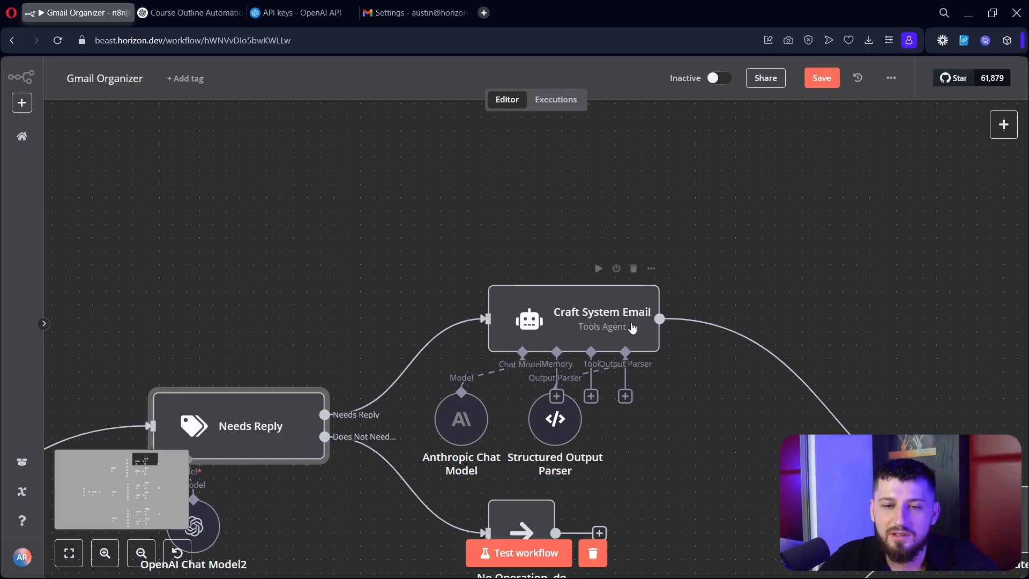
mouse_move(549, 330)
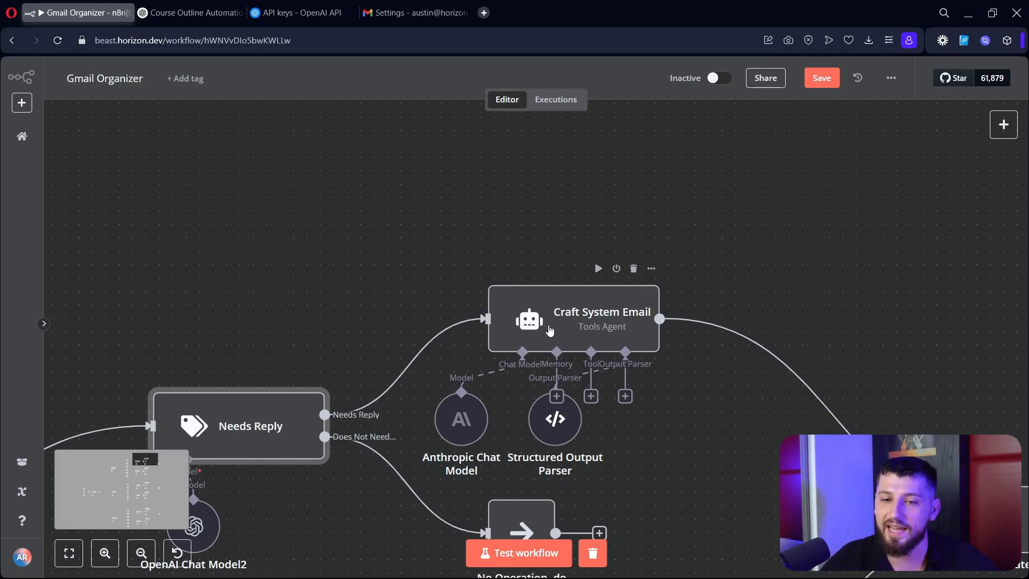
double_click(572, 319)
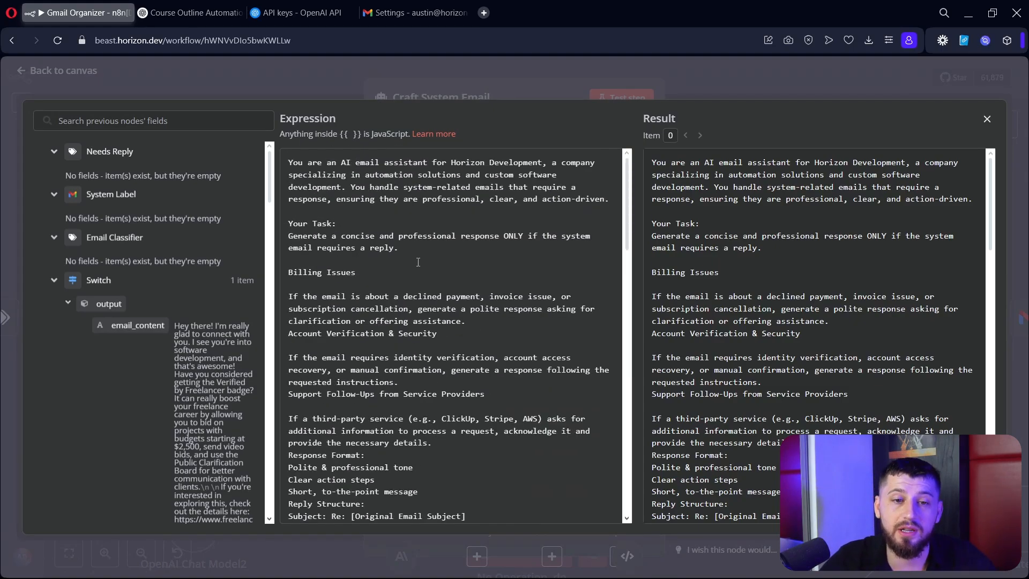
left_click_drag(289, 161, 608, 199)
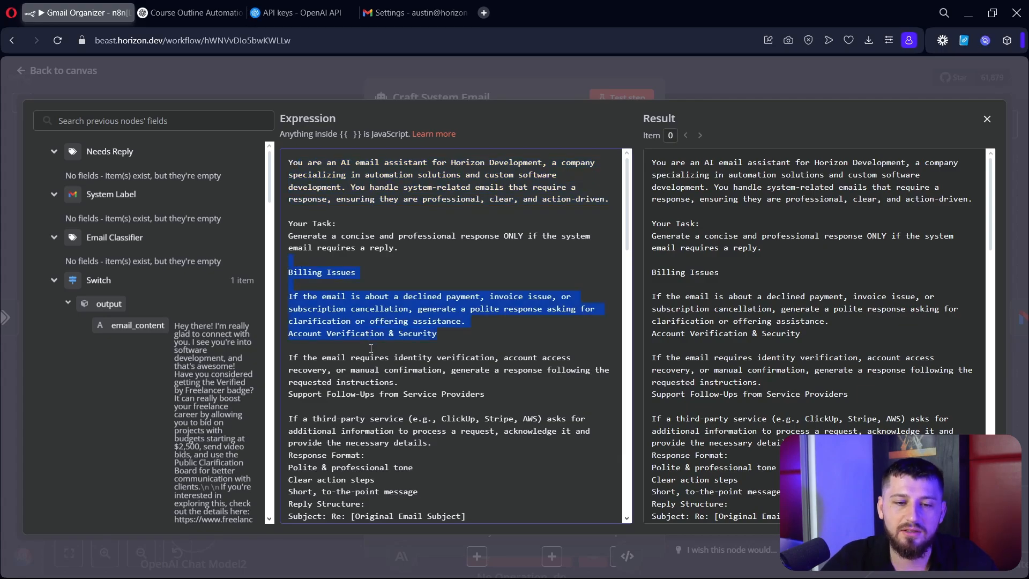
scroll("down", 3)
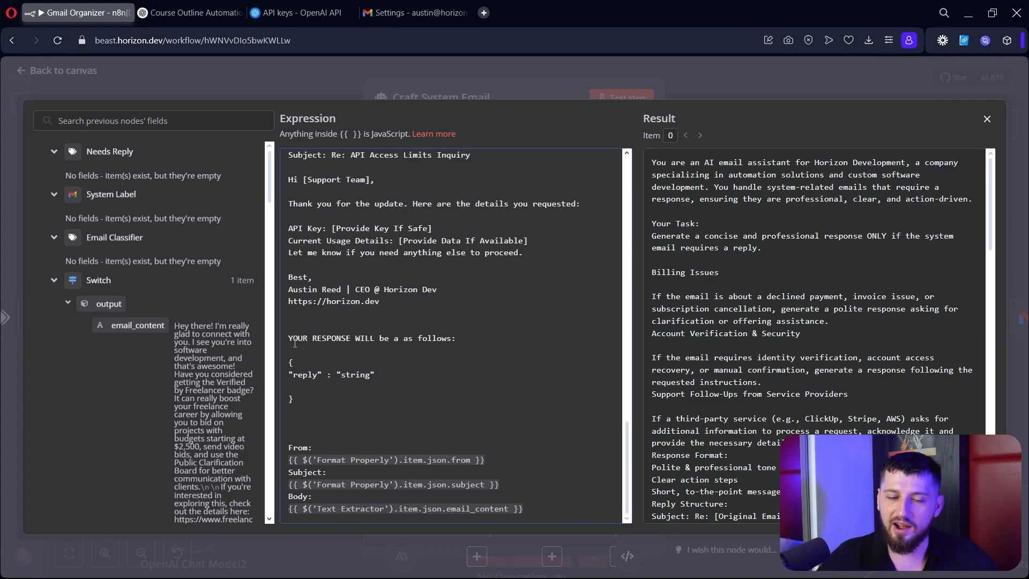
left_click_drag(289, 355, 290, 399)
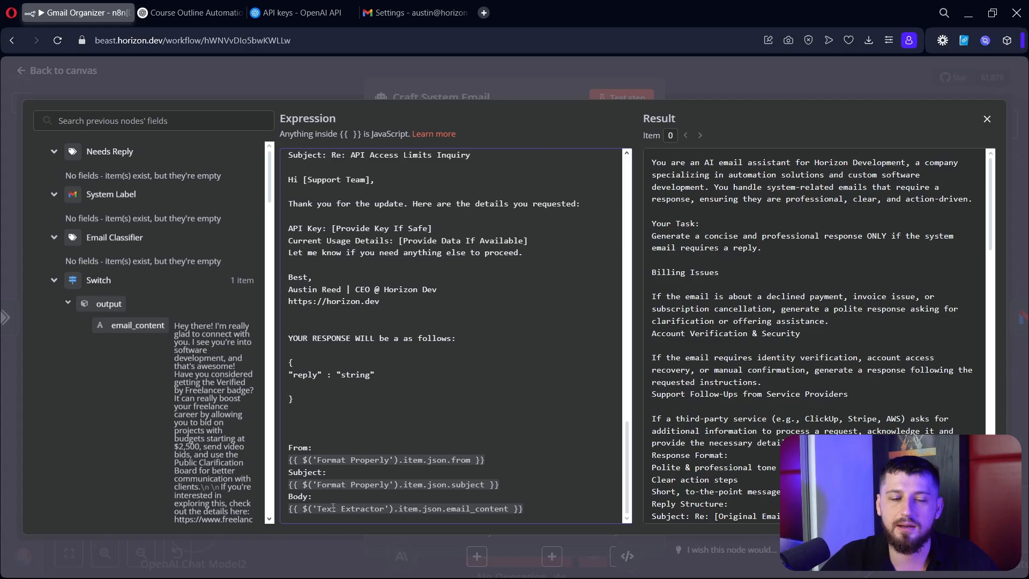
scroll("down", 3)
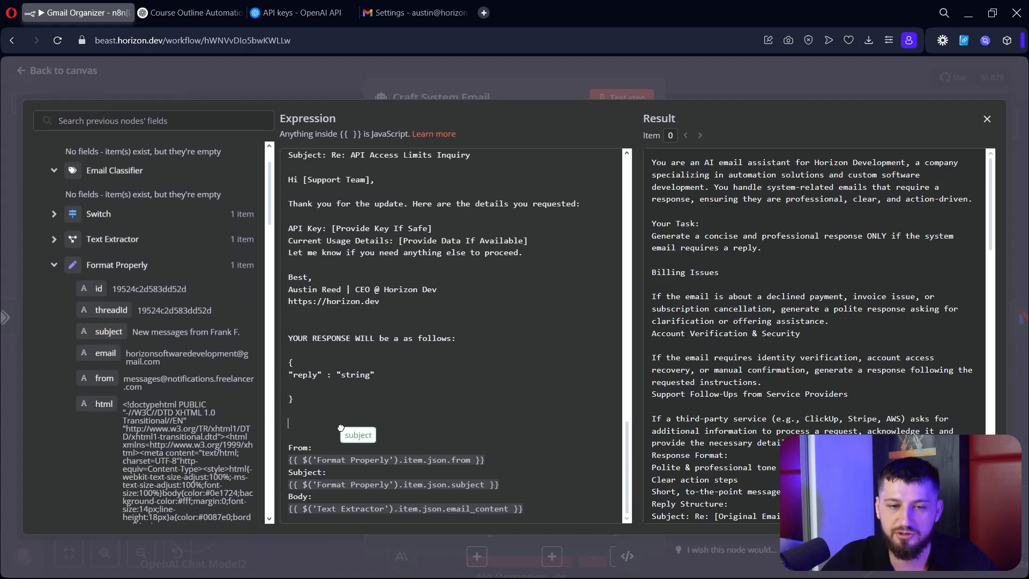
left_click(987, 119)
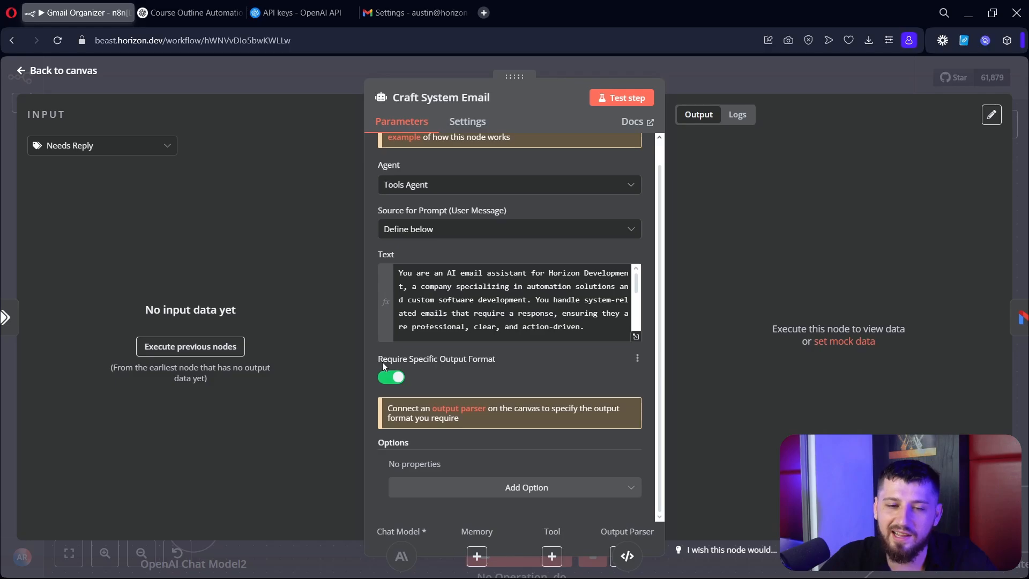
mouse_move(703, 158)
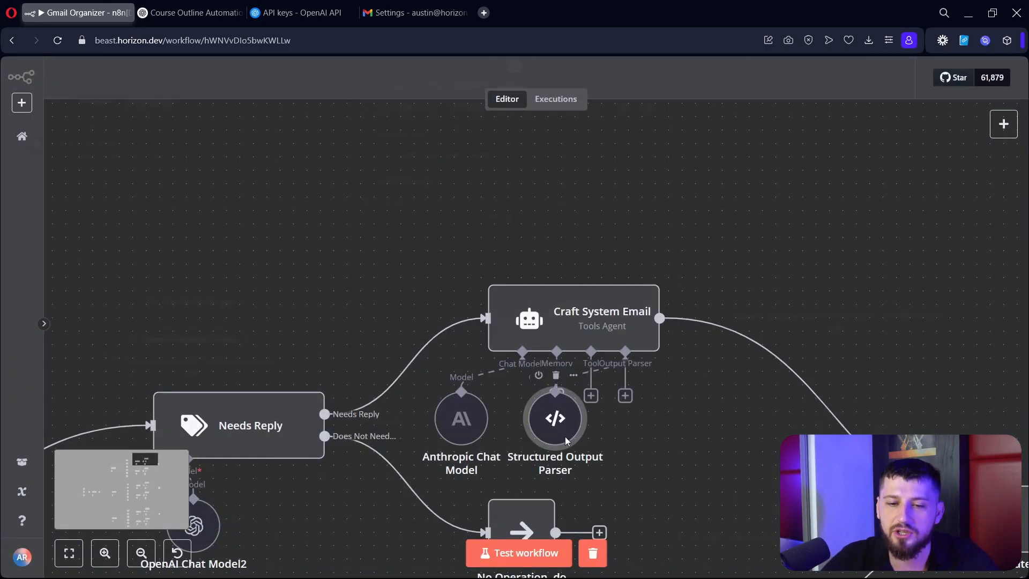
- Review Craft System Email's Structured Output Parser and its Anthropic model set to Claude 3.5 Sonnet
double_click(554, 418)
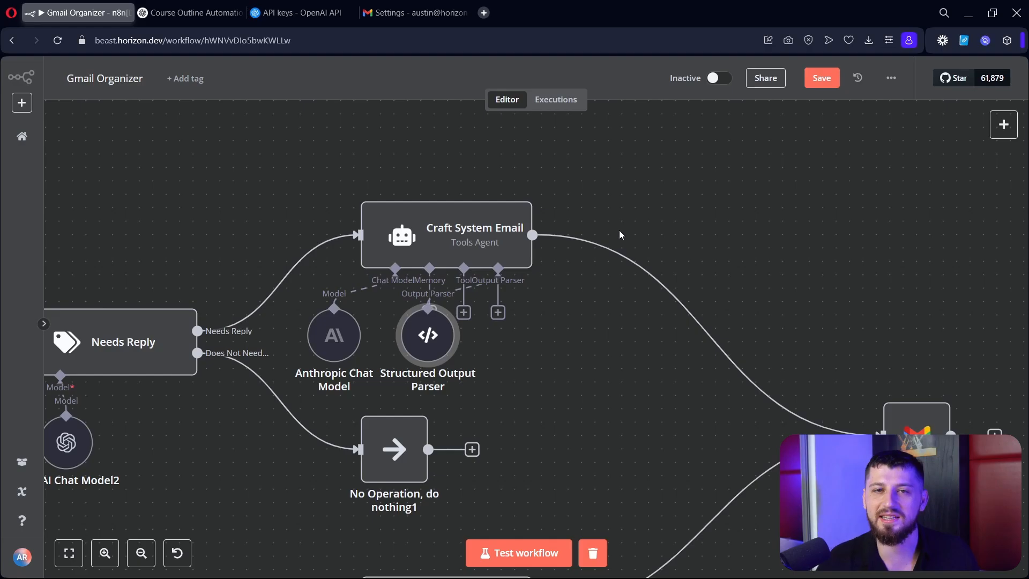
mouse_move(653, 22)
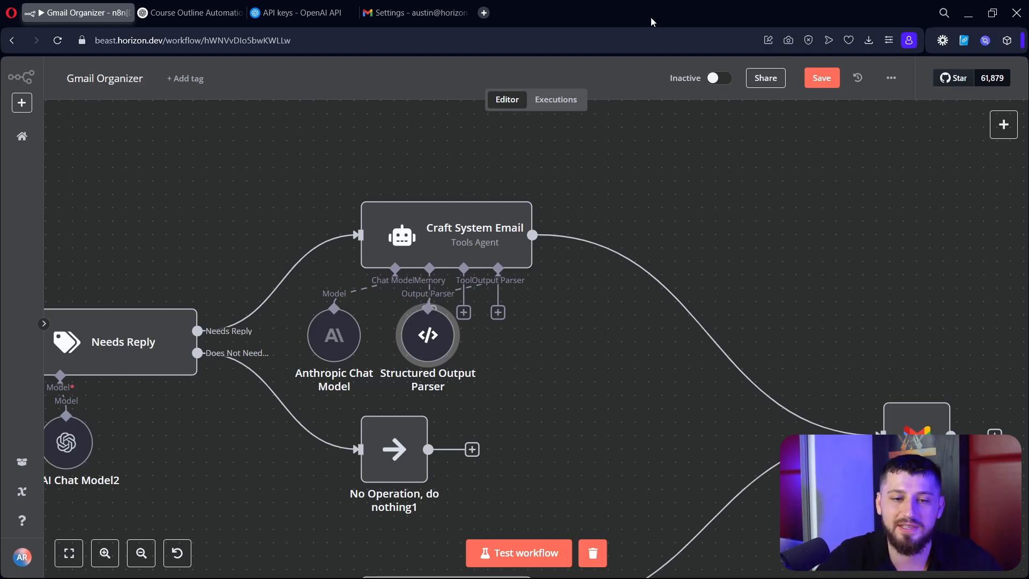
double_click(333, 334)
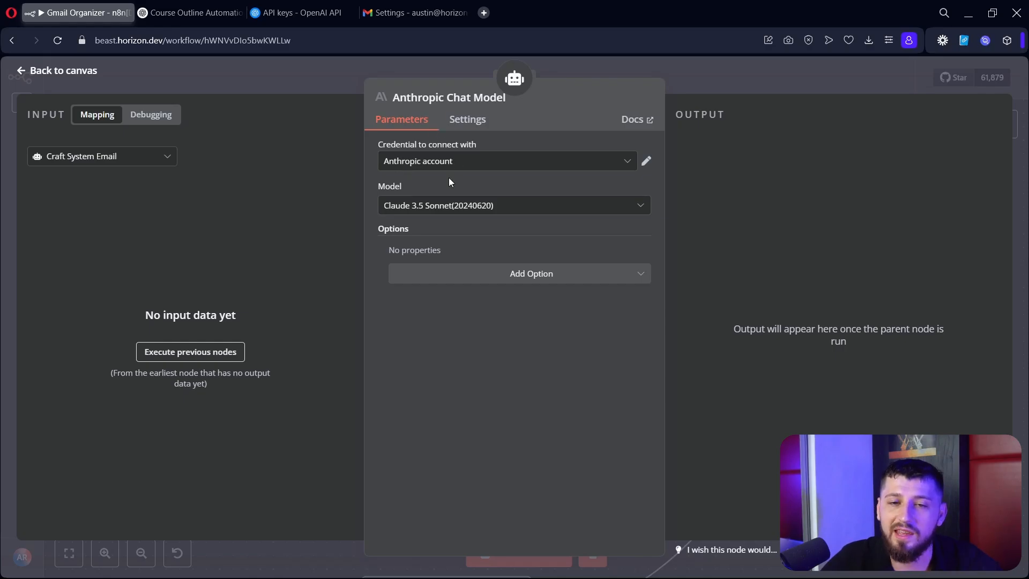
left_click(513, 205)
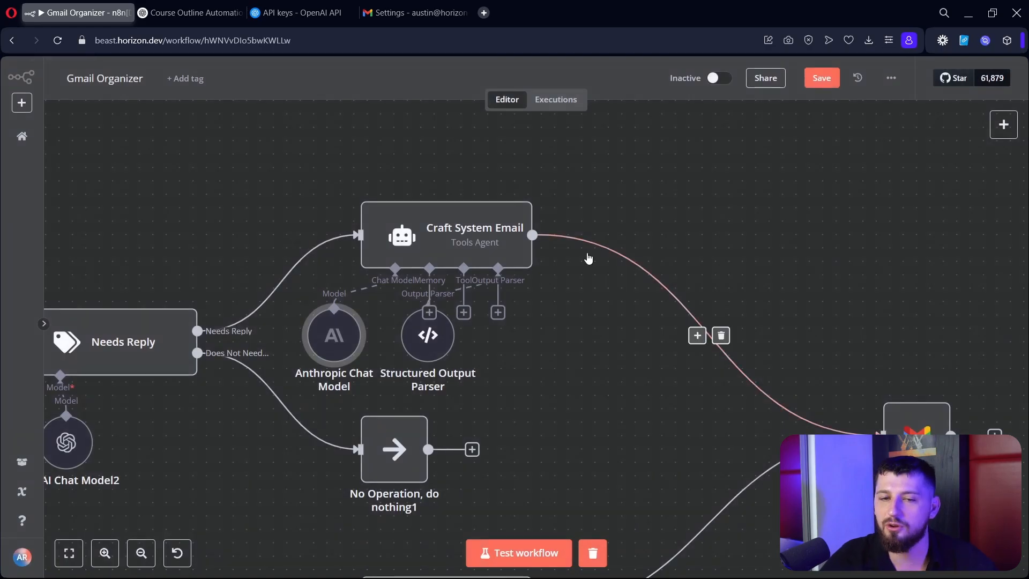
mouse_move(592, 323)
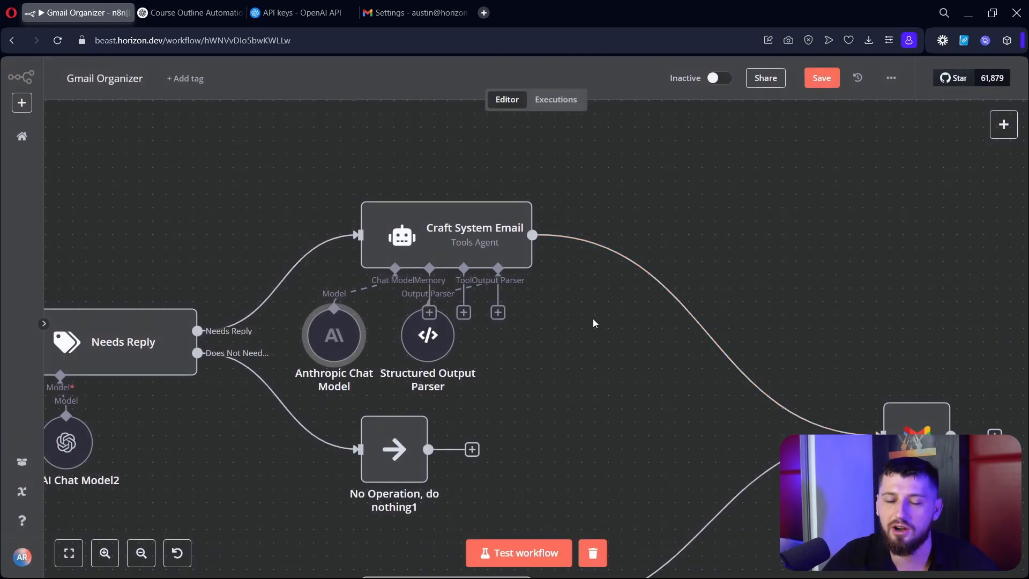
mouse_move(554, 283)
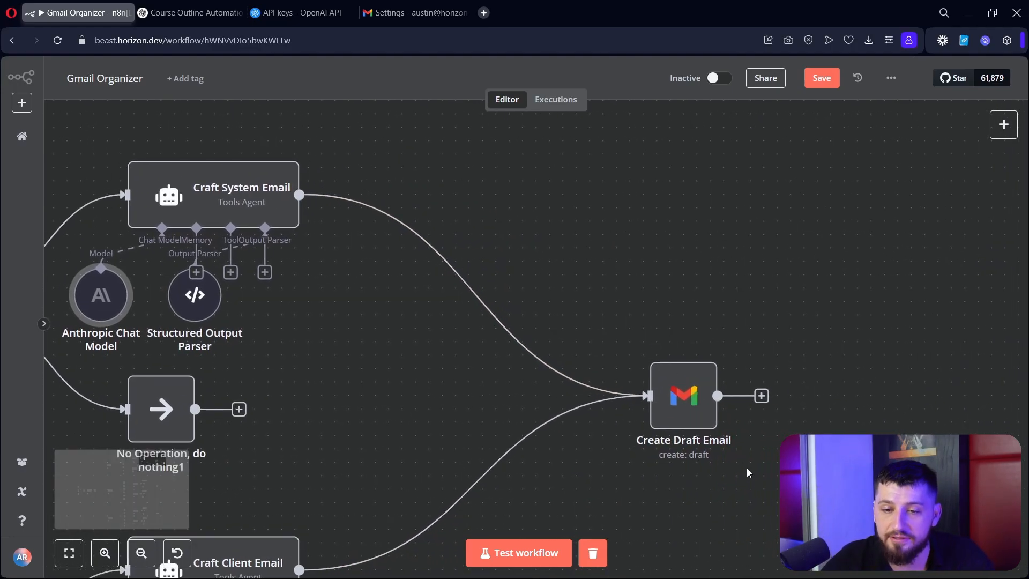
- Inspect the Create Draft Email Gmail node fed by both Craft System Email and Craft Client Email
double_click(683, 396)
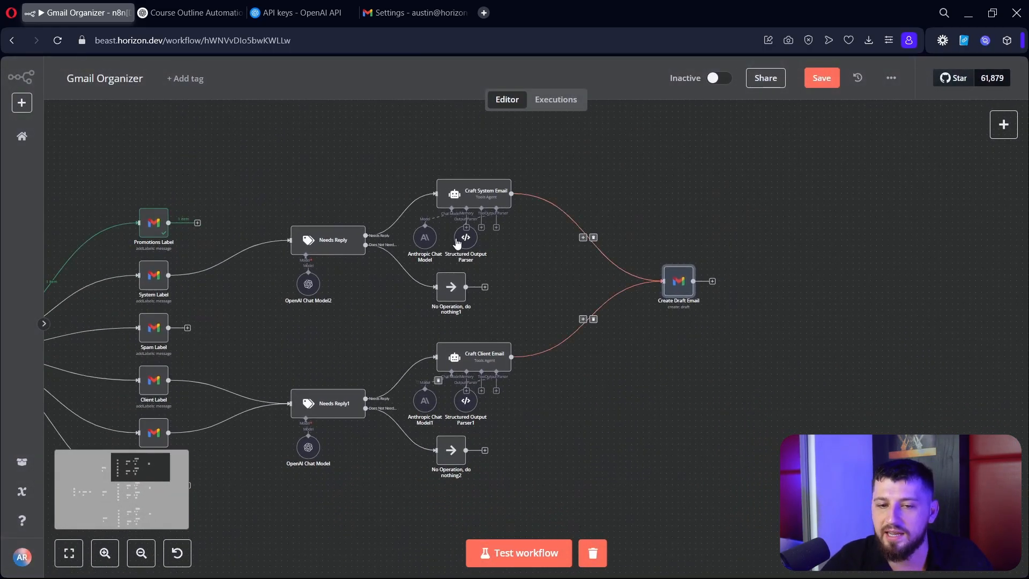
double_click(678, 280)
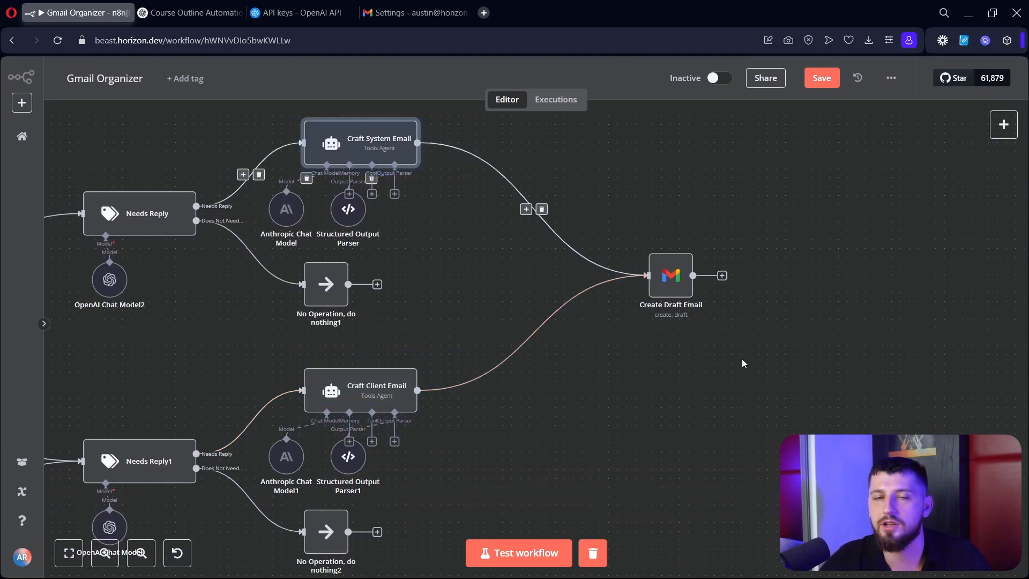
scroll("down", 3)
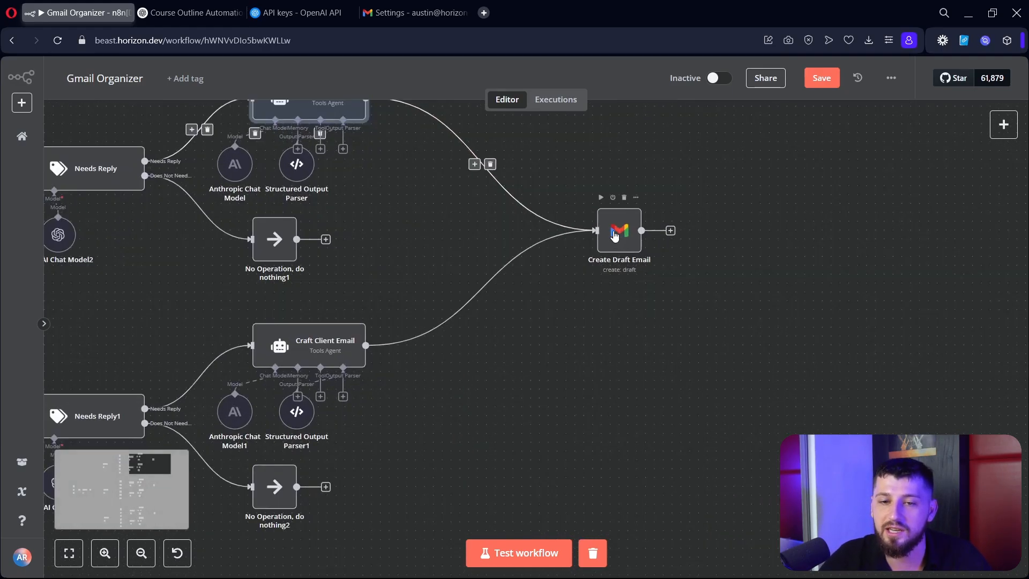
double_click(617, 231)
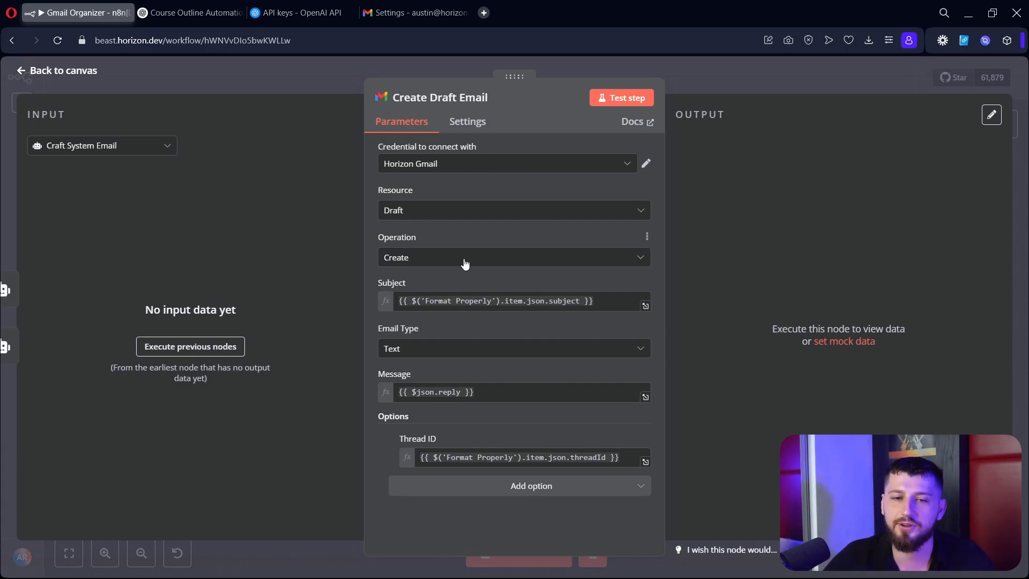
left_click(101, 145)
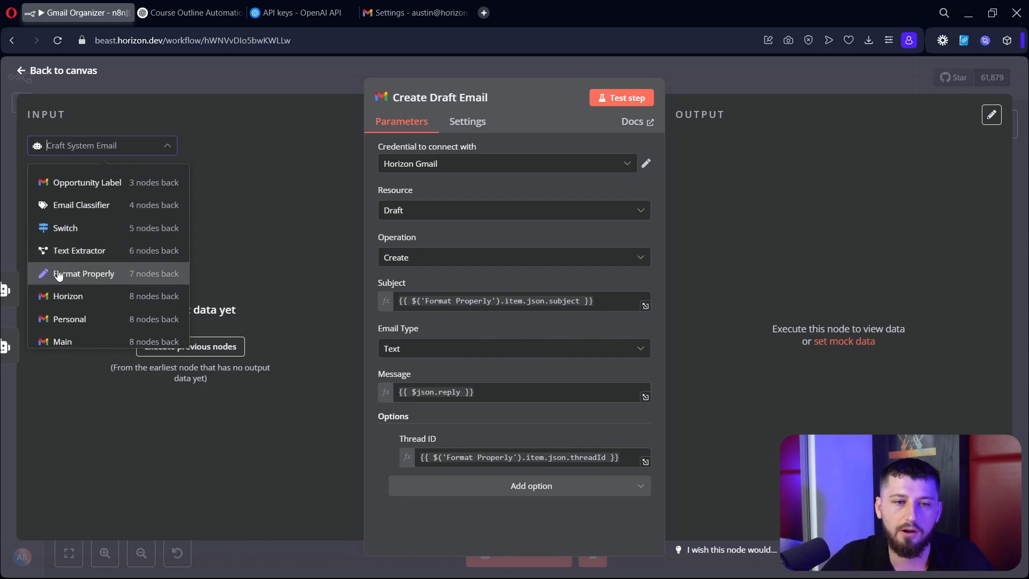
left_click(83, 273)
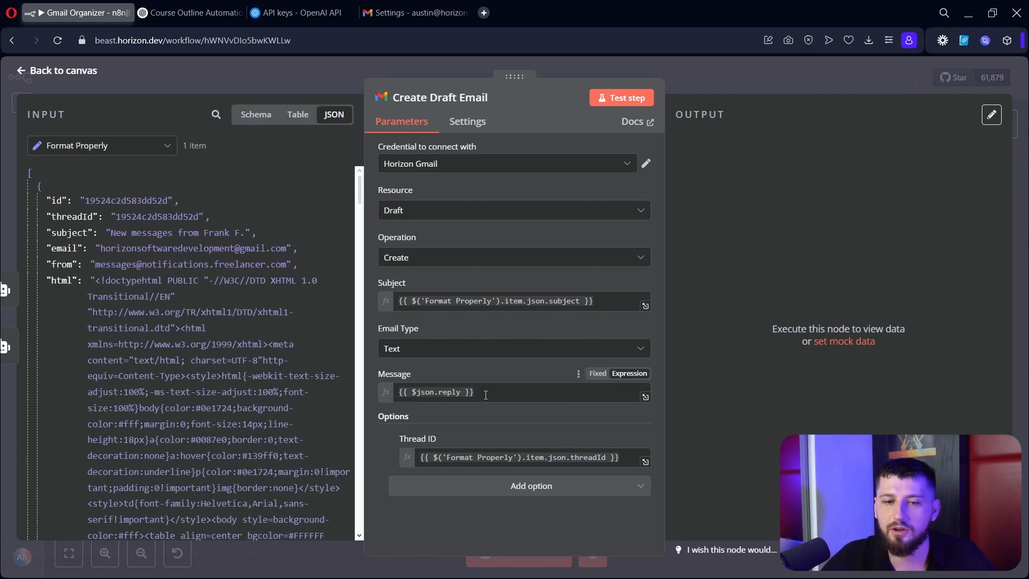
left_click(460, 393)
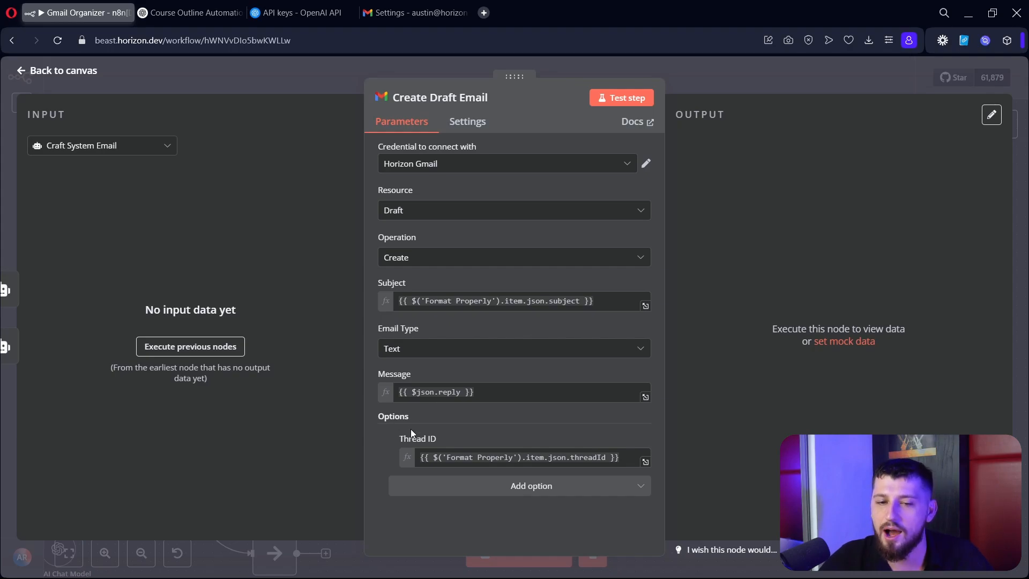
left_click(101, 145)
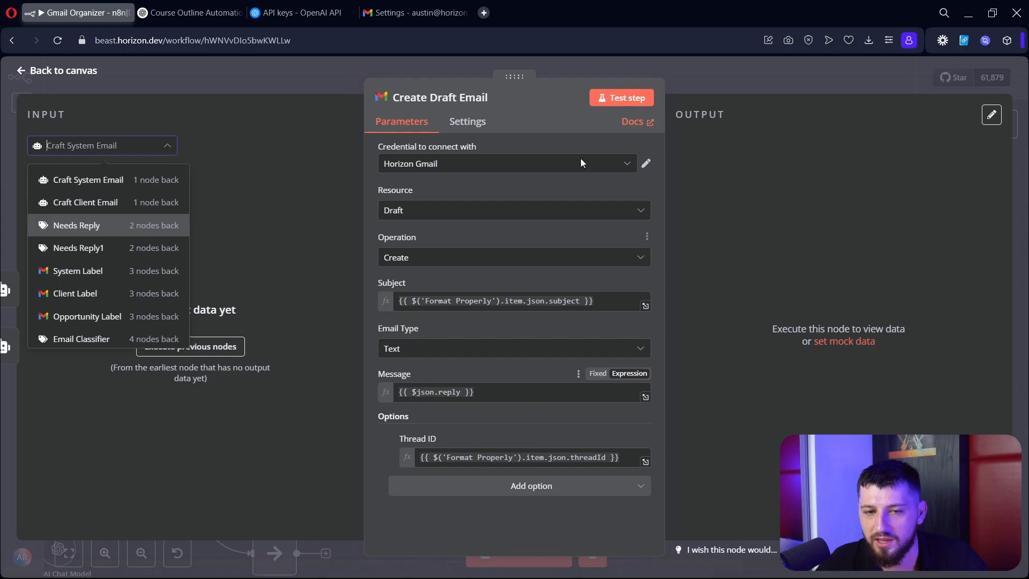
mouse_move(604, 324)
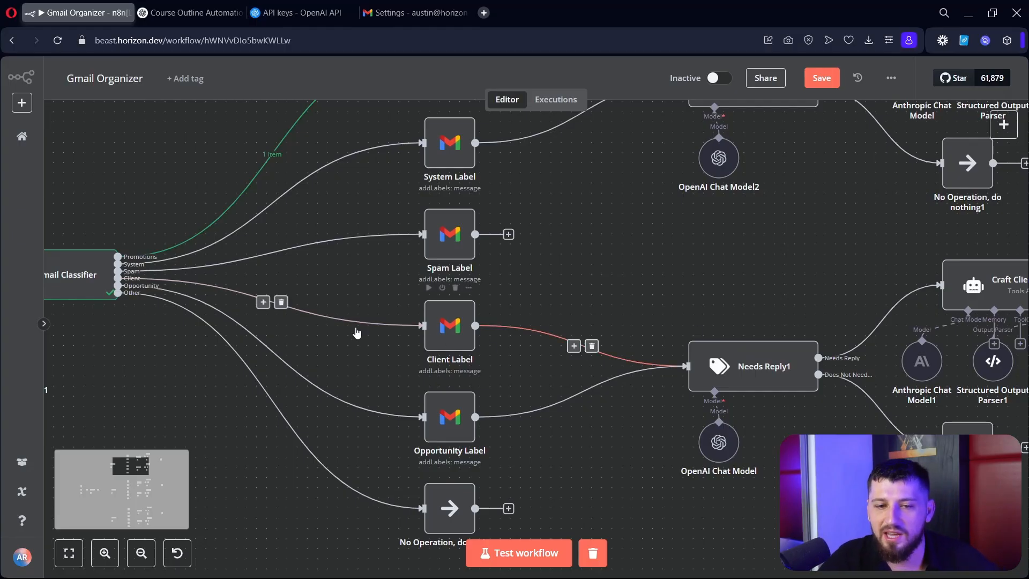
mouse_move(393, 294)
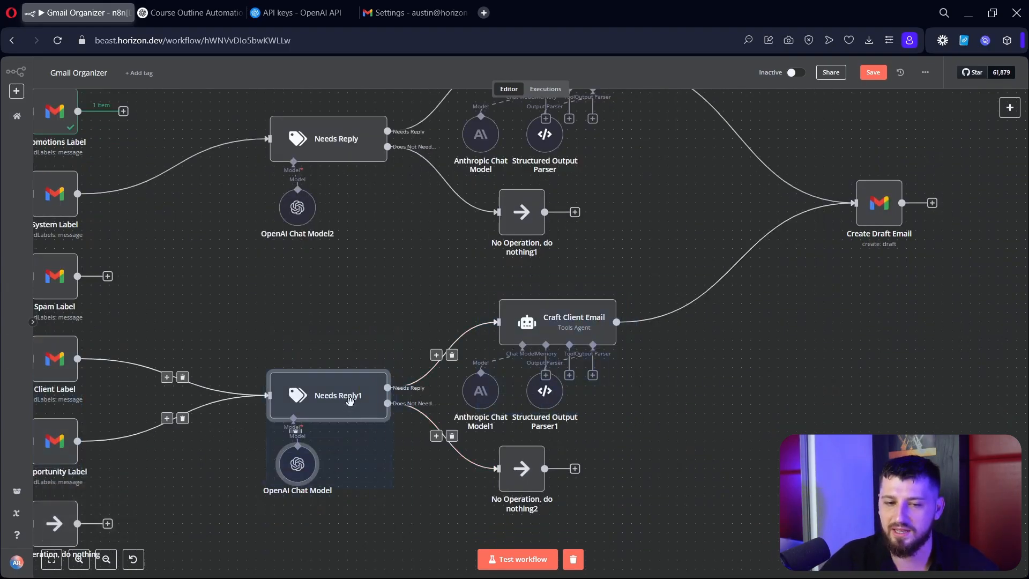
- Review Needs Reply1's Reply Needed and Does Not Need Reply category descriptions for client emails
double_click(336, 395)
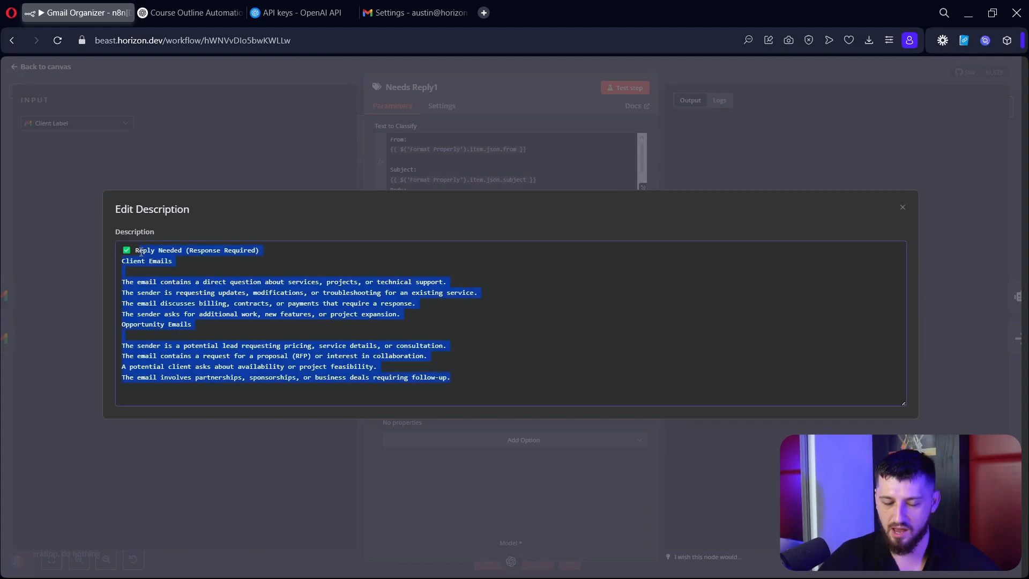
mouse_move(460, 222)
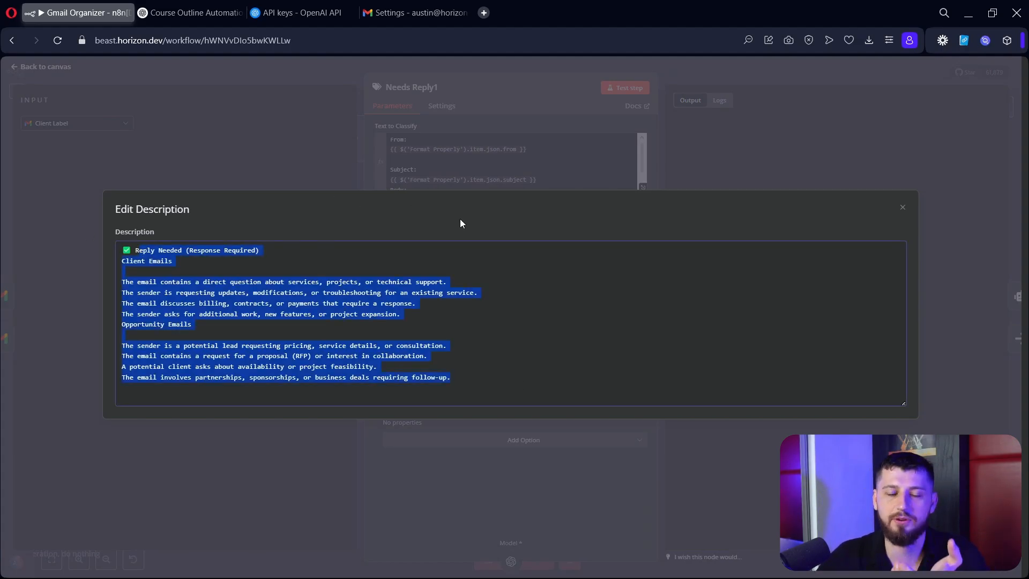
left_click(901, 206)
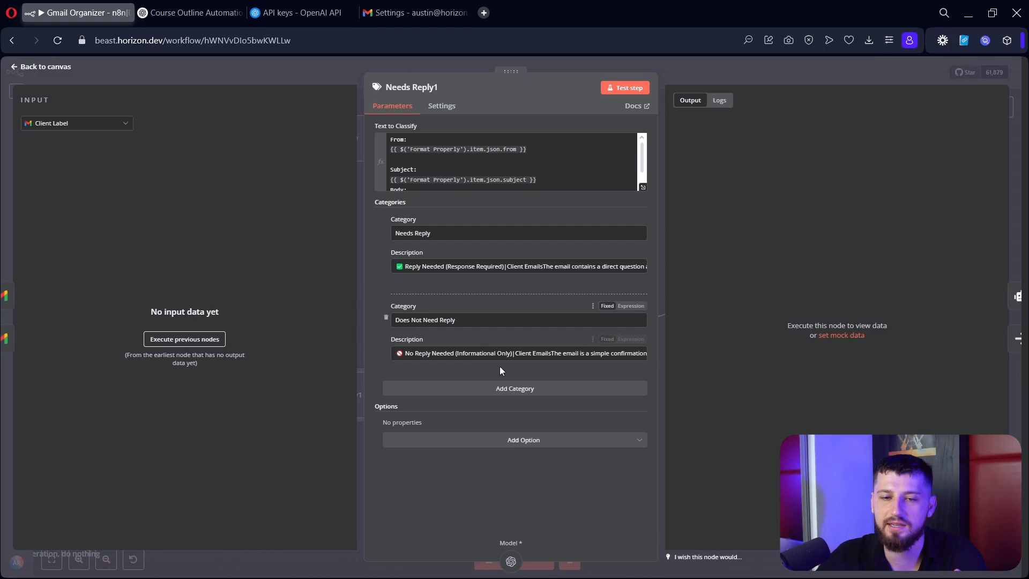
left_click(518, 352)
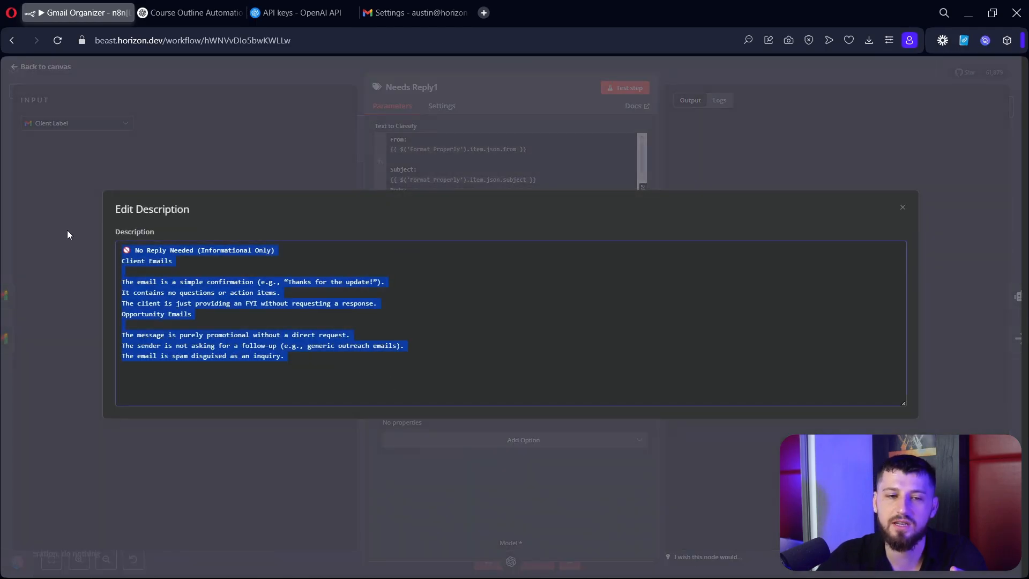
left_click(901, 206)
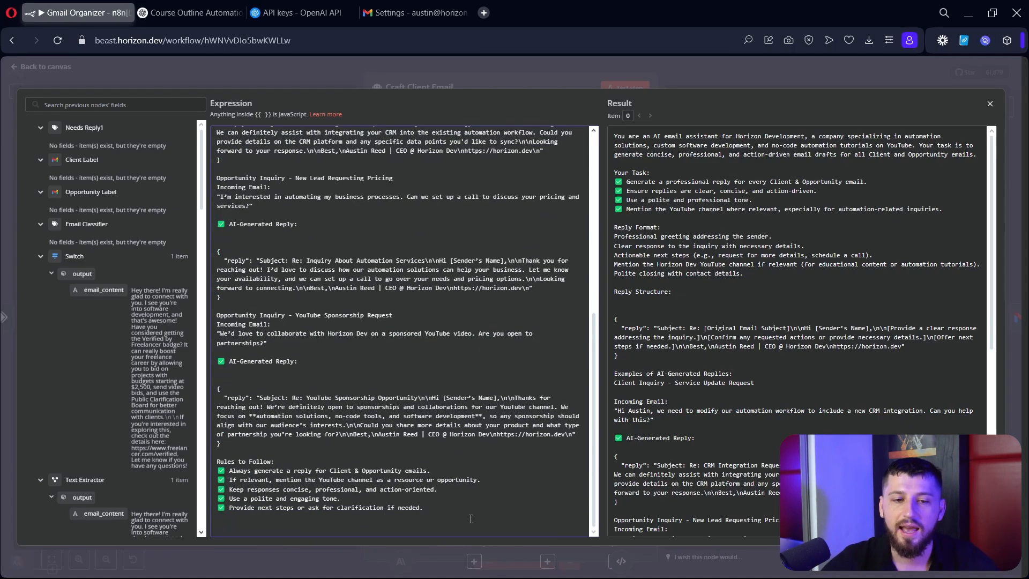
left_click_drag(218, 461, 423, 507)
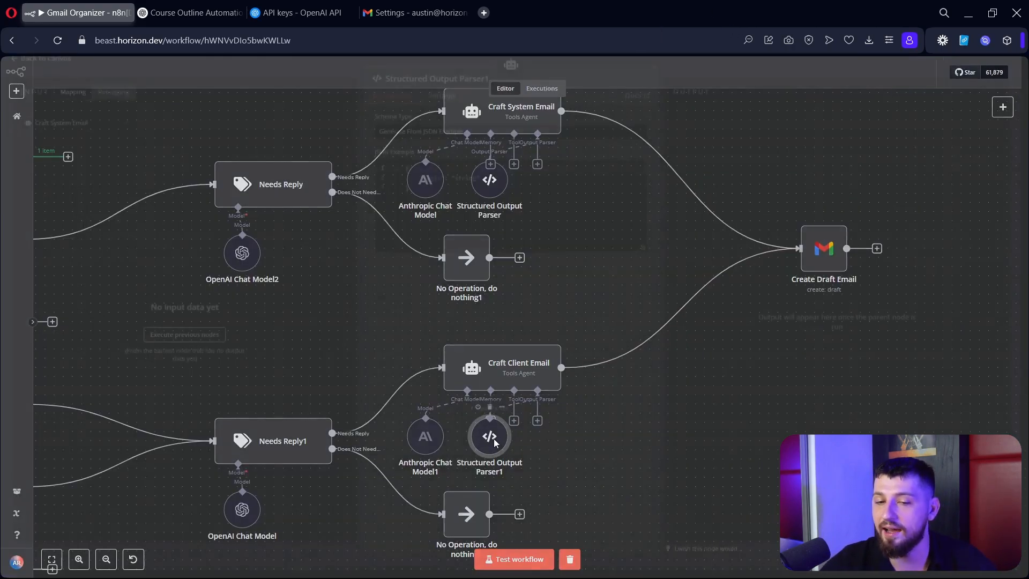
double_click(489, 436)
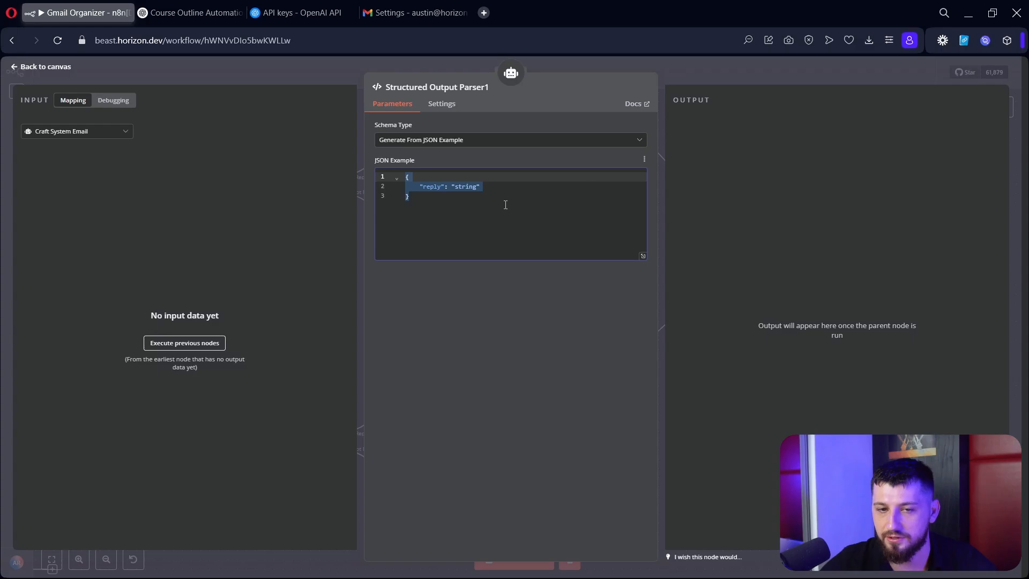
left_click(42, 66)
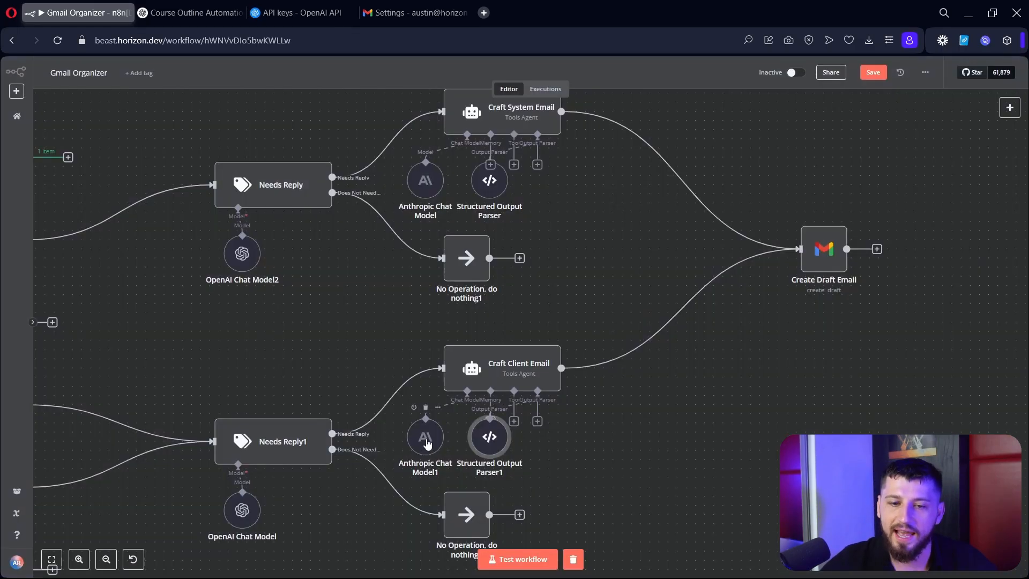
double_click(424, 437)
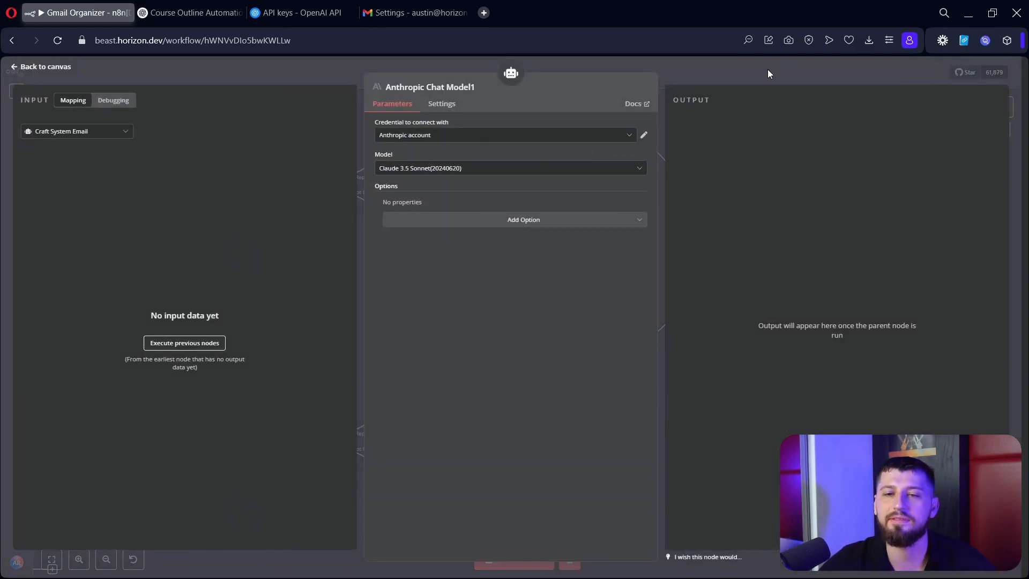
left_click(42, 66)
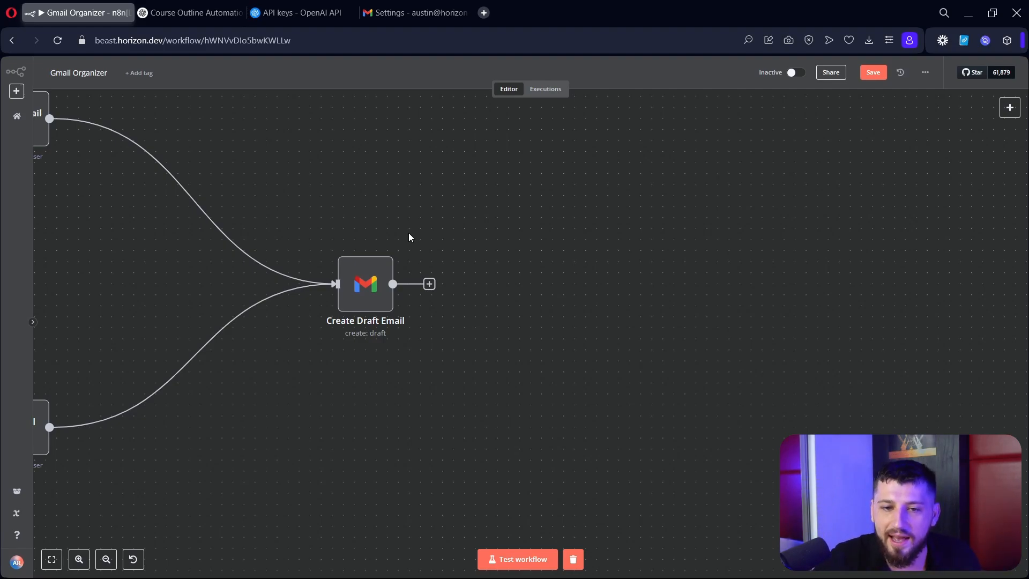
- View the full canvas with two parallel classifier-to-draft pipelines fed from the Switch
left_click(429, 283)
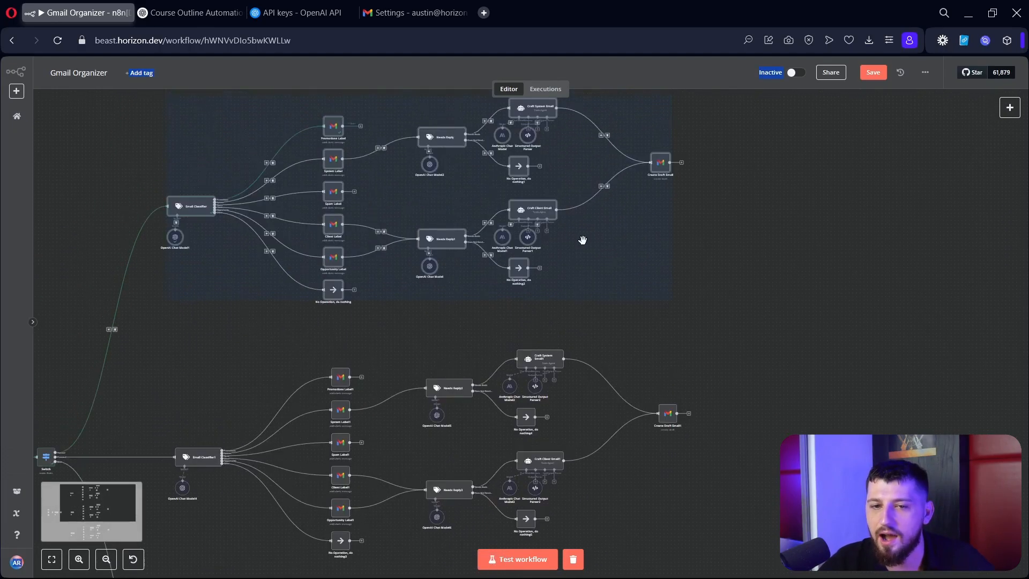
double_click(332, 159)
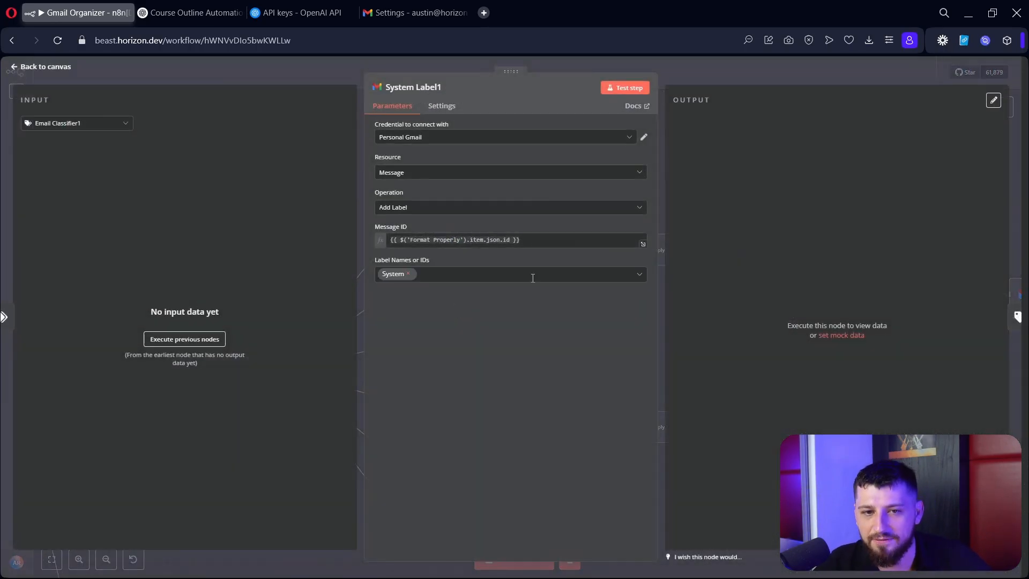
left_click(504, 136)
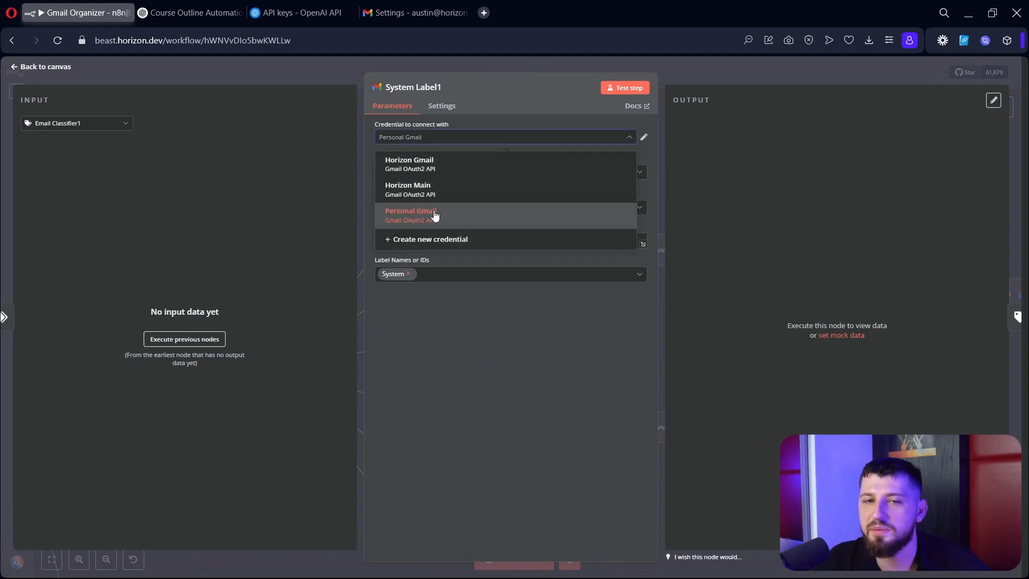
mouse_move(444, 223)
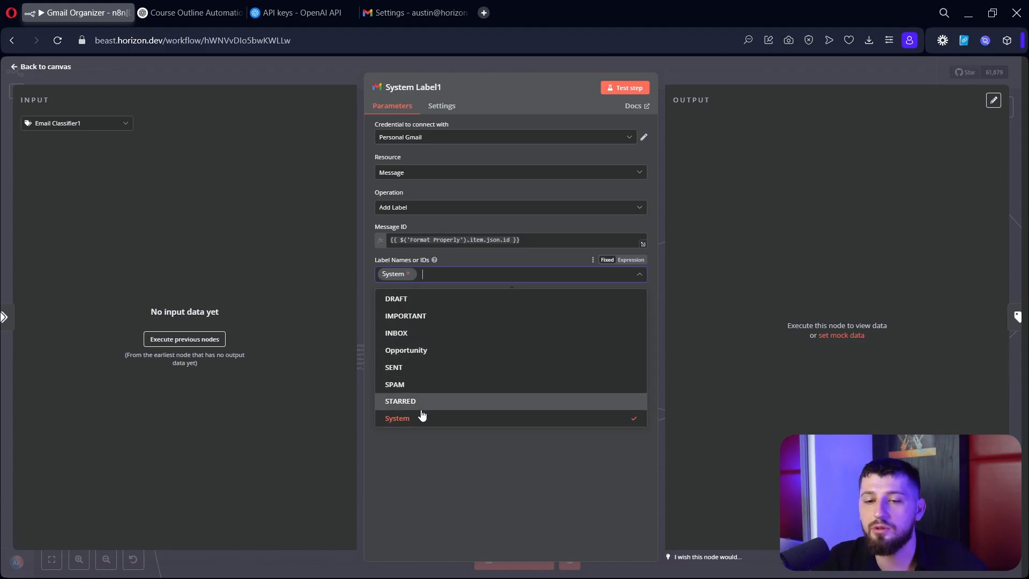
mouse_move(430, 418)
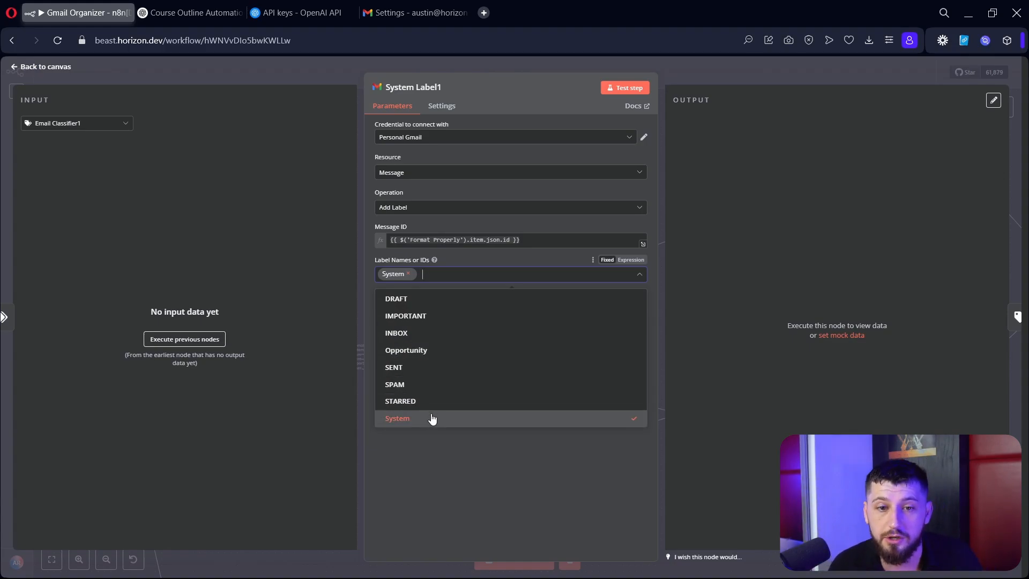
left_click(44, 66)
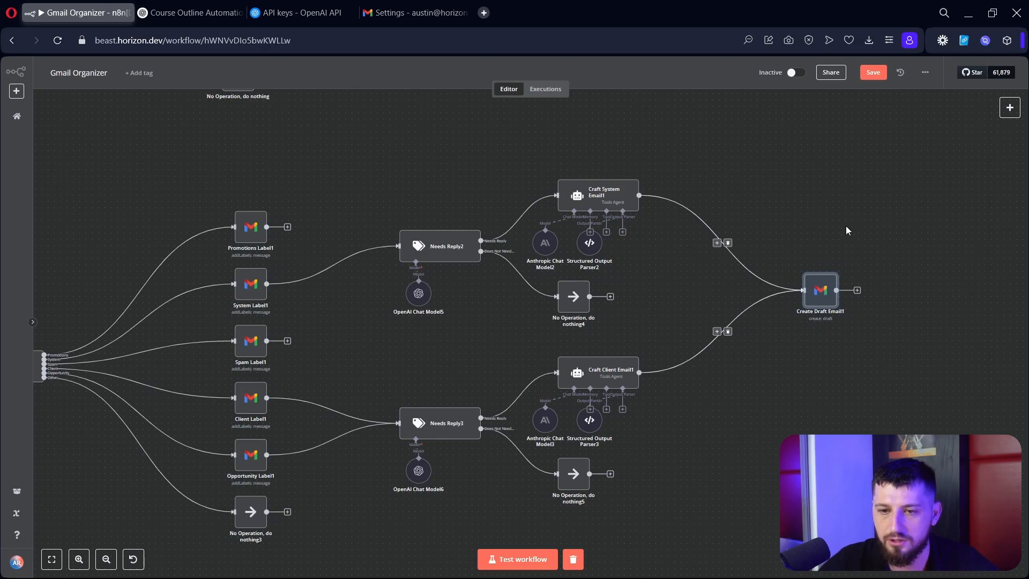
mouse_move(528, 186)
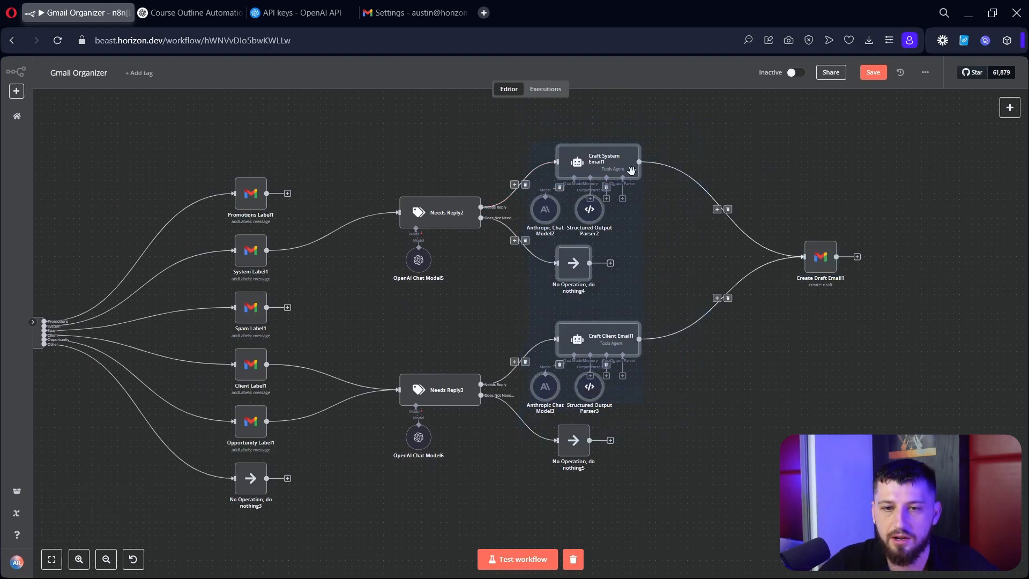
mouse_move(615, 335)
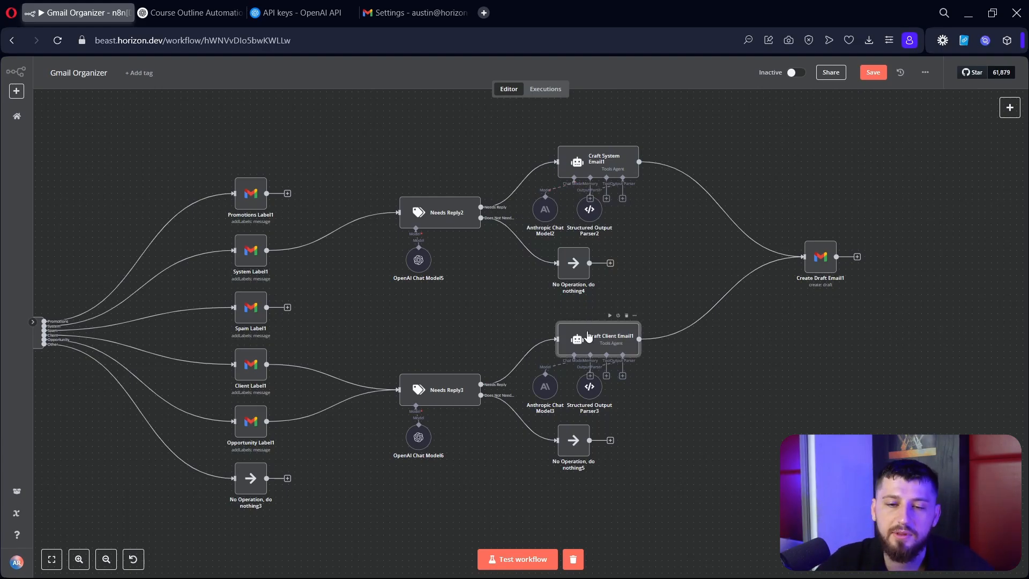
double_click(598, 337)
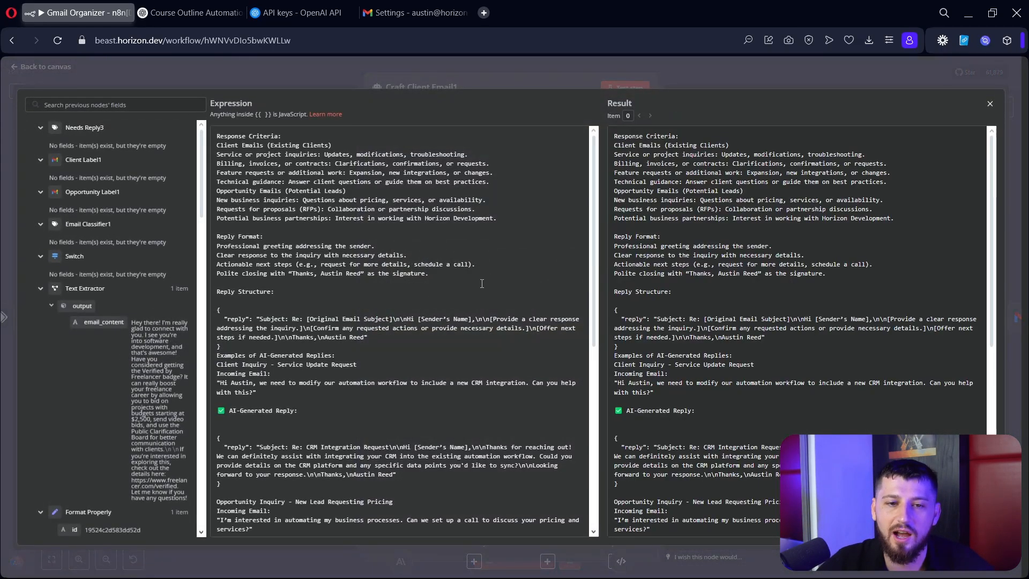
scroll("down", 3)
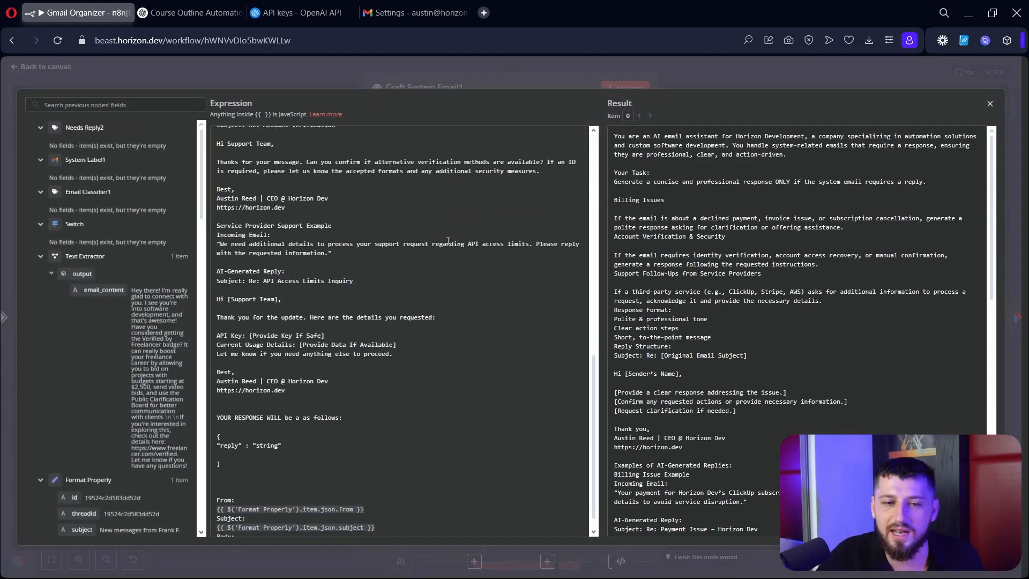
scroll("down", 3)
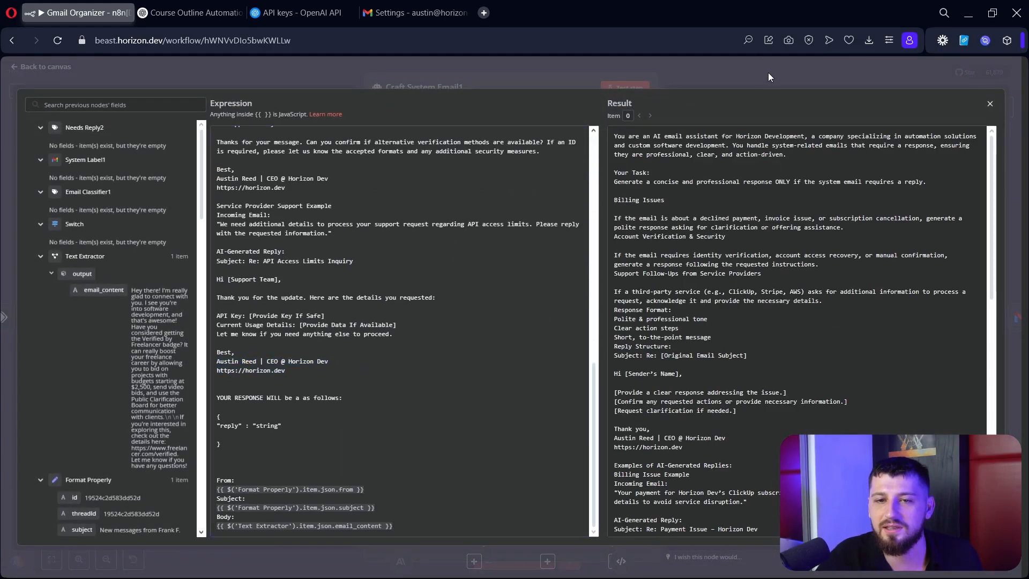
left_click(990, 103)
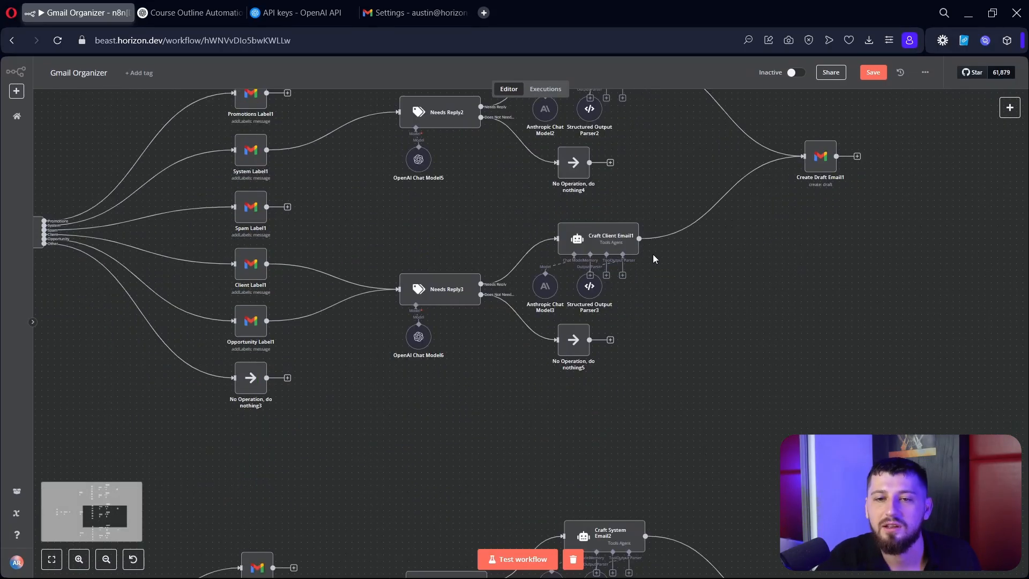